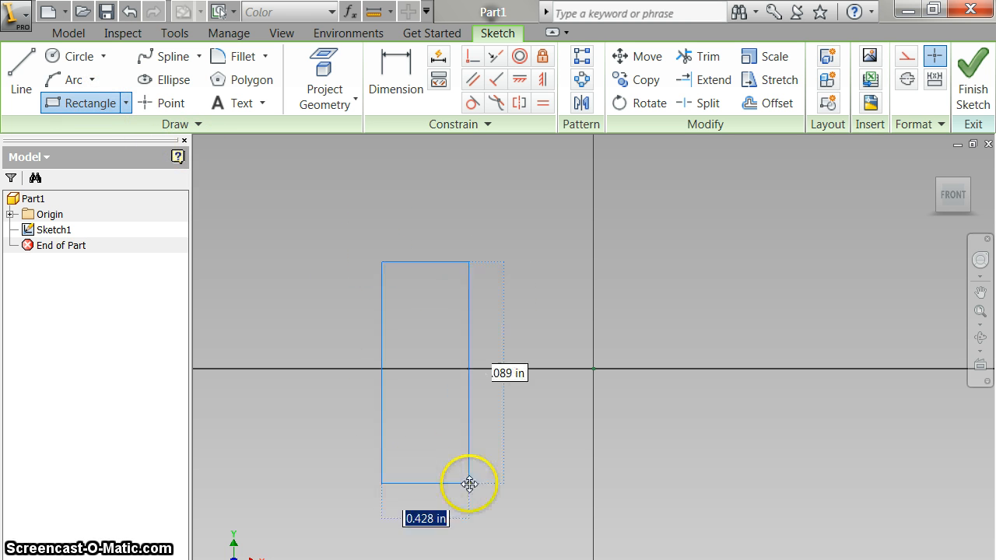
# Draw a tall two-point rectangle below the sketch origin as the part's first sketch
pyautogui.moveTo(470, 485); pyautogui.dragTo(813, 557)
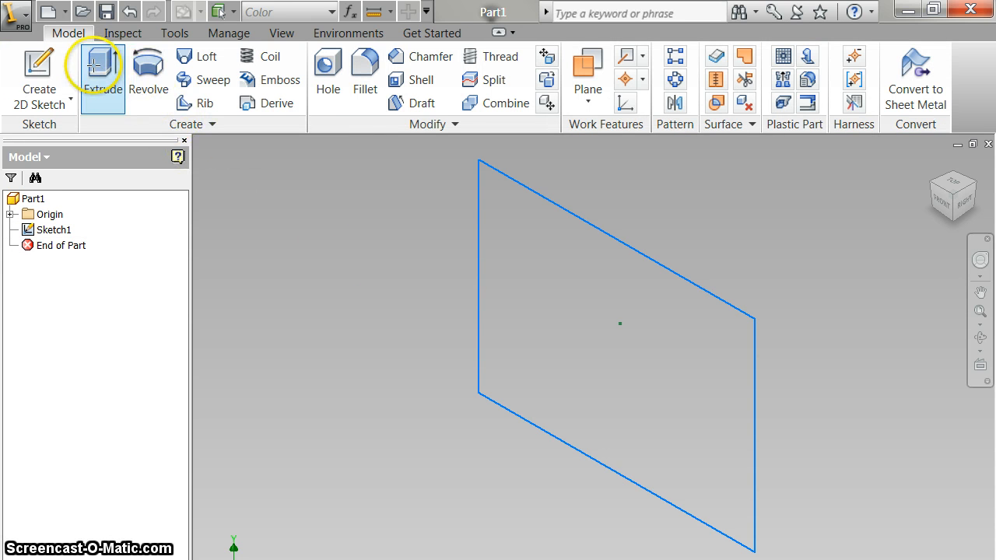
# Extrude the rectangle profile with the direction flipped into a solid rectangular block
pyautogui.click(103, 75)
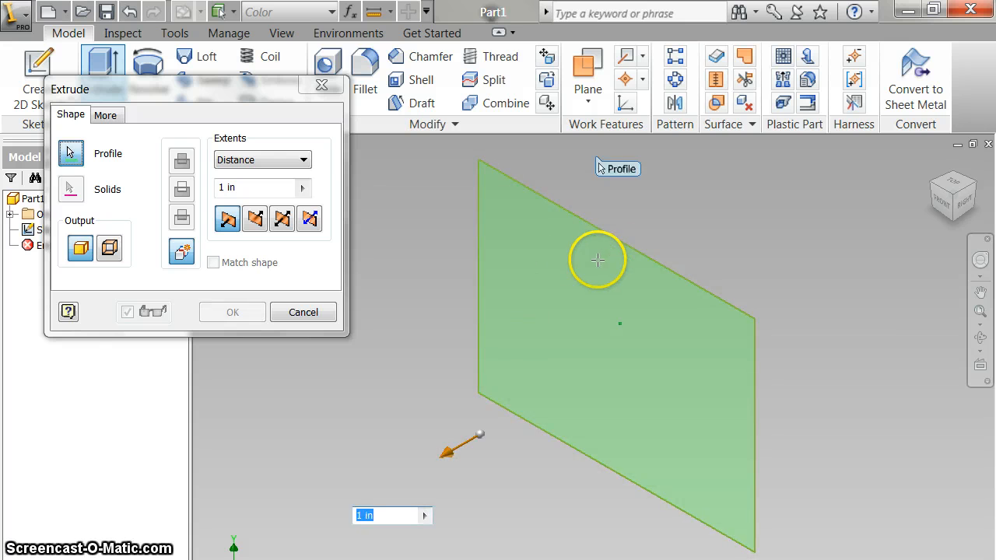
pyautogui.click(255, 218)
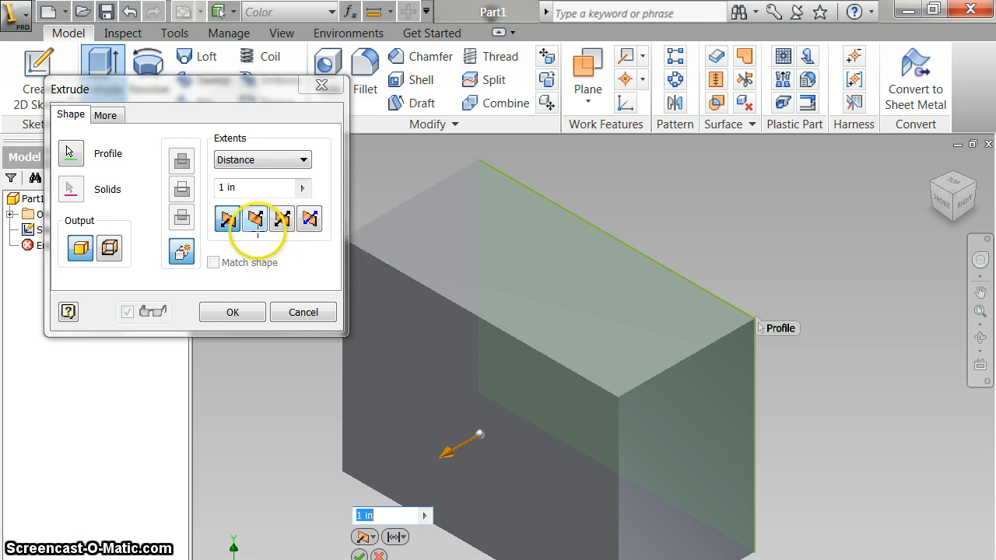
pyautogui.click(227, 218)
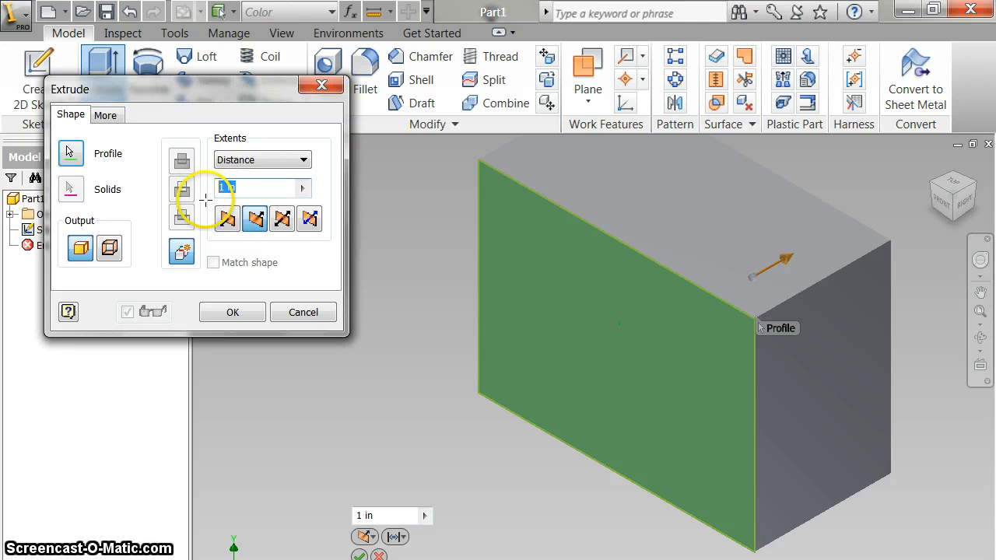
pyautogui.write('6')
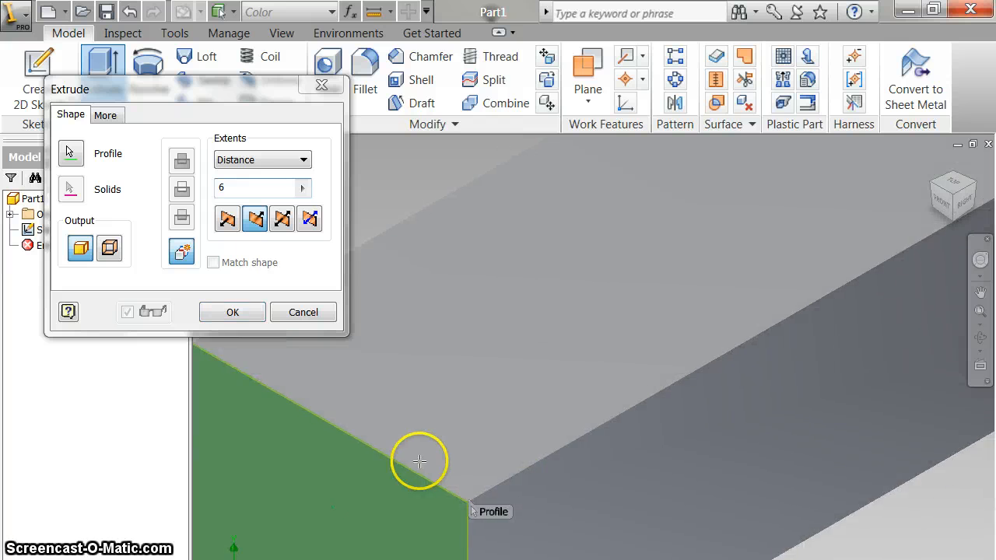
pyautogui.click(420, 461)
pyautogui.write('4')
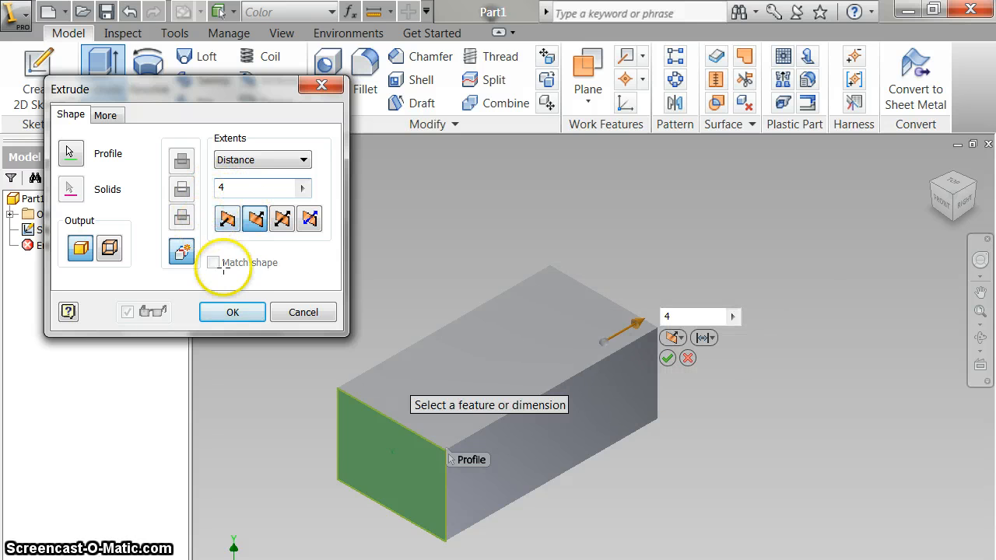
pyautogui.click(232, 311)
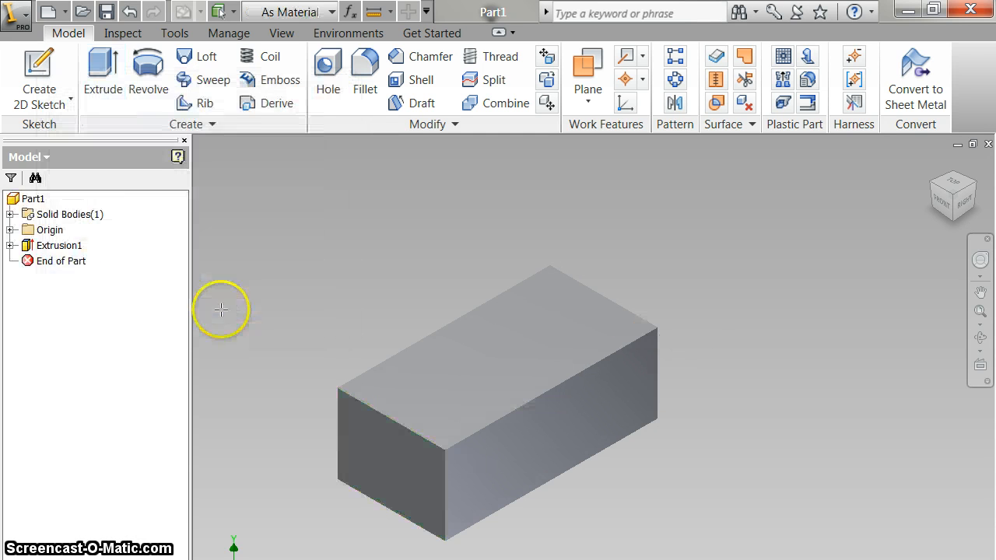
pyautogui.moveTo(387, 245)
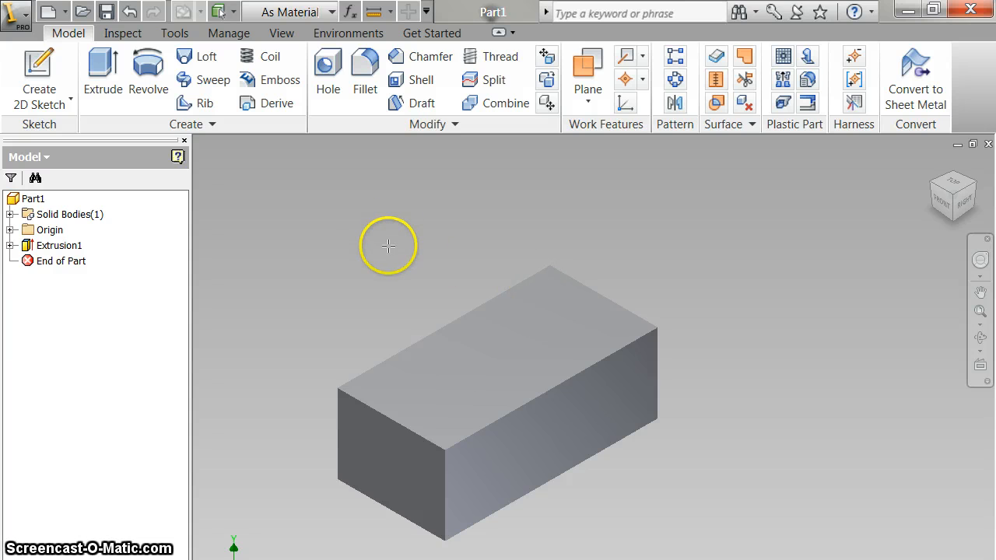
pyautogui.moveTo(807, 268)
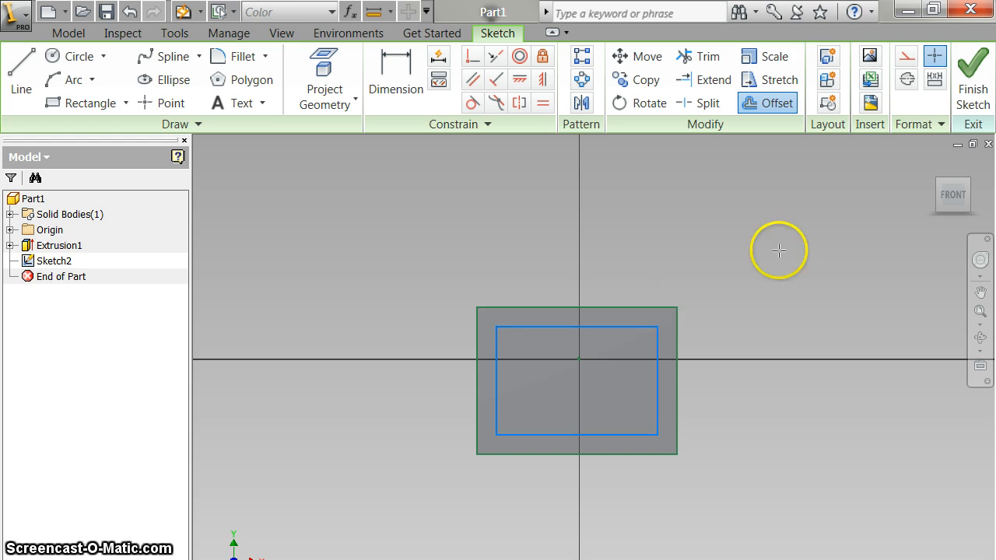
# Finish the end-face sketch holding the smaller inset rectangle
pyautogui.click(971, 78)
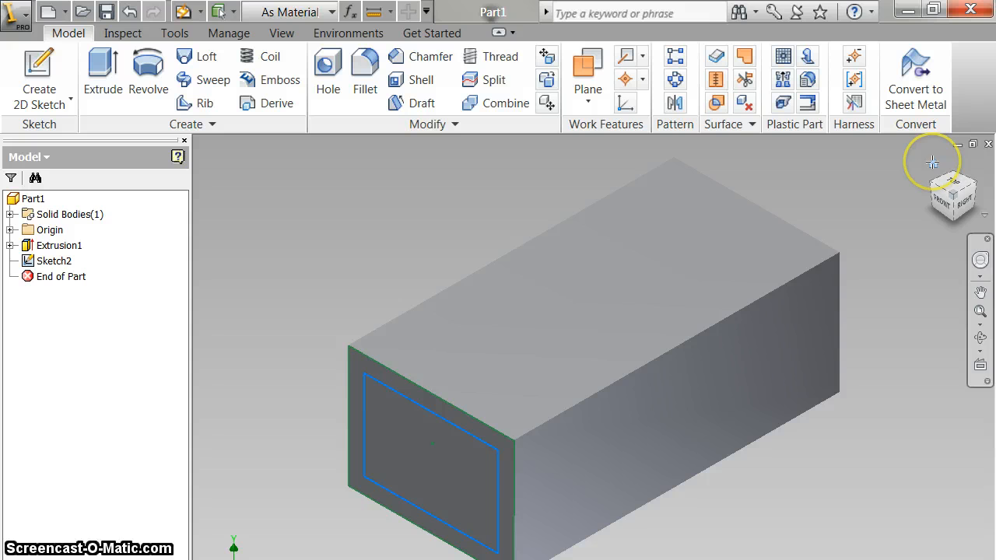
# Cut the inset rectangle 3.8 into the block, hollowing it into an open-ended tube
pyautogui.click(414, 421)
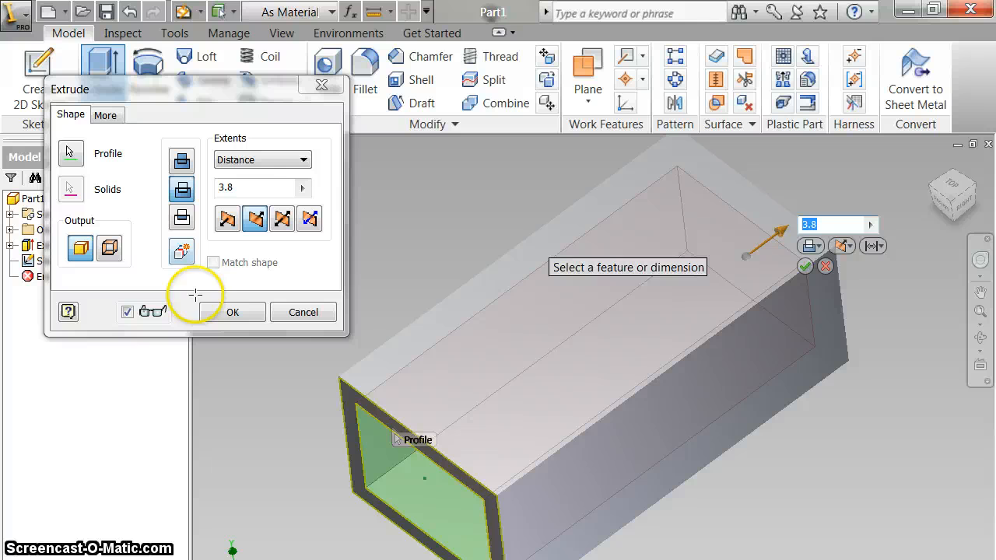
pyautogui.moveTo(232, 312)
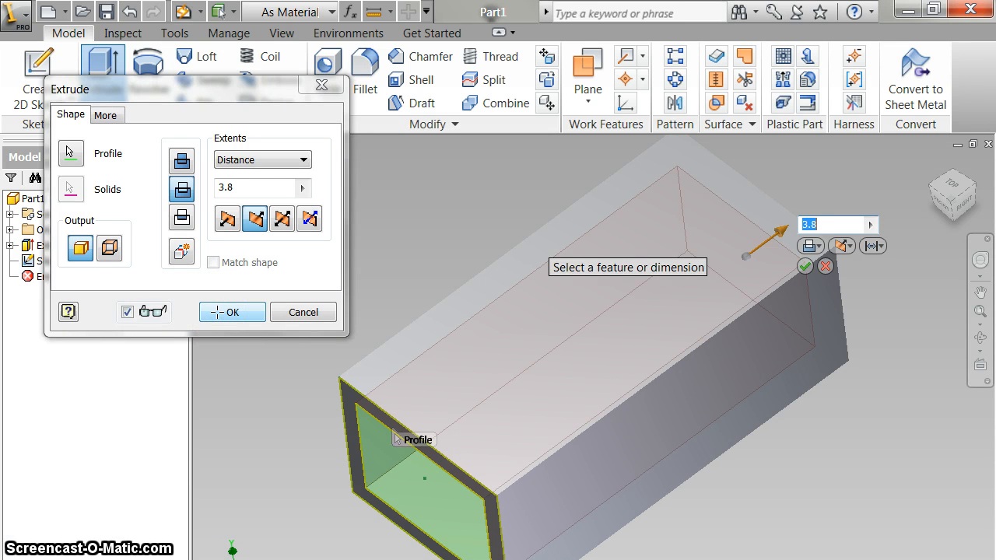
pyautogui.click(232, 311)
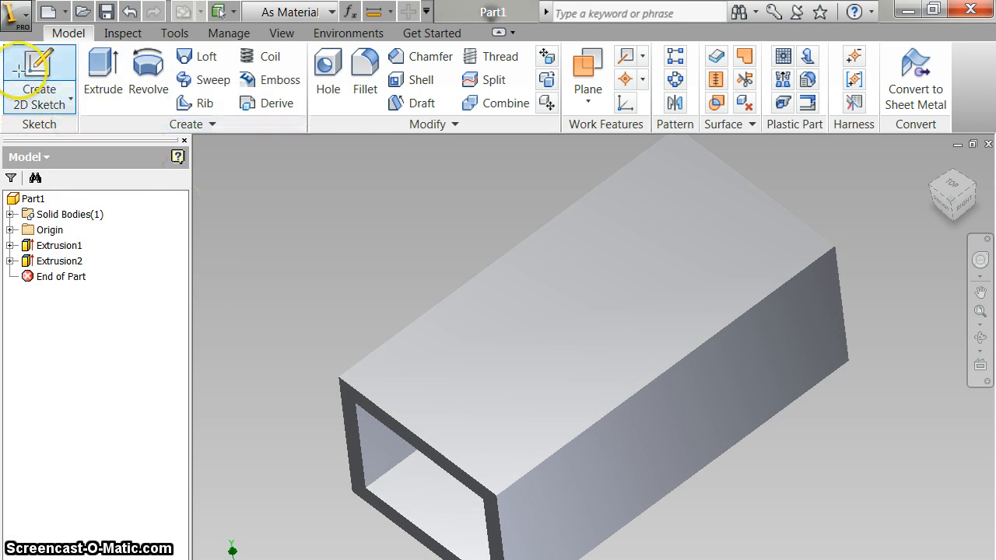
# Sketch the tube's top face, offset its outline inward and finish the sketch
pyautogui.click(40, 75)
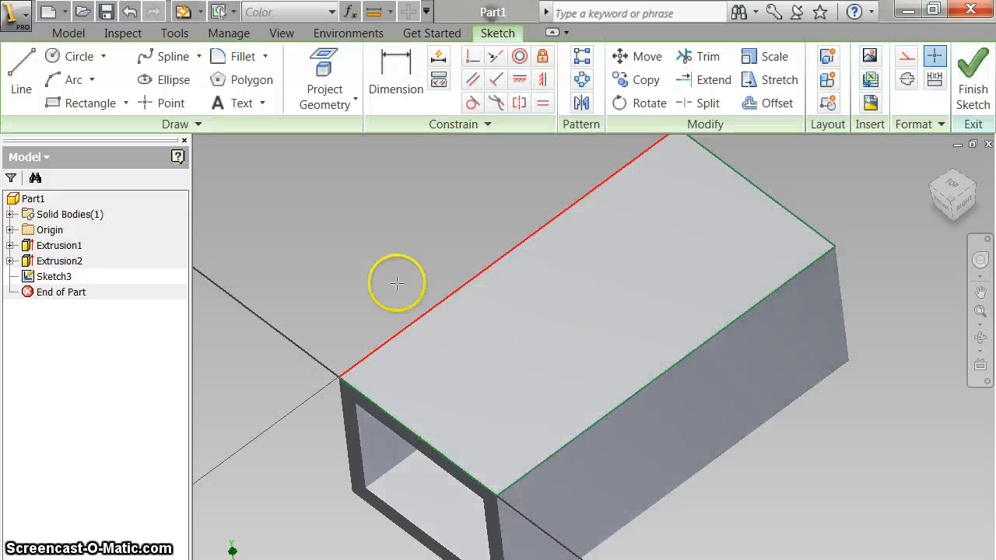
pyautogui.click(775, 103)
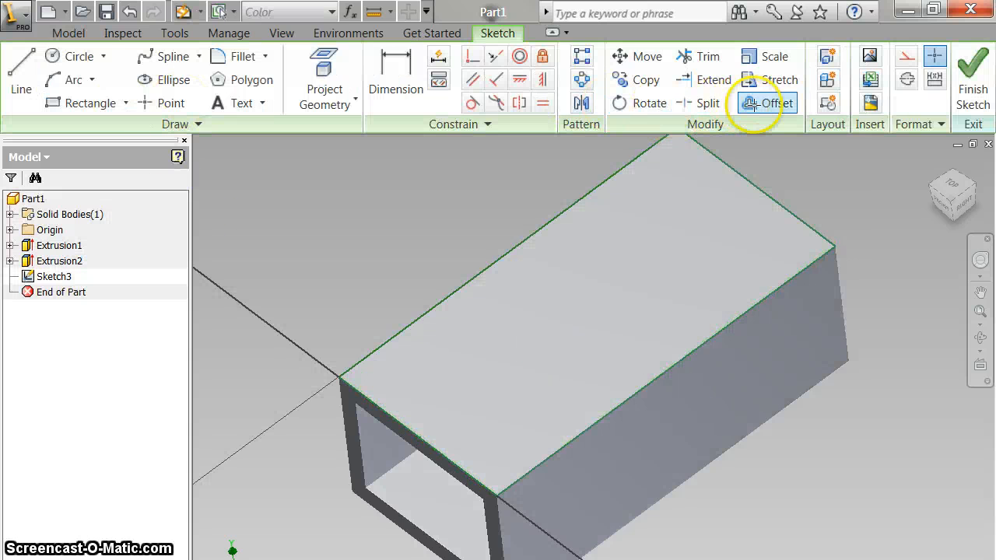
pyautogui.click(775, 103)
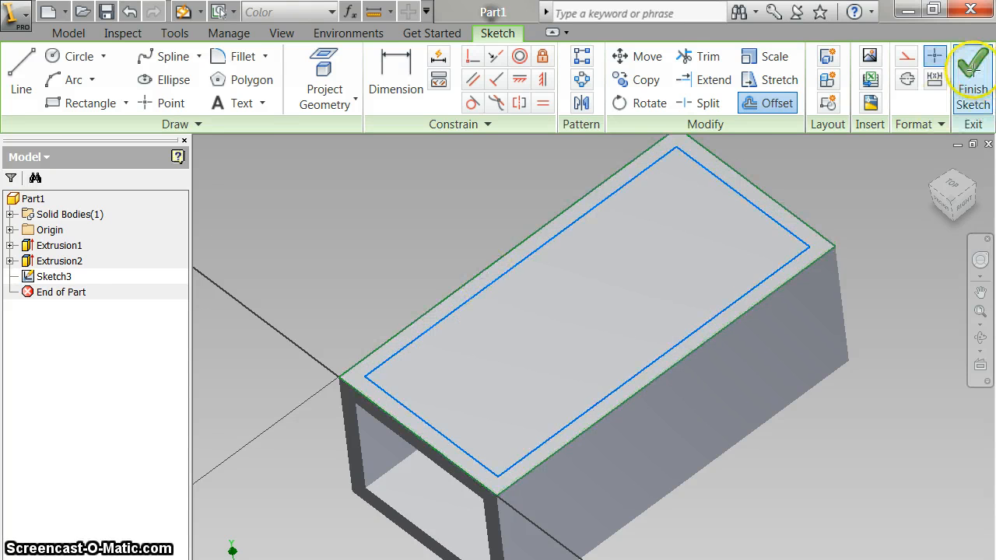
pyautogui.click(971, 75)
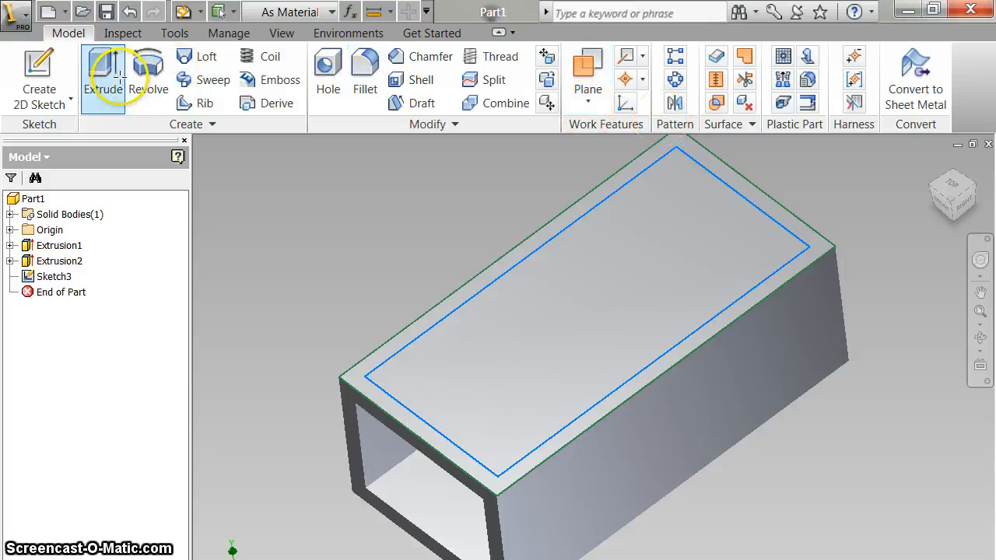
# Start a .3 extrusion of the top inset outline, then abandon it to re-edit Sketch3
pyautogui.click(102, 78)
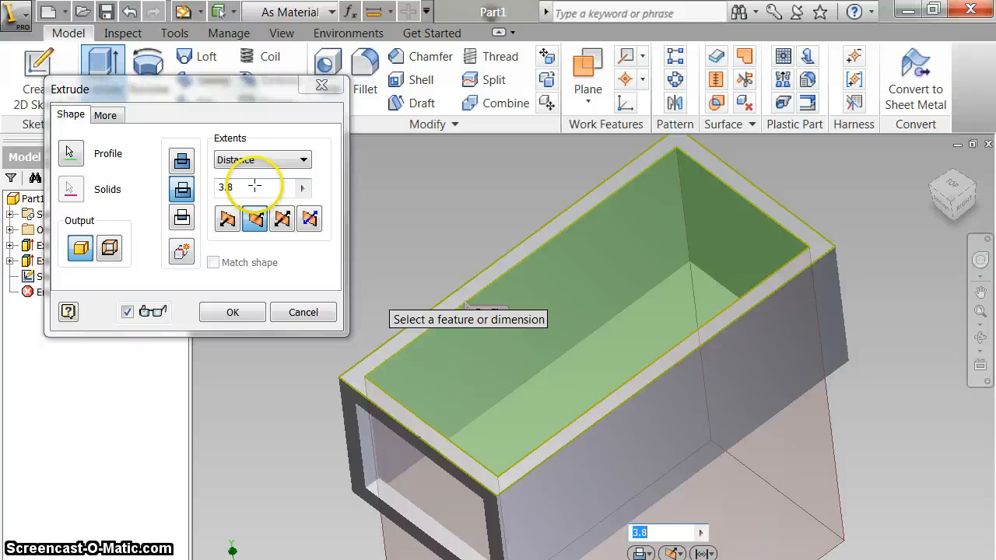
pyautogui.click(302, 187)
pyautogui.write('.3')
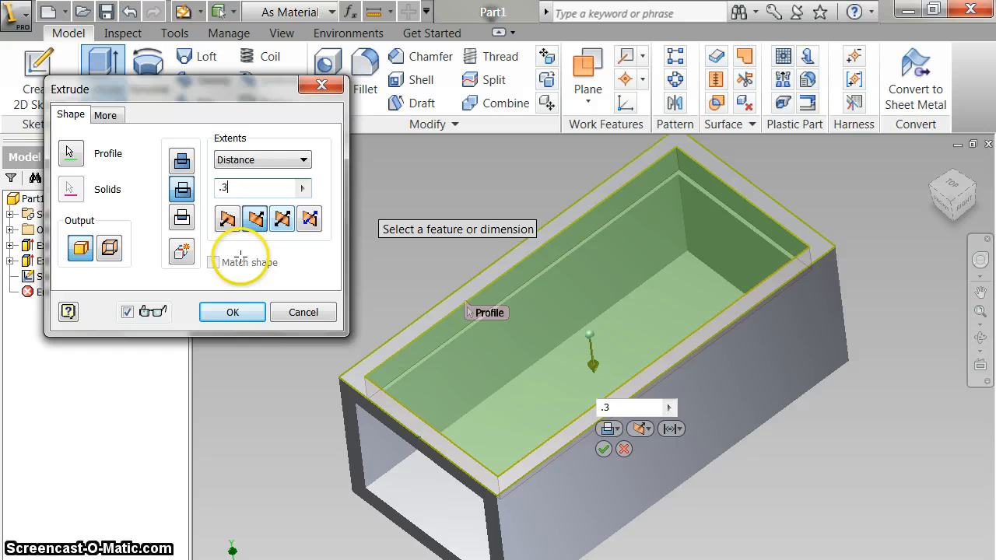
pyautogui.click(232, 311)
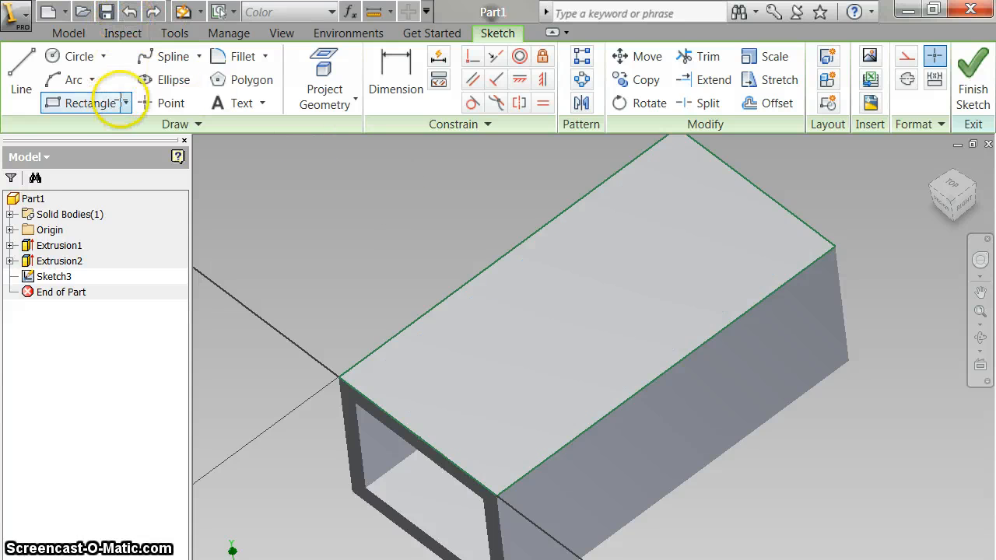
# Redraw an inset rectangle on the top face, constrain it collinear to the edge, and finish
pyautogui.click(435, 325)
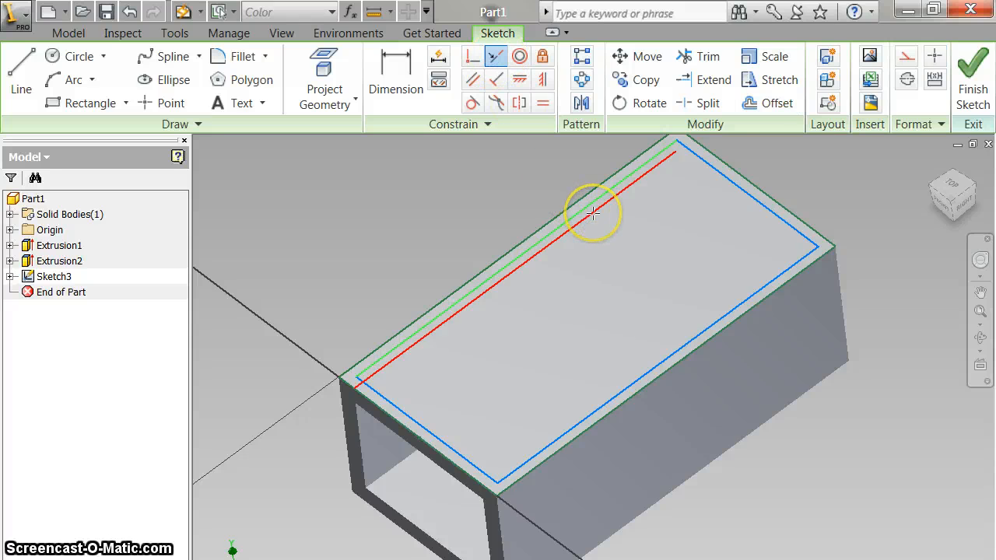
pyautogui.click(971, 75)
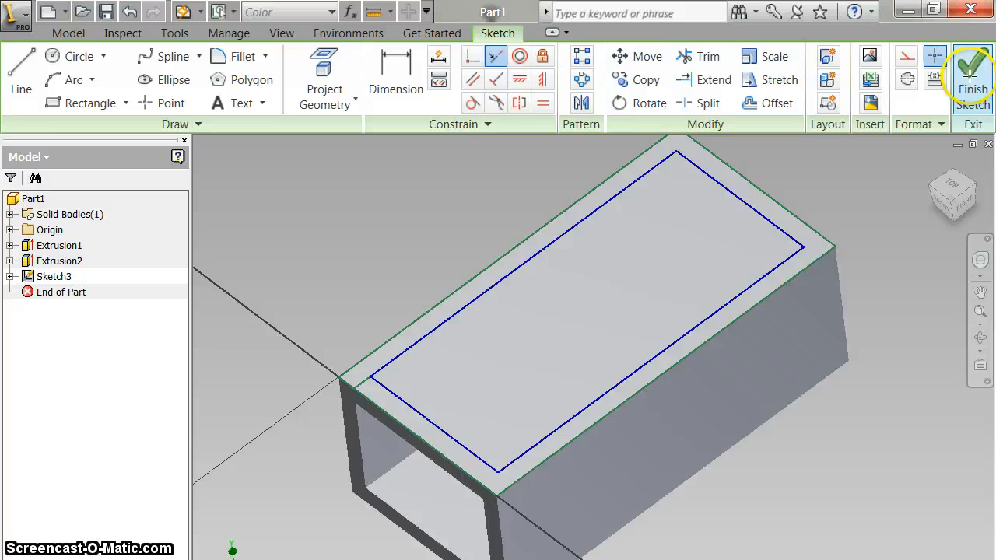
pyautogui.click(971, 75)
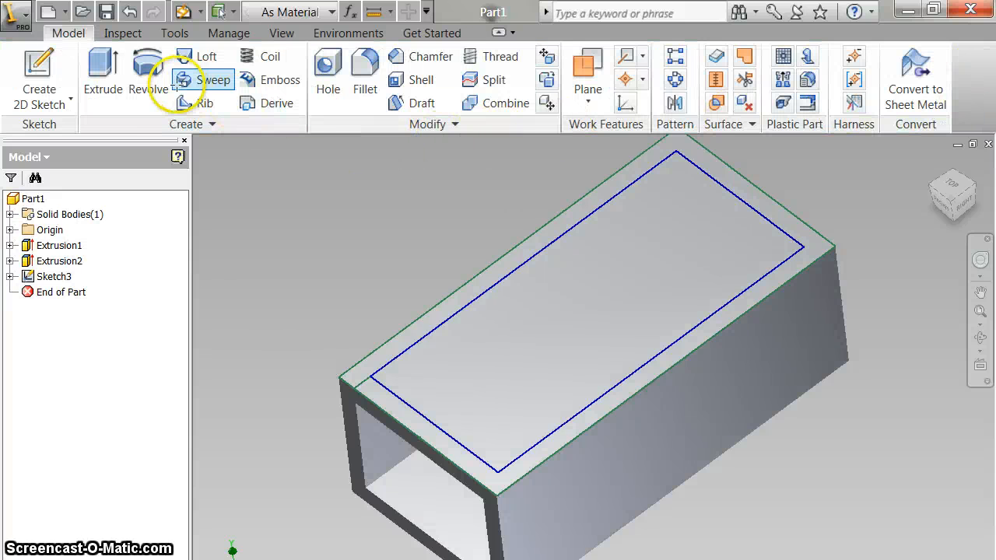
pyautogui.moveTo(102, 74)
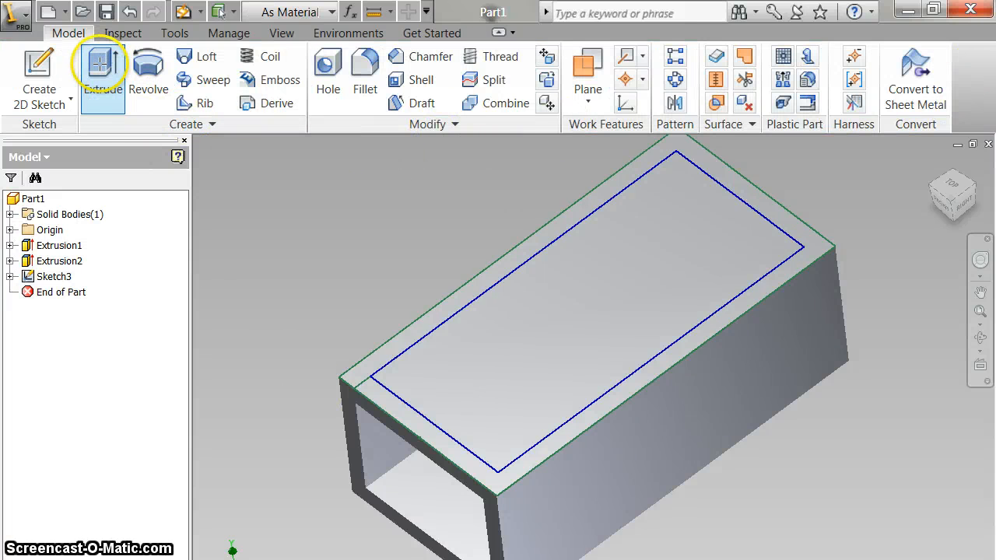
# Cut the top rectangle 0.3 deep into the tube as Extrusion3, opening the box top
pyautogui.click(103, 75)
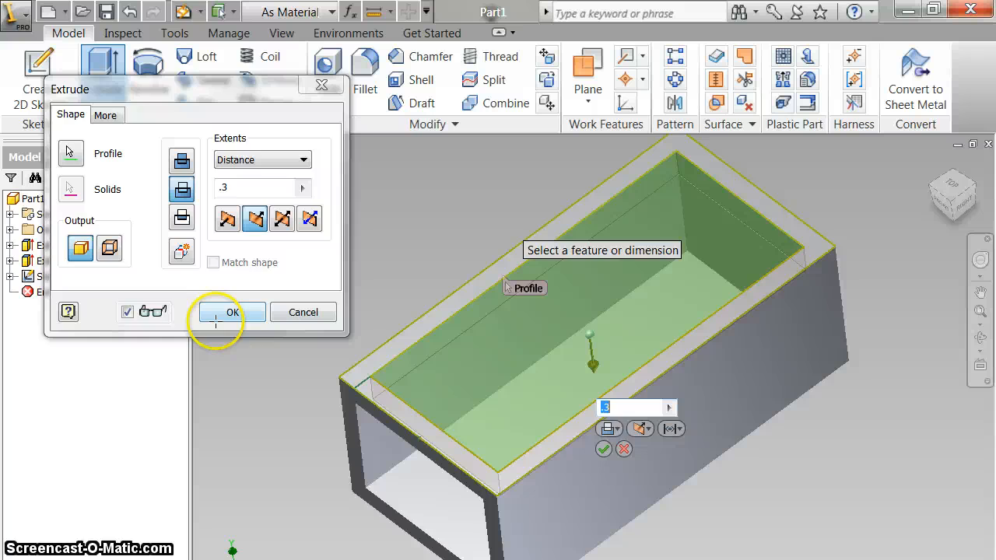
pyautogui.click(232, 311)
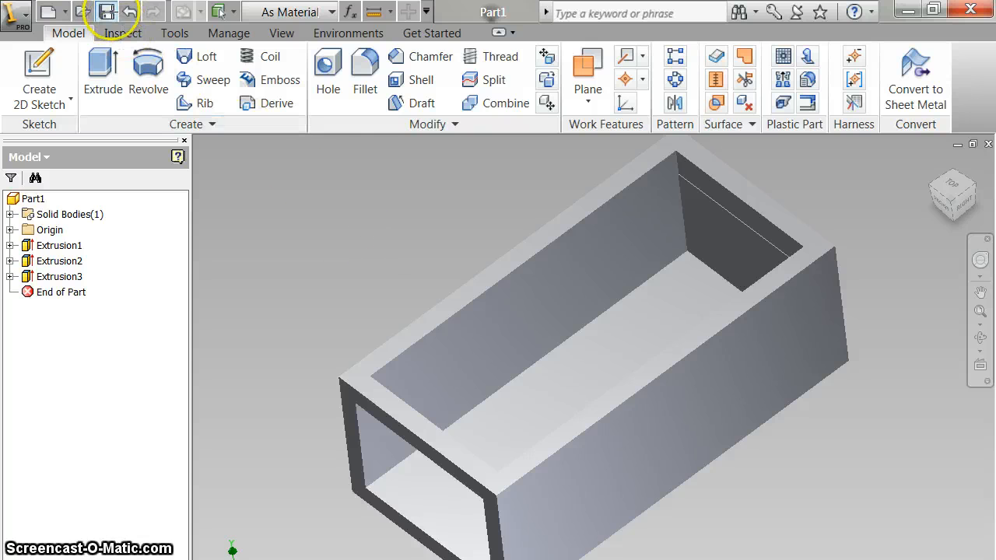
# Save the finished part to the Desktop as 'box'
pyautogui.click(106, 11)
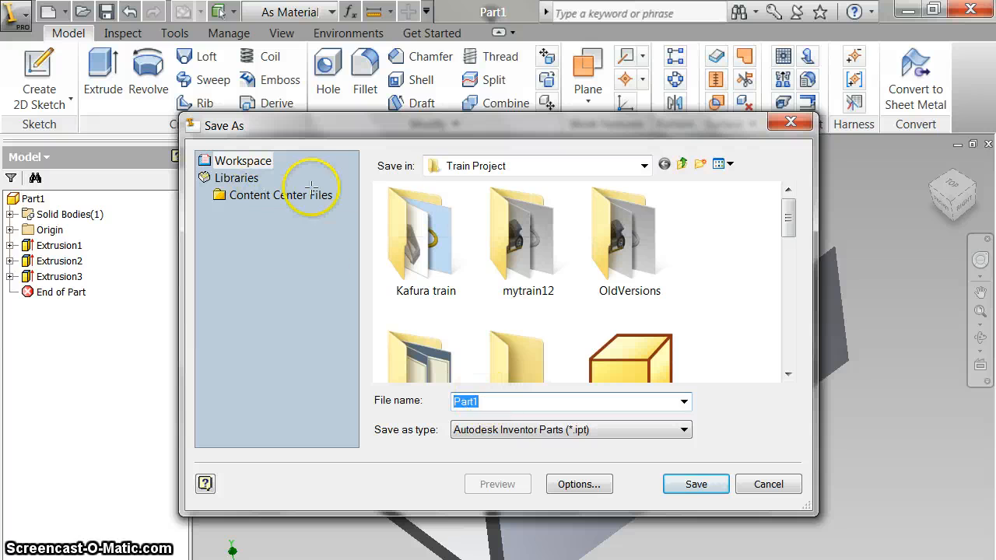
pyautogui.click(645, 165)
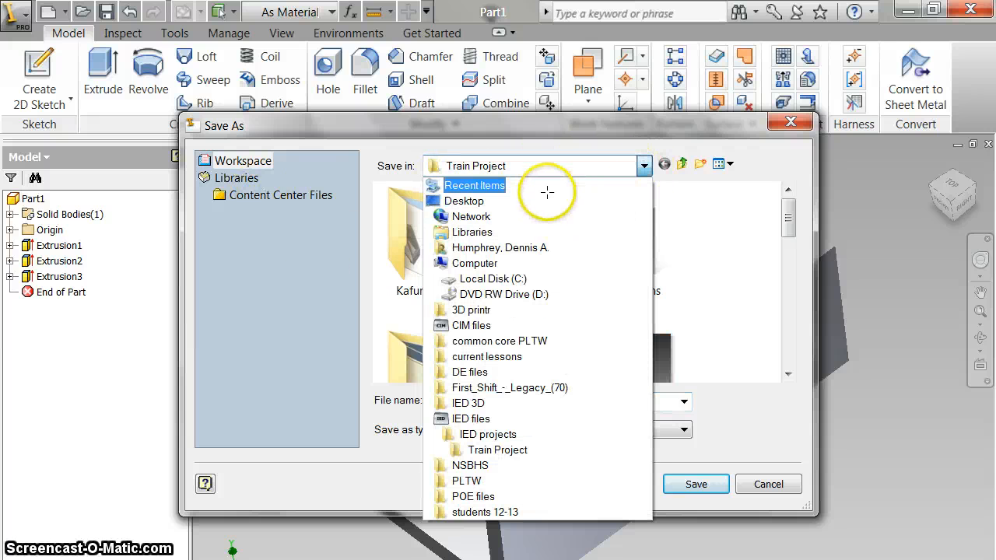
pyautogui.click(464, 201)
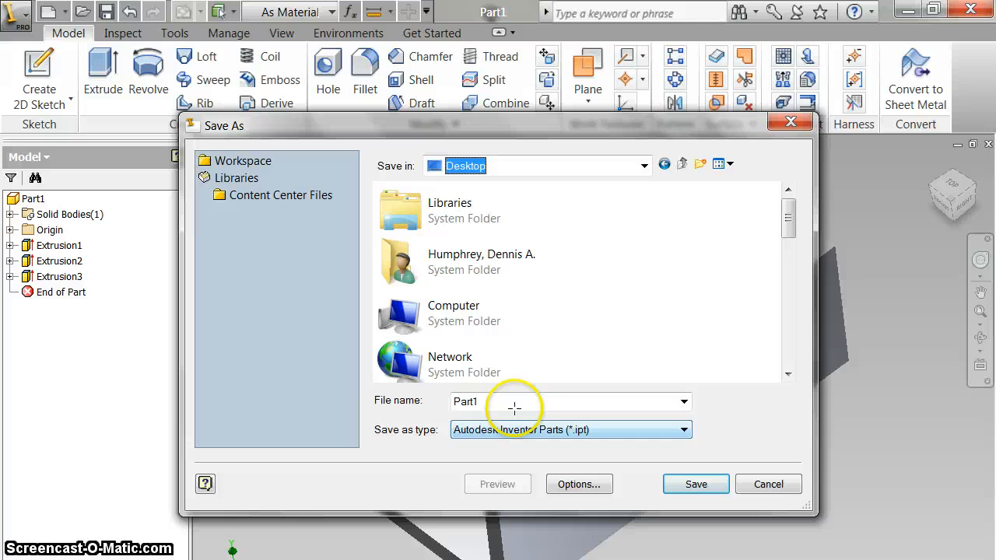
pyautogui.write('b')
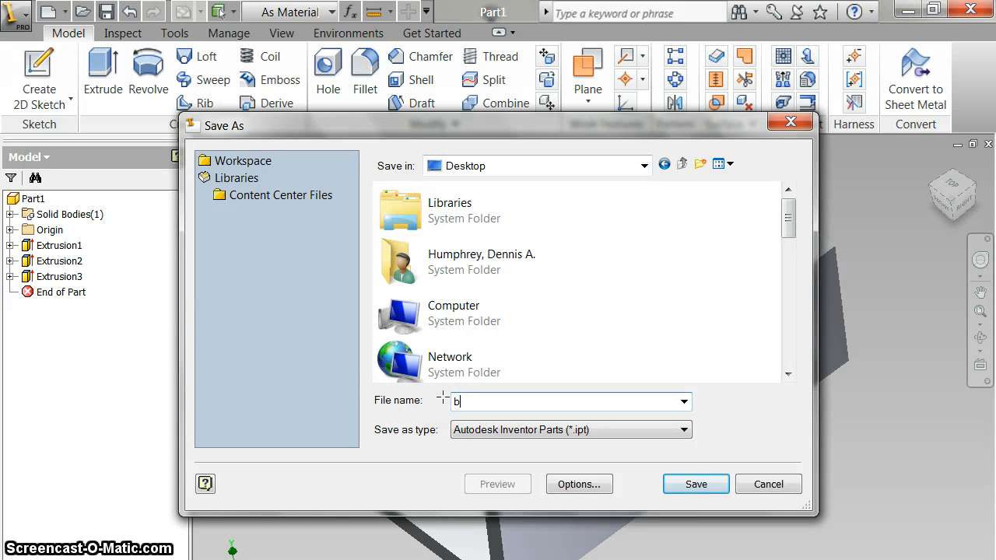
pyautogui.write('ox')
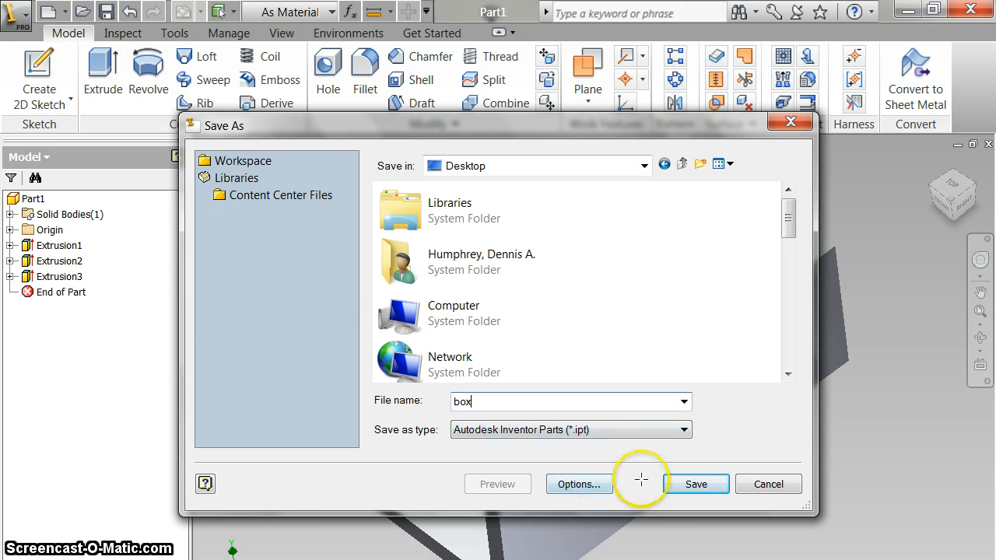
pyautogui.click(695, 484)
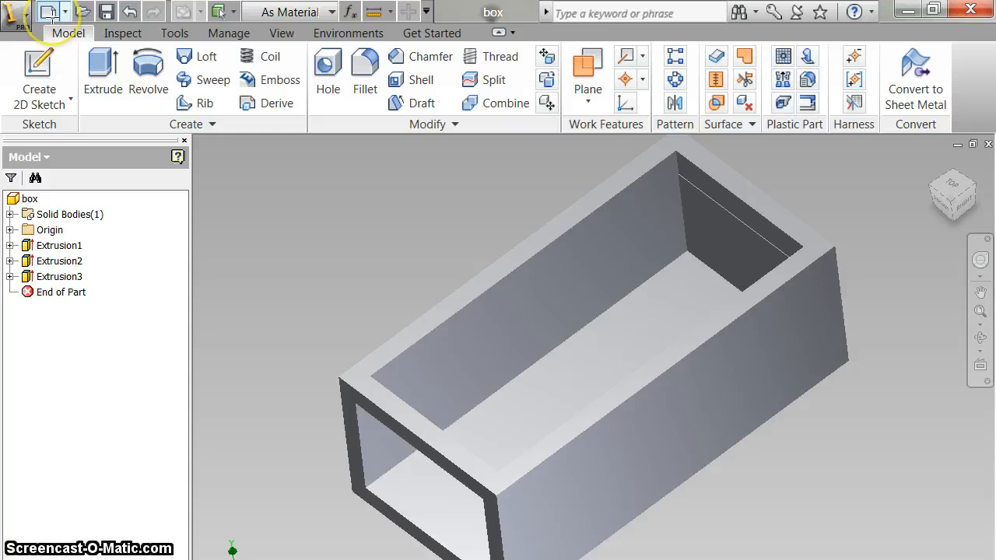
pyautogui.moveTo(48, 10)
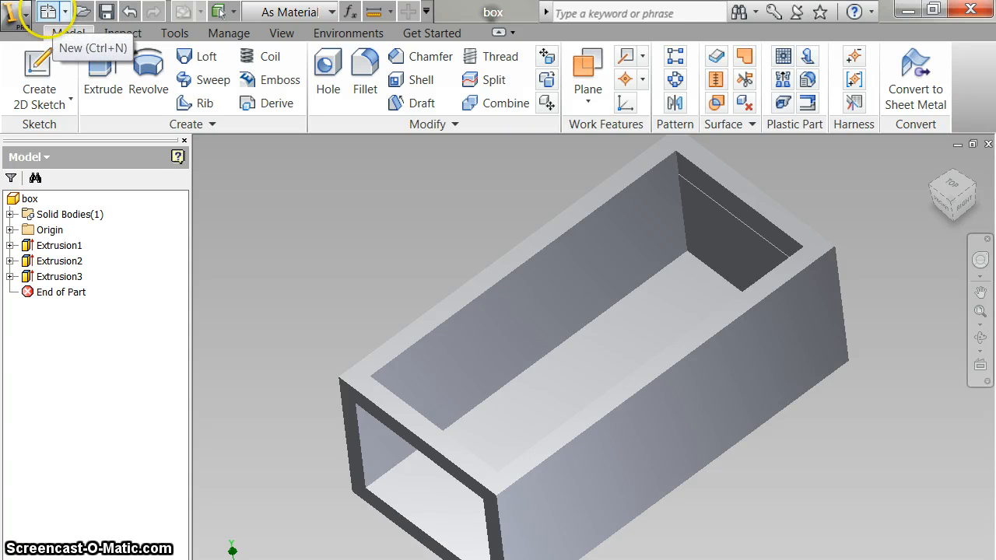
# Create a new assembly and place box.ipt from the Desktop as box:1
pyautogui.click(46, 12)
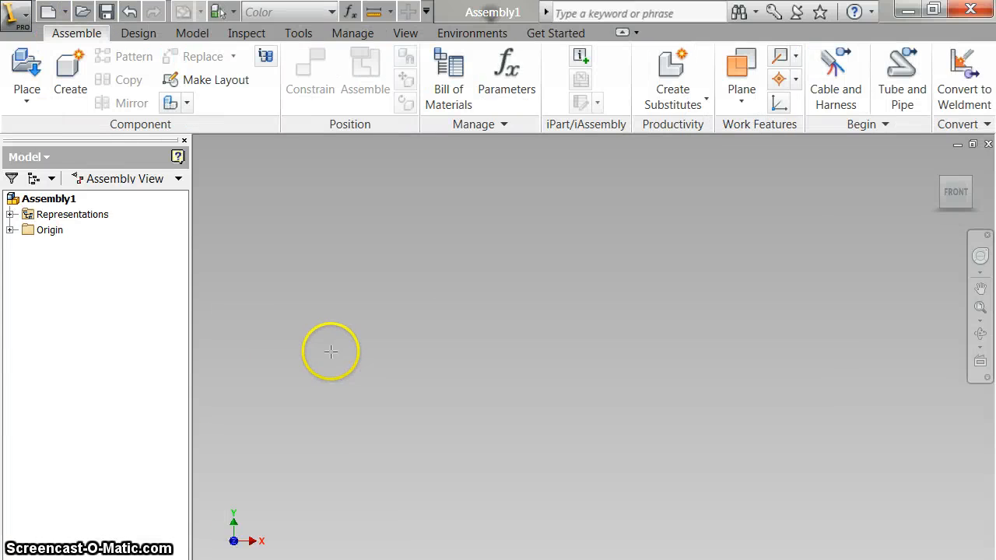
pyautogui.moveTo(543, 84)
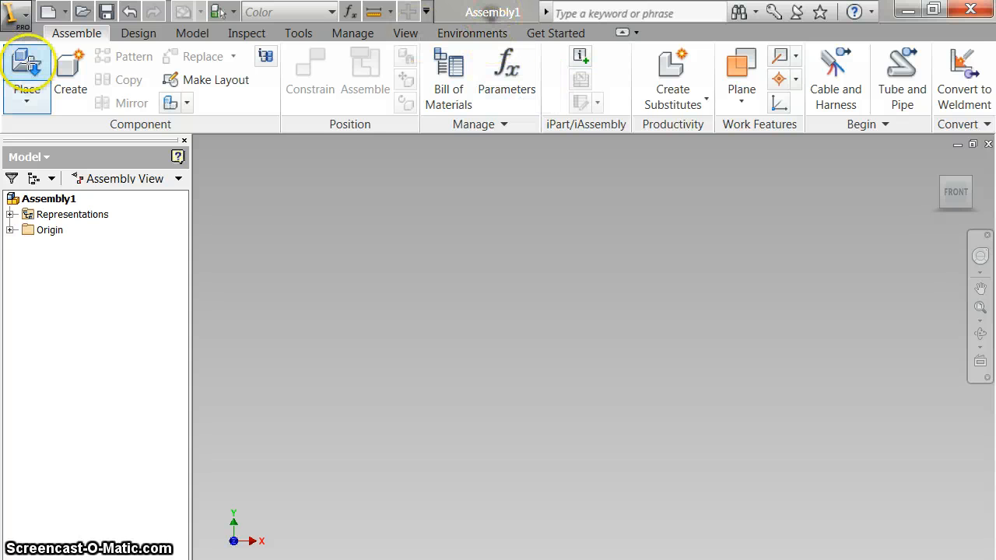
pyautogui.click(26, 75)
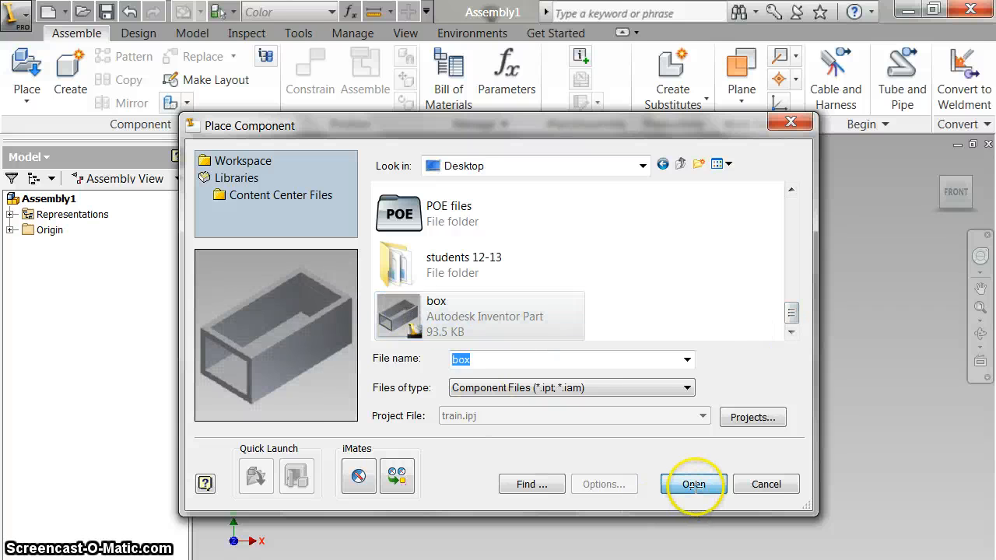
pyautogui.click(694, 484)
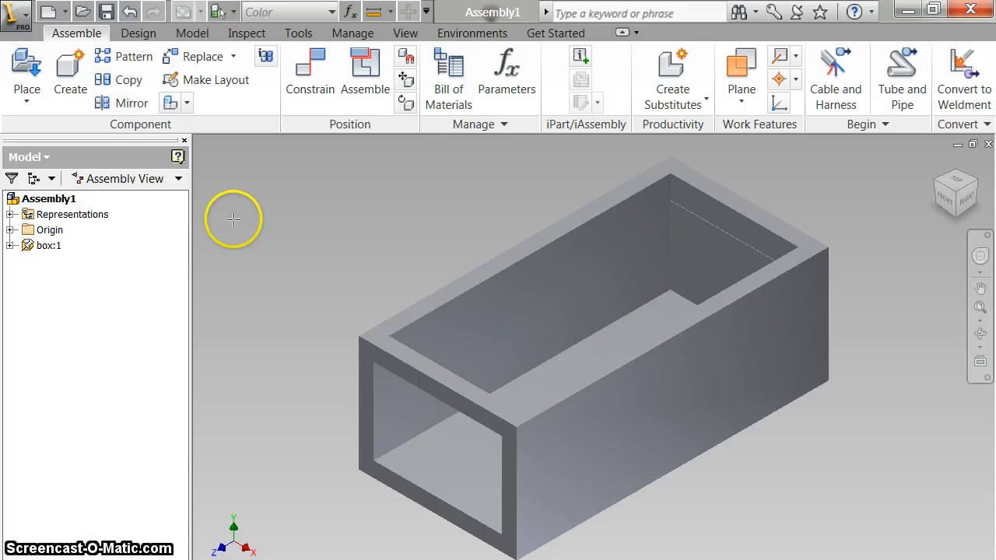
pyautogui.moveTo(261, 224)
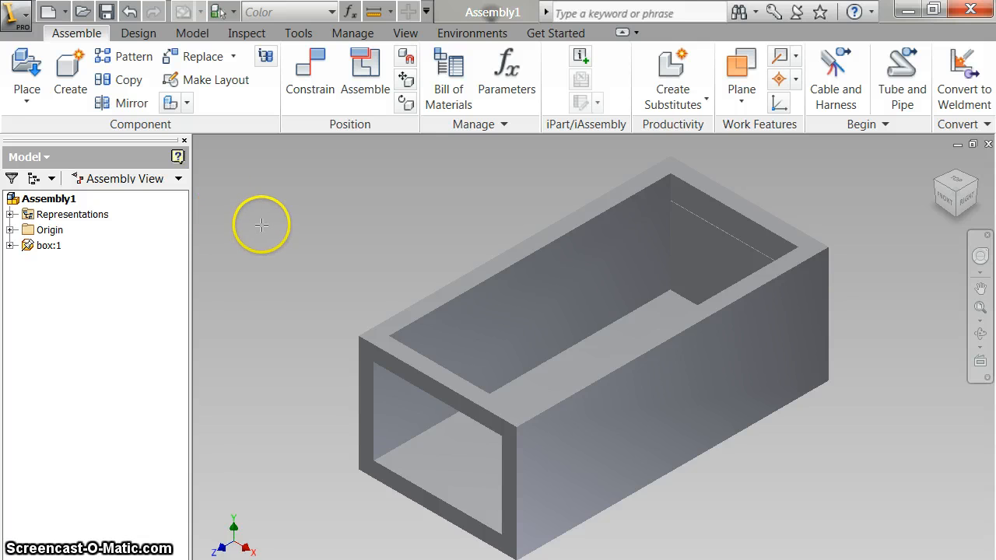
pyautogui.moveTo(68, 75)
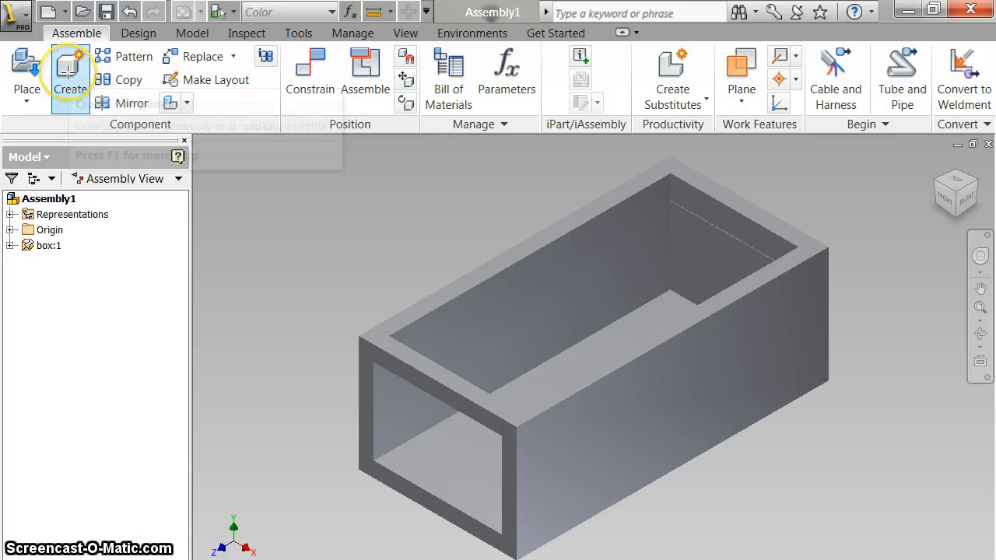
pyautogui.moveTo(69, 70)
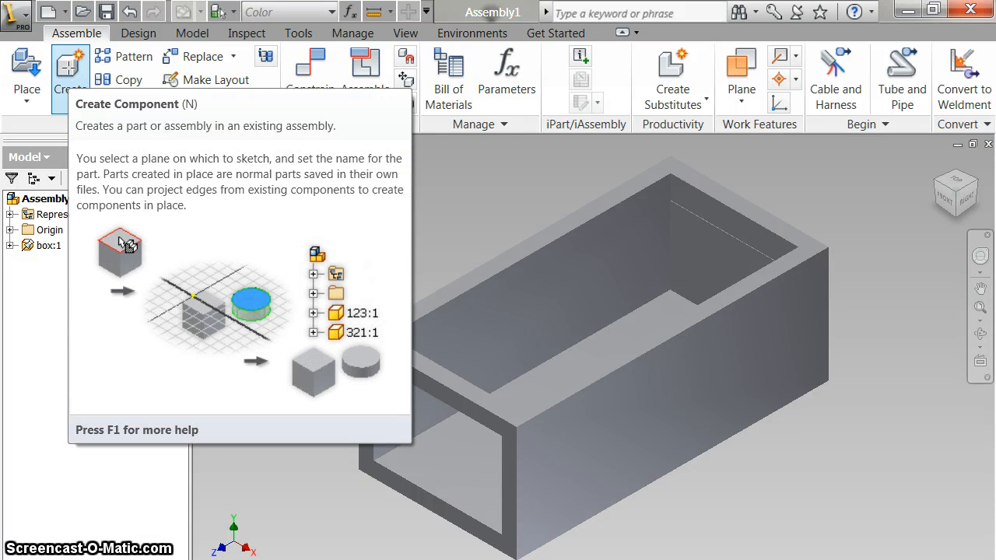
# Create the in-place component 'drawer', saving its file to the Desktop outside the active project
pyautogui.click(69, 75)
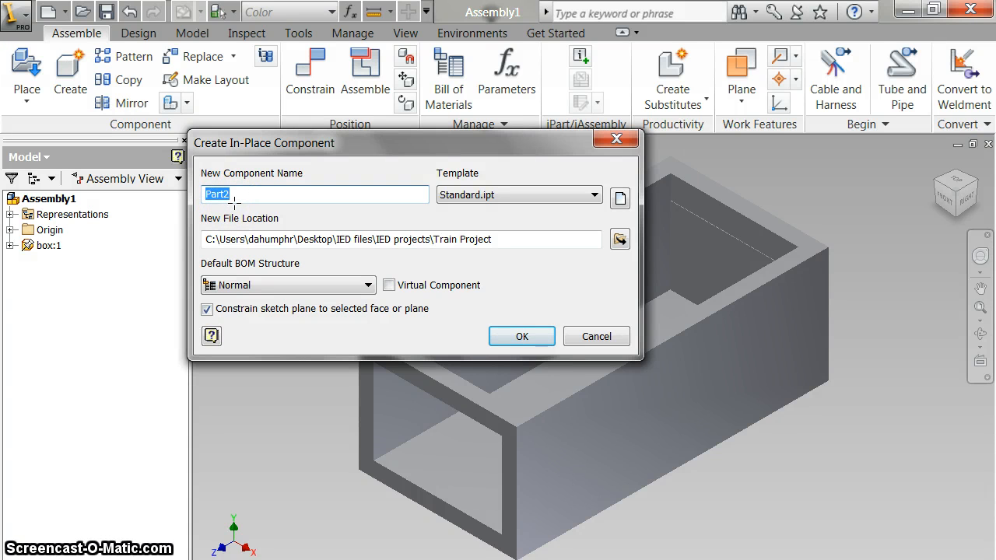
pyautogui.write('drawer')
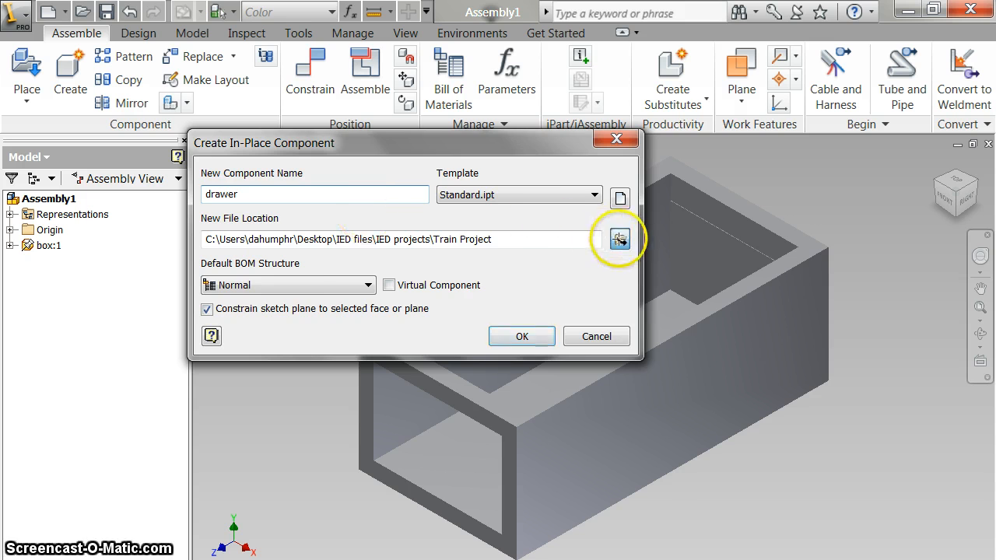
pyautogui.click(620, 240)
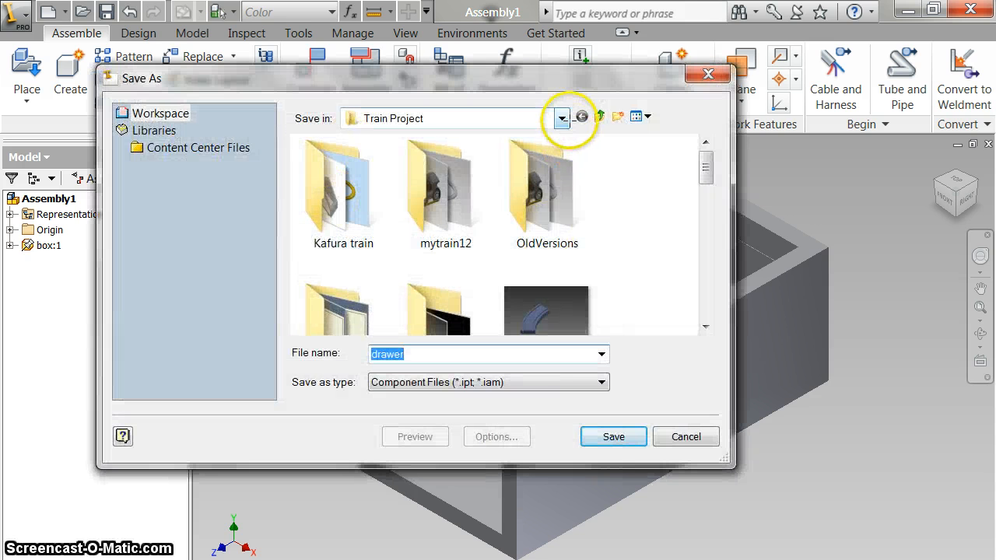
pyautogui.click(562, 116)
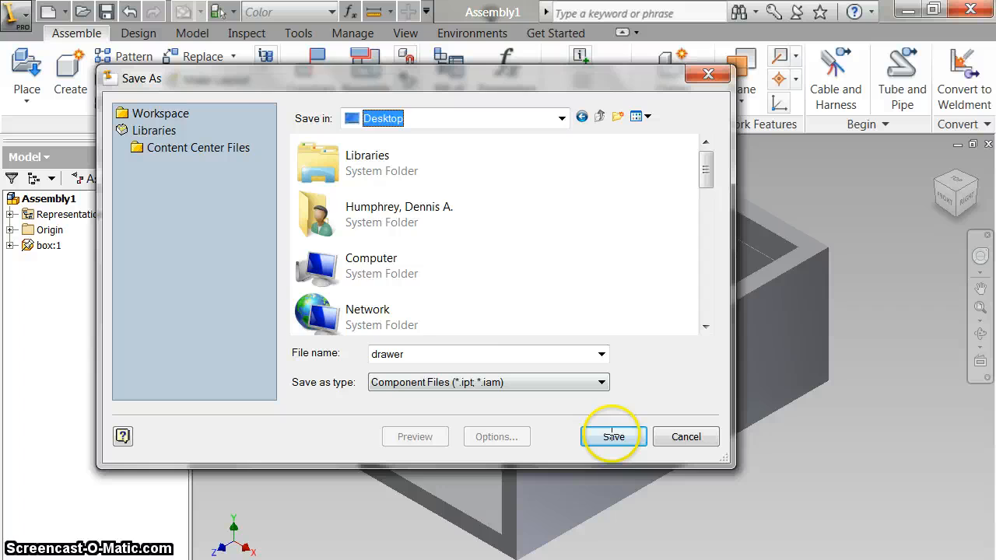
pyautogui.click(613, 436)
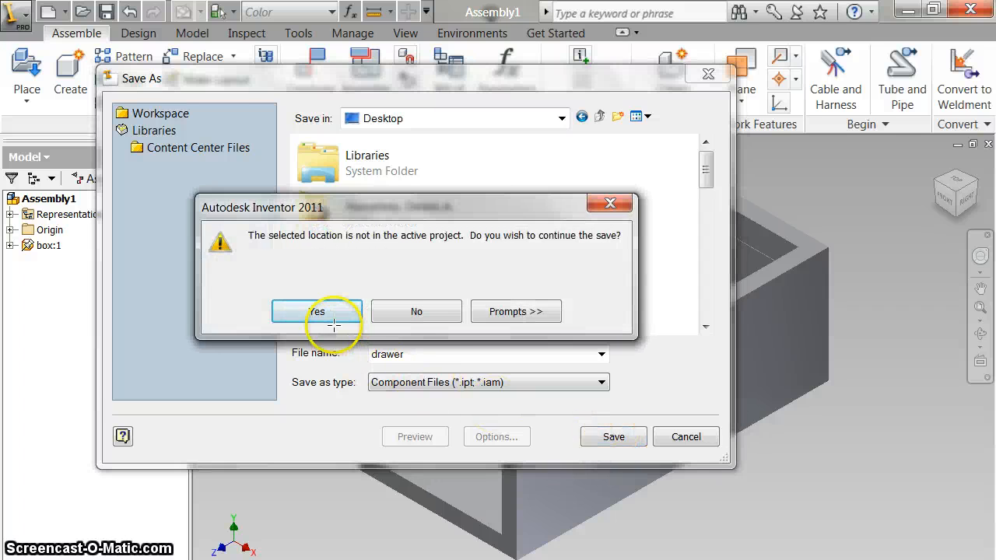
pyautogui.click(318, 311)
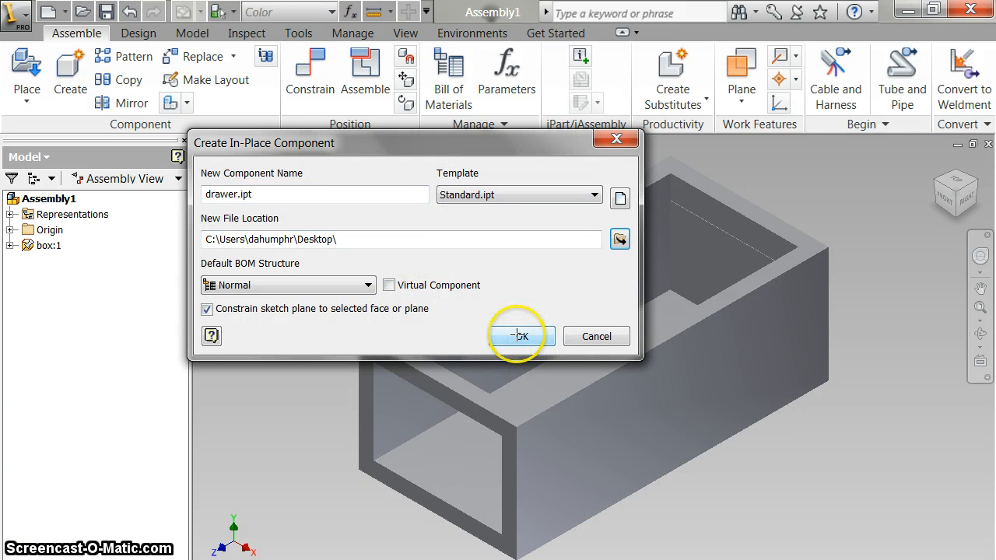
pyautogui.click(520, 336)
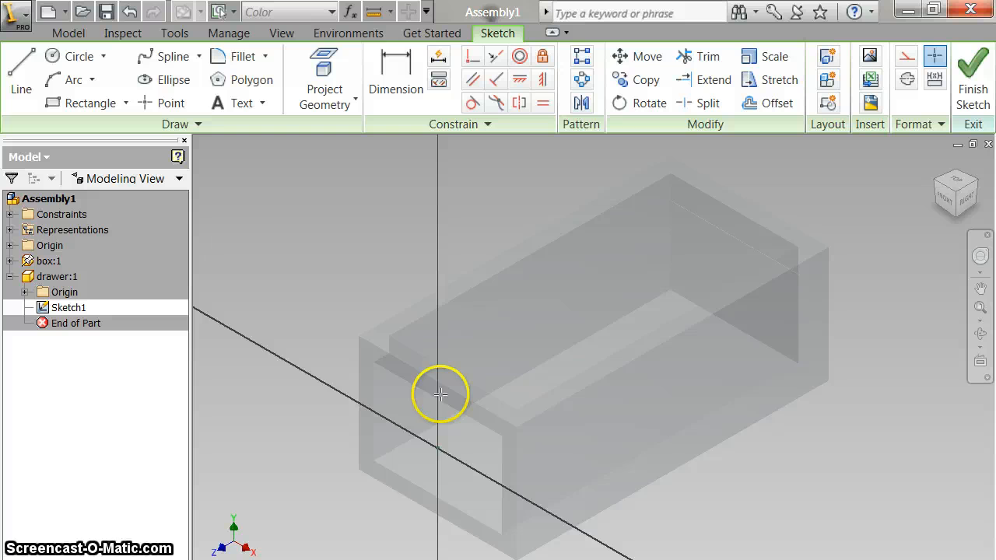
pyautogui.moveTo(281, 274)
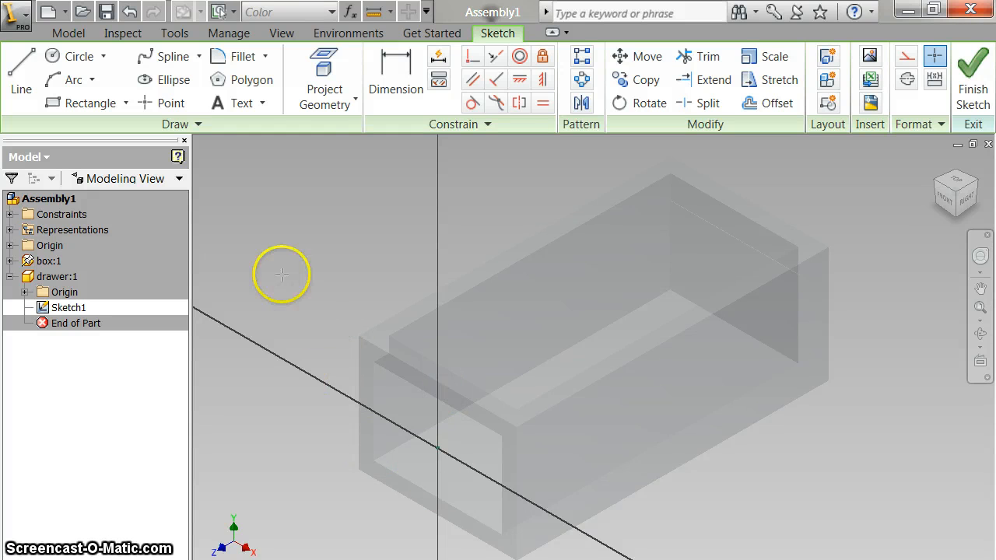
pyautogui.moveTo(323, 75)
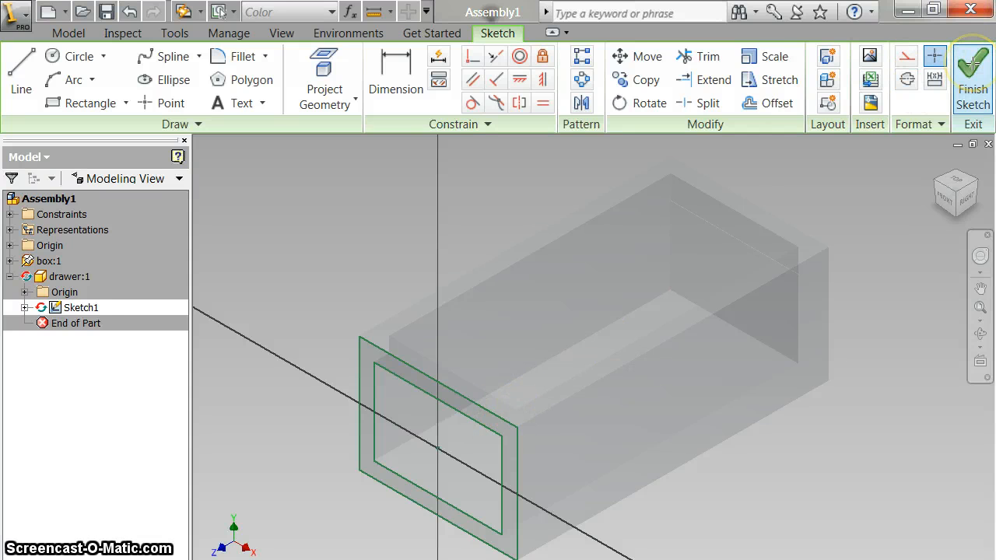
# Extrude the drawer's end-face rectangle as a solid through to the box's far face
pyautogui.click(971, 78)
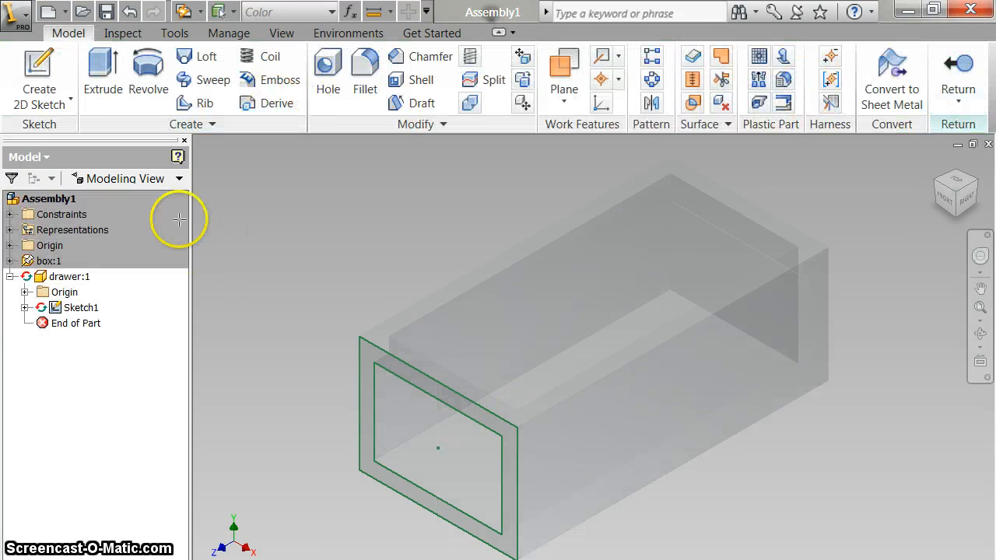
pyautogui.click(103, 75)
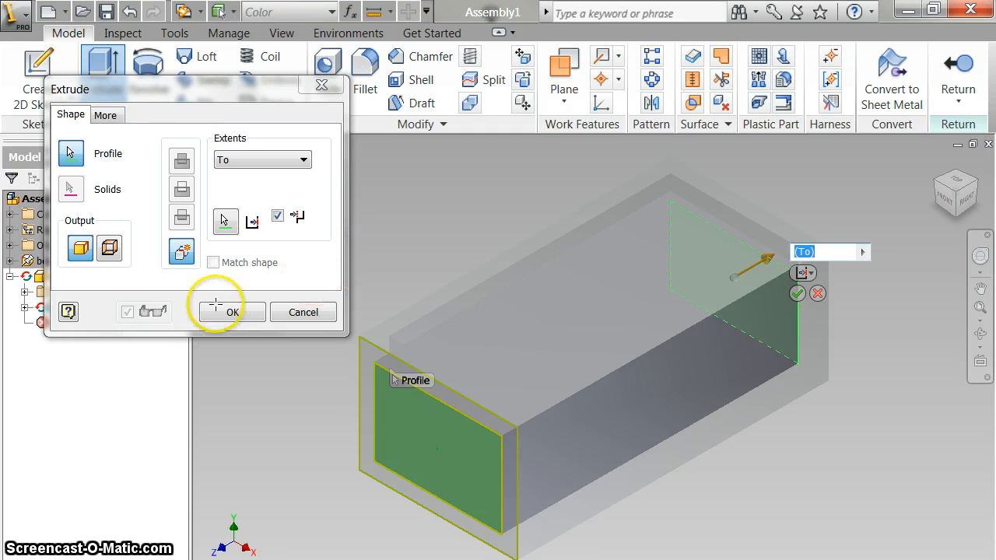
pyautogui.click(232, 311)
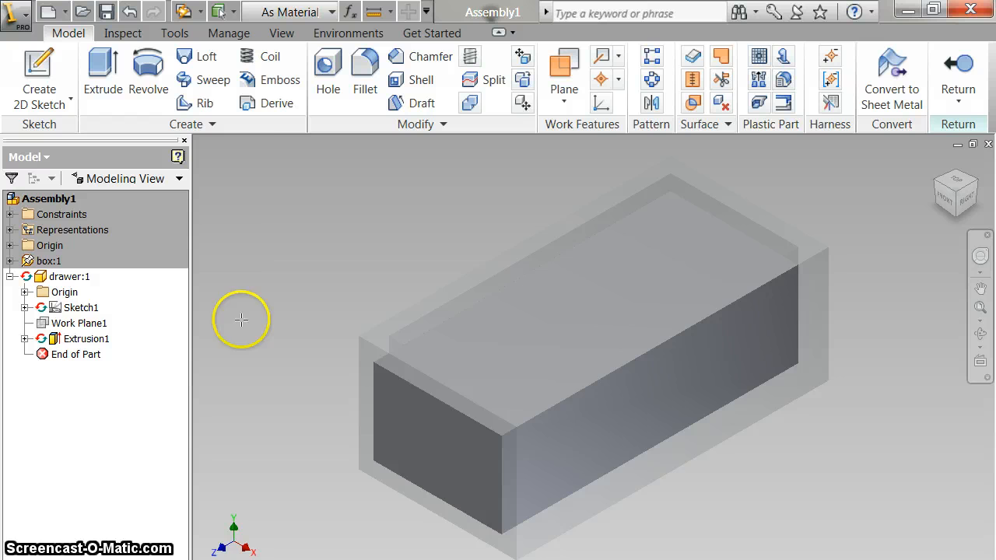
pyautogui.moveTo(330, 378)
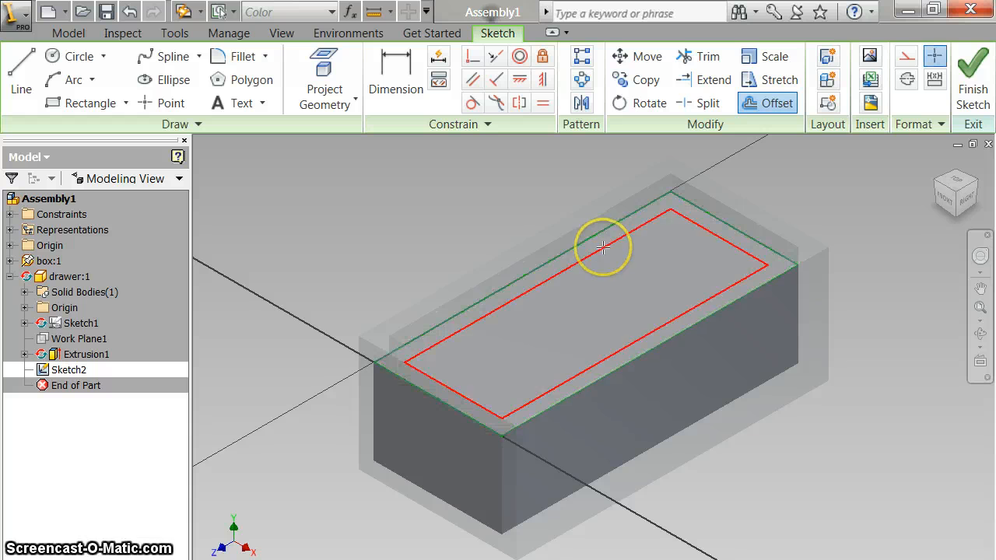
# Cut the inset top-face outline 0.9 deep to hollow the drawer into an open tray
pyautogui.click(971, 74)
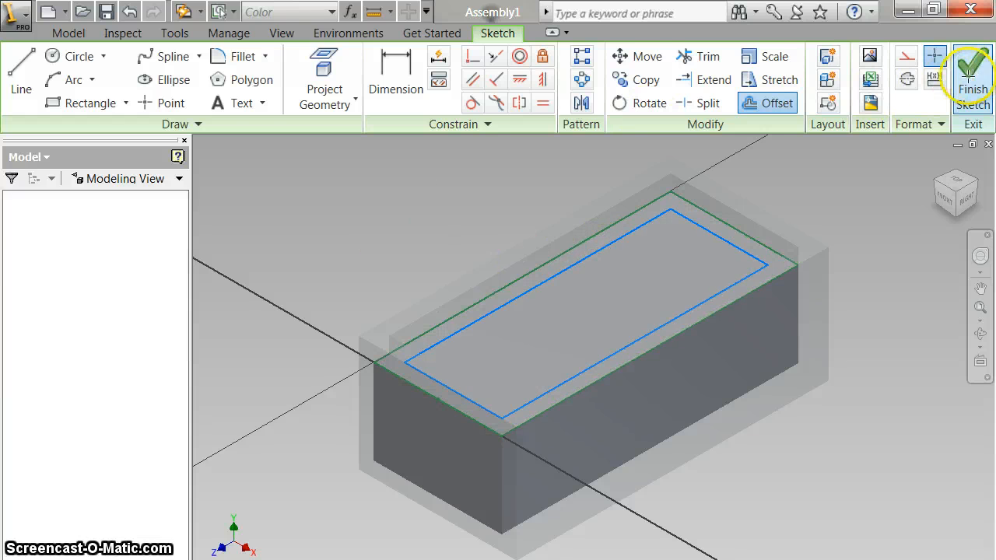
pyautogui.click(971, 78)
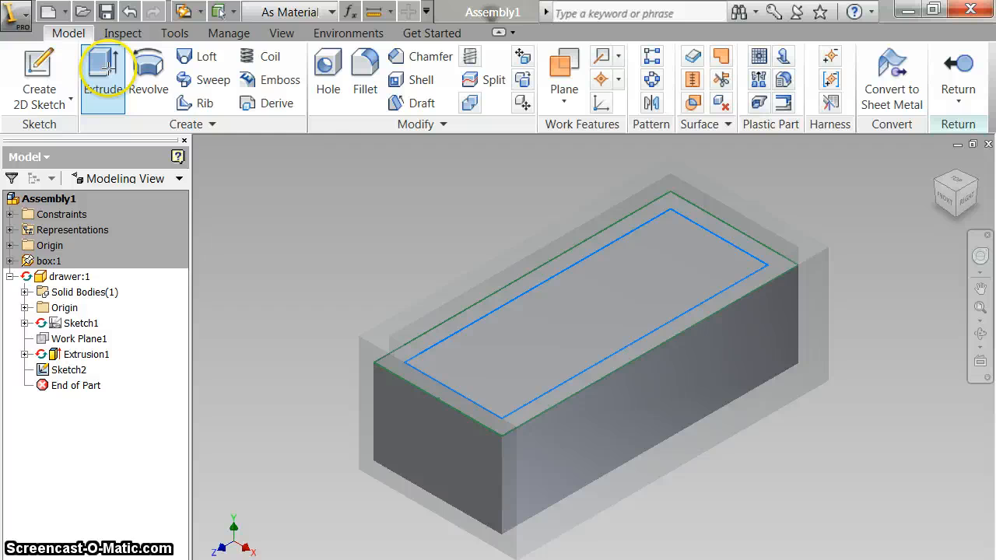
pyautogui.click(102, 75)
pyautogui.write('.9')
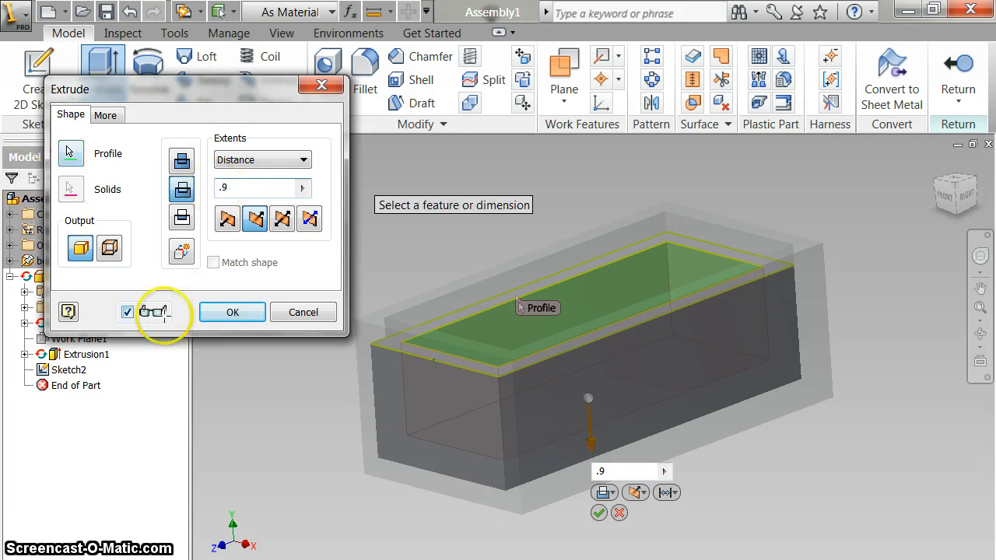
pyautogui.click(232, 311)
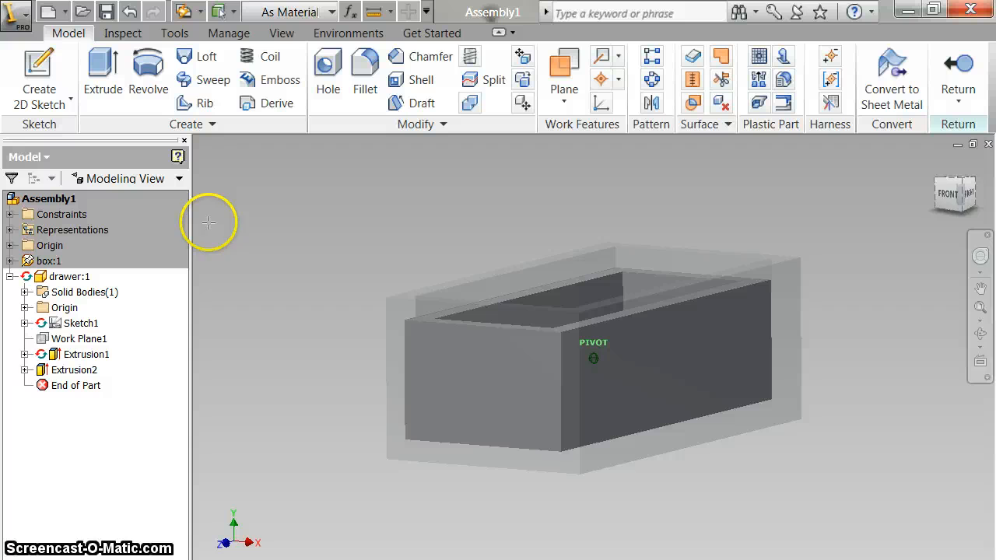
pyautogui.click(48, 199)
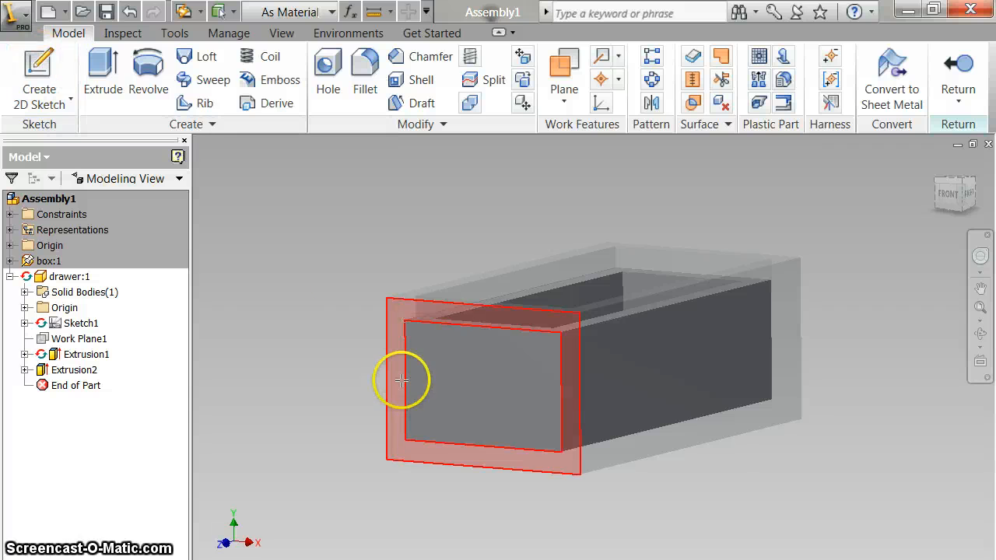
pyautogui.moveTo(402, 359)
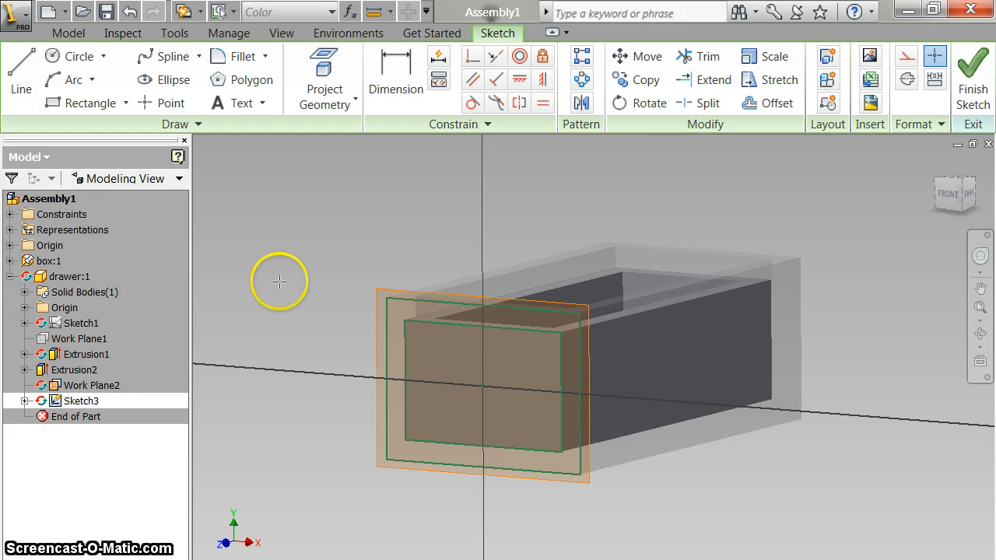
# Extrude the larger front-panel rectangle 0.2 thick over the drawer's open end
pyautogui.click(971, 75)
pyautogui.write('.2')
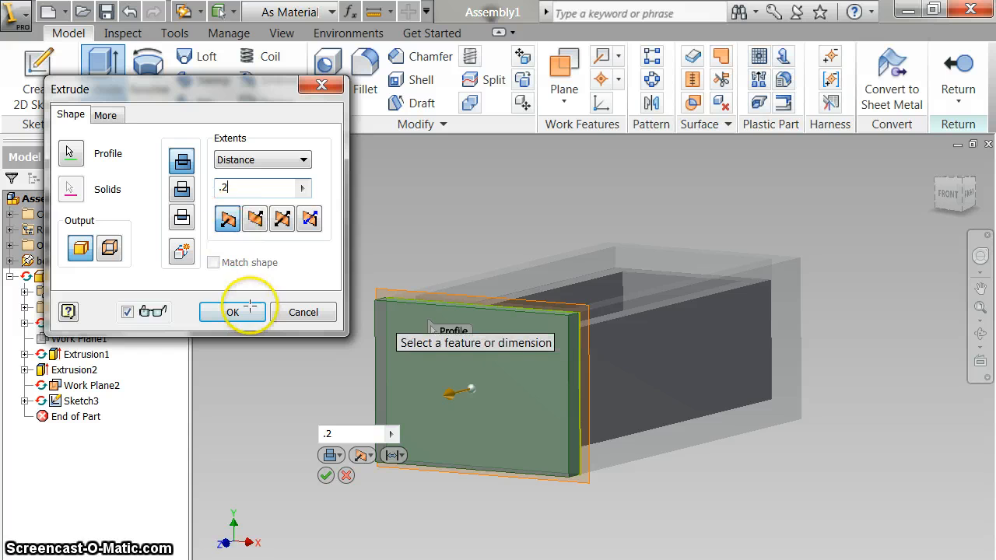
pyautogui.click(233, 311)
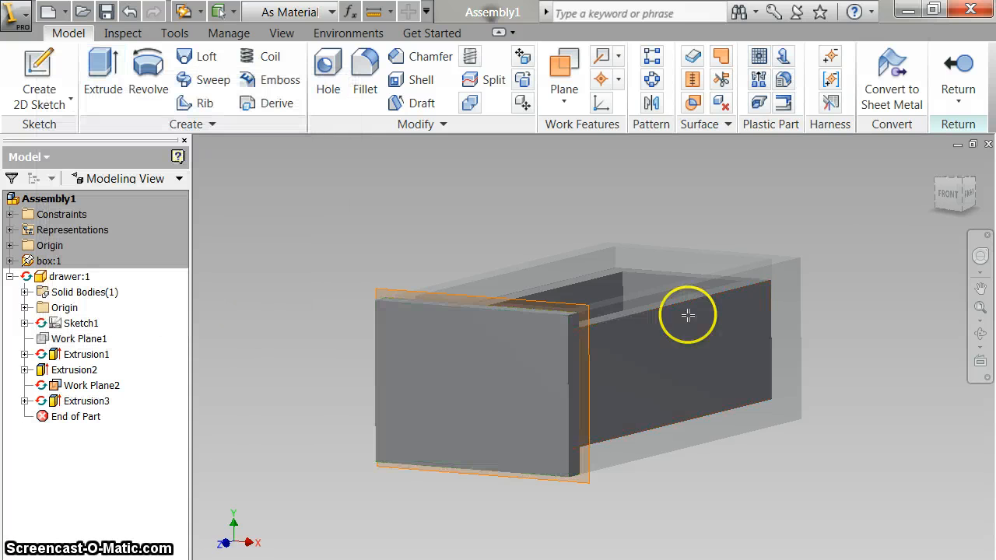
pyautogui.click(473, 354)
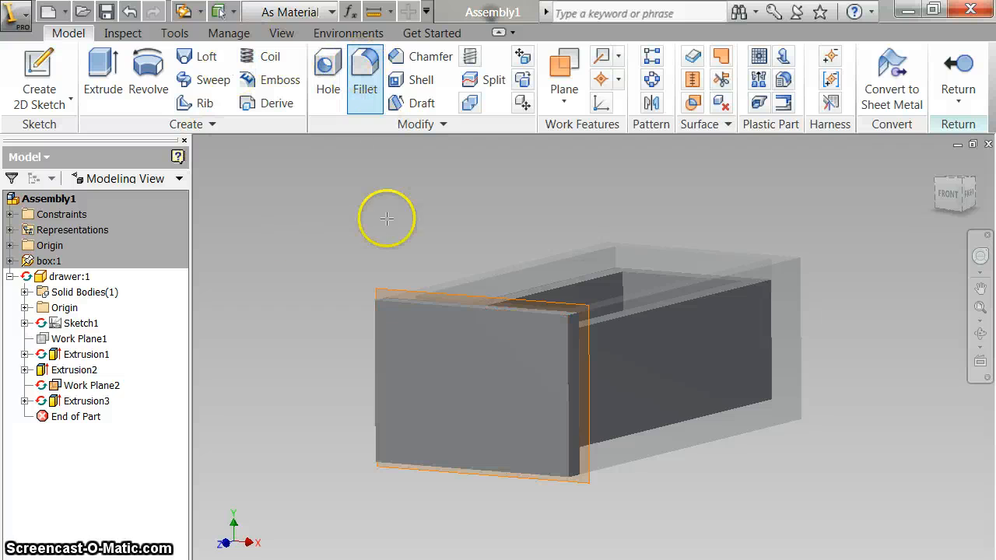
# Fillet the drawer front's outer edges at 0.125 in radius
pyautogui.click(364, 78)
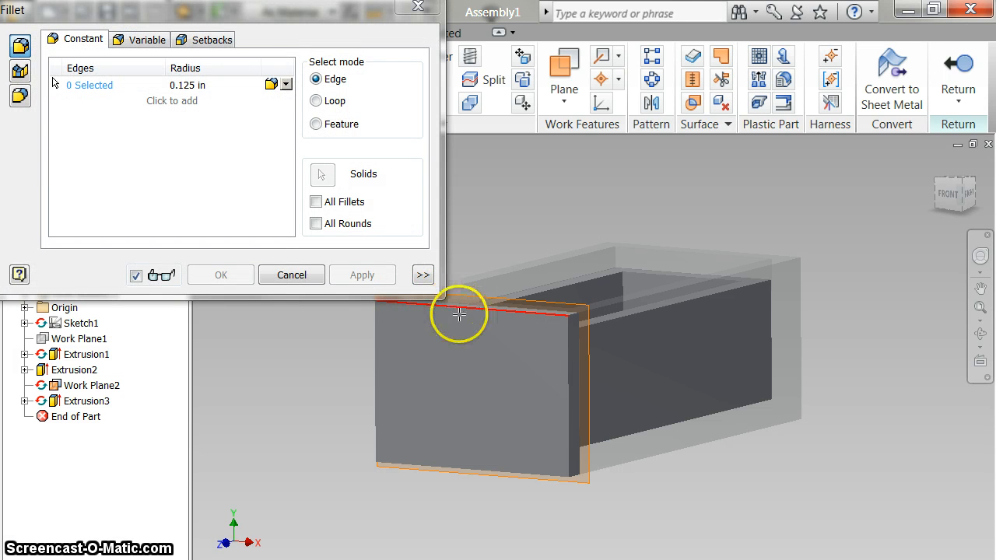
pyautogui.click(542, 467)
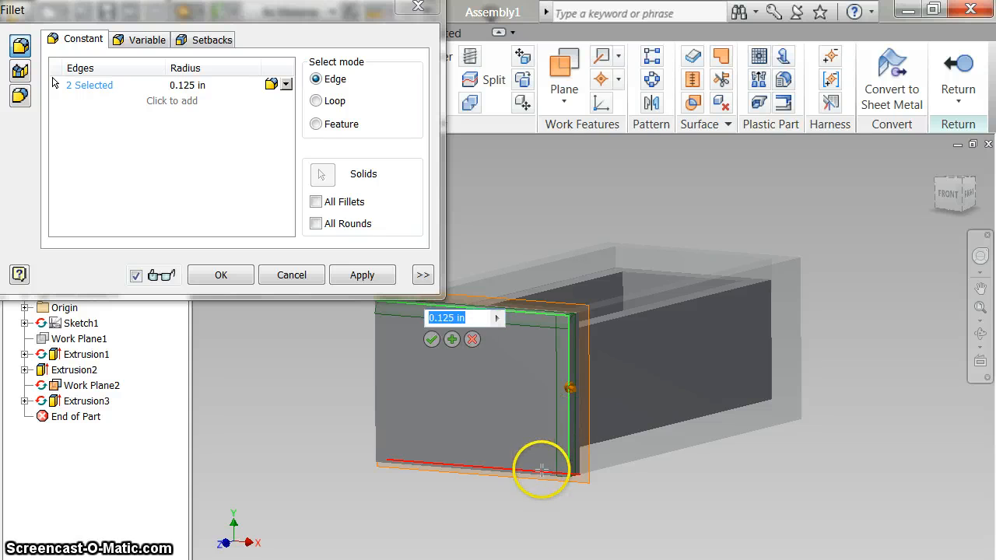
pyautogui.click(377, 386)
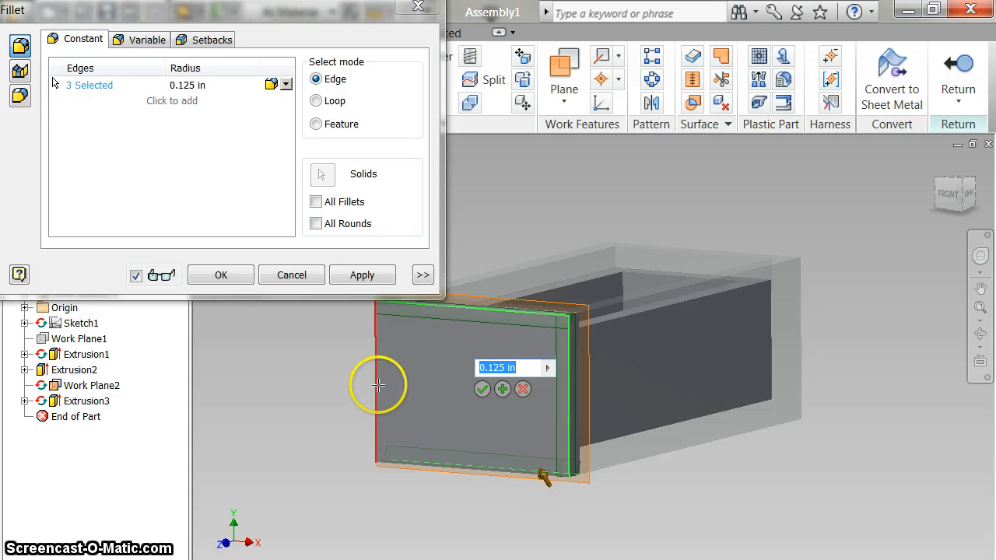
pyautogui.click(377, 386)
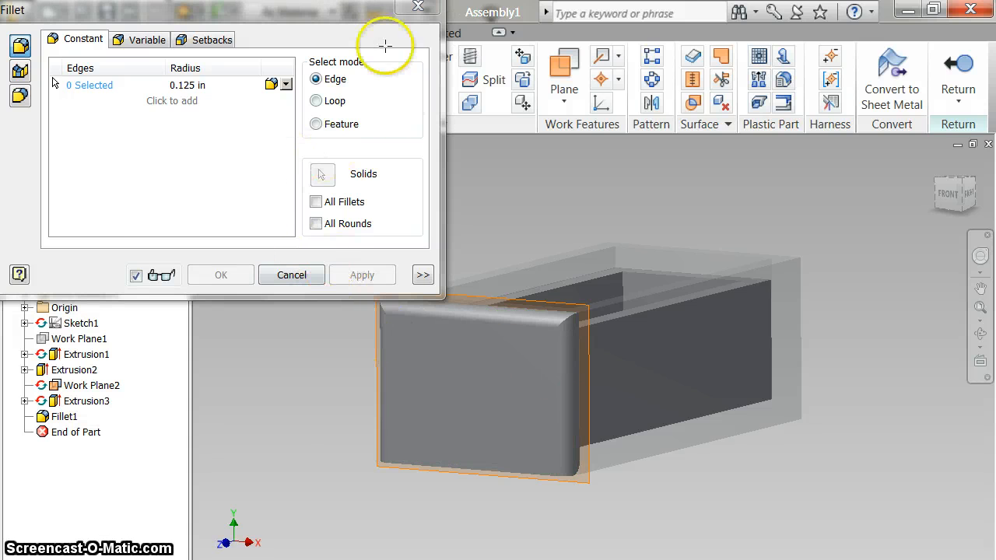
pyautogui.click(293, 274)
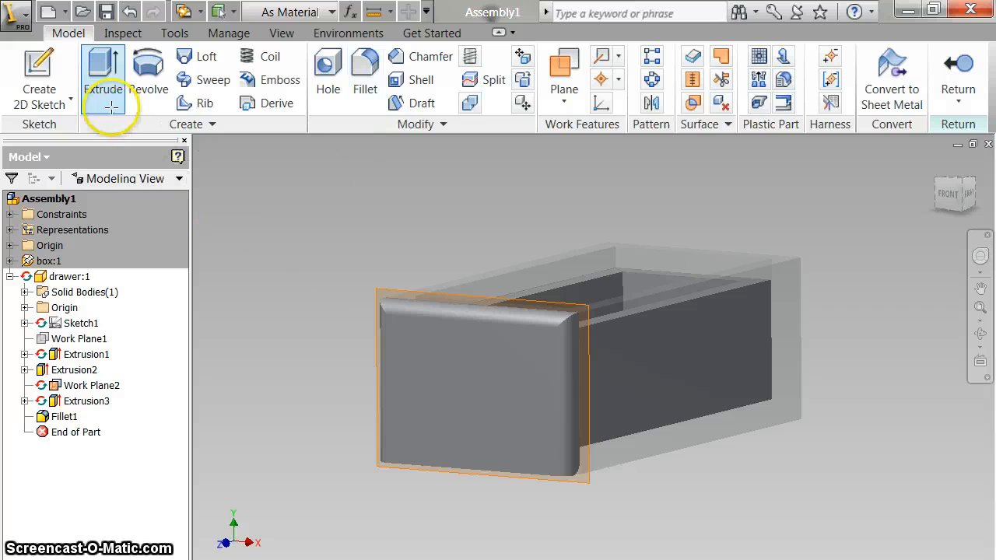
pyautogui.moveTo(103, 75)
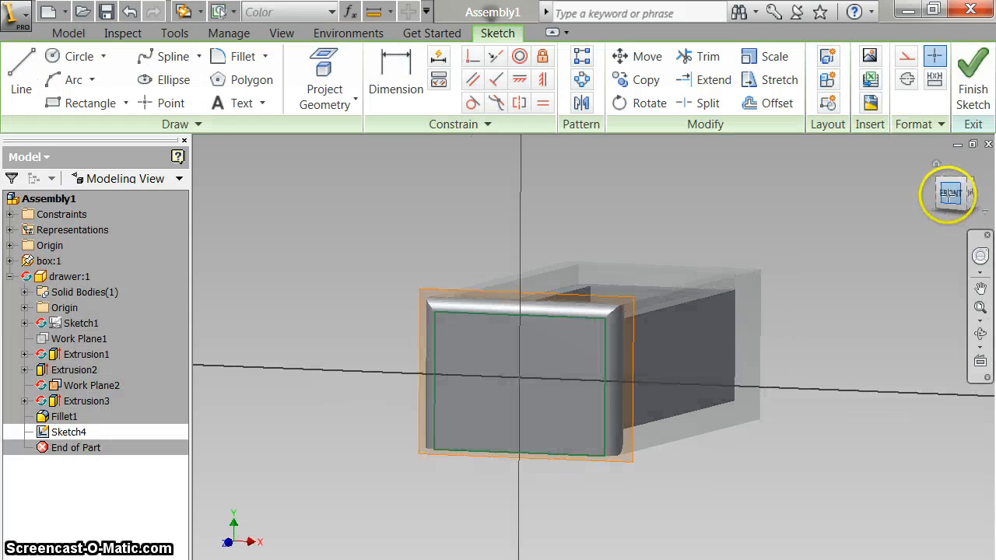
# Extrude a small centred circle 0.2 from the drawer front as the knob stem
pyautogui.click(948, 194)
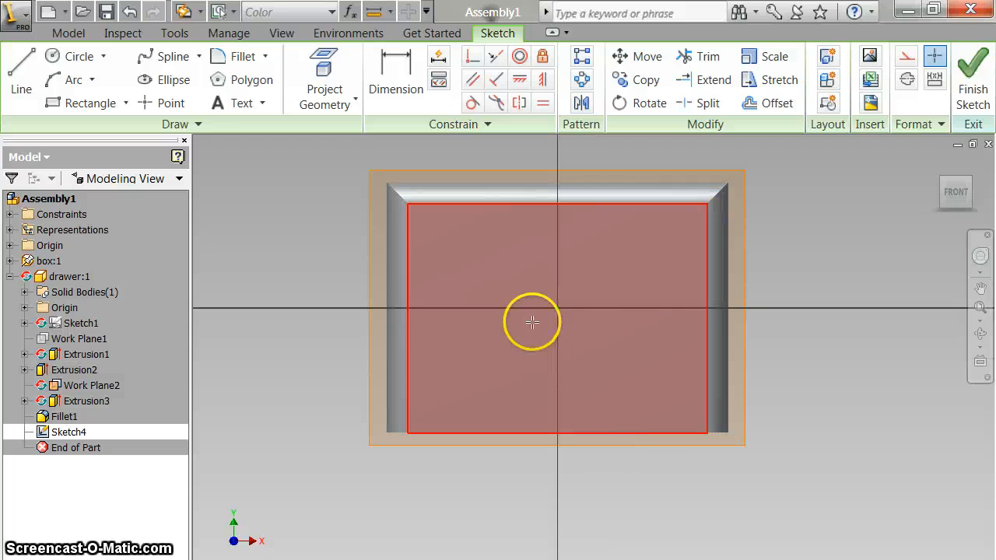
pyautogui.click(75, 56)
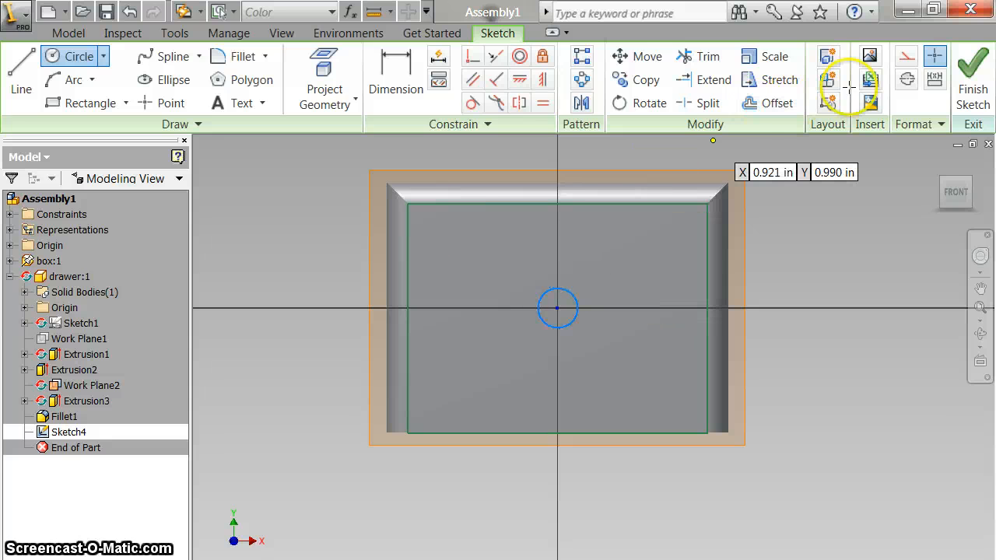
pyautogui.click(971, 78)
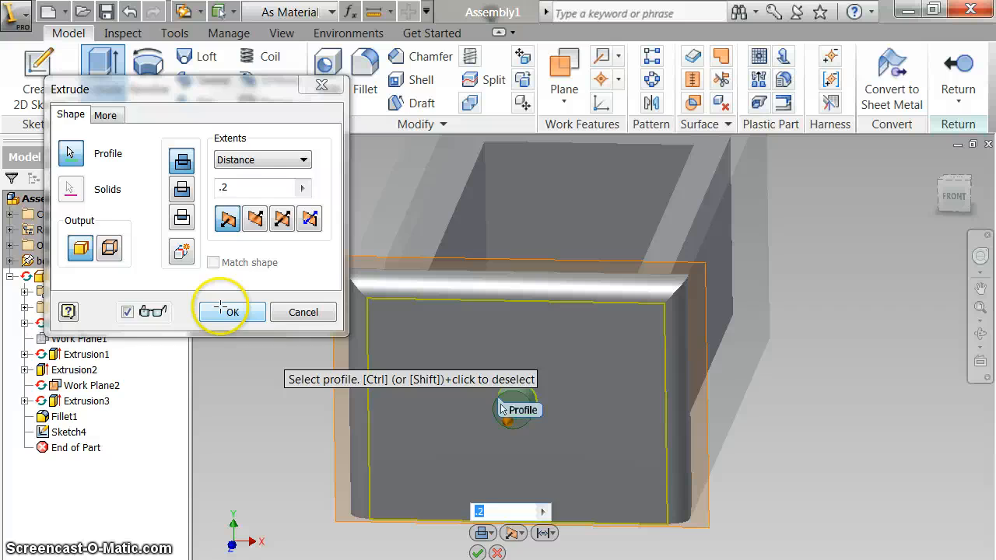
pyautogui.click(227, 311)
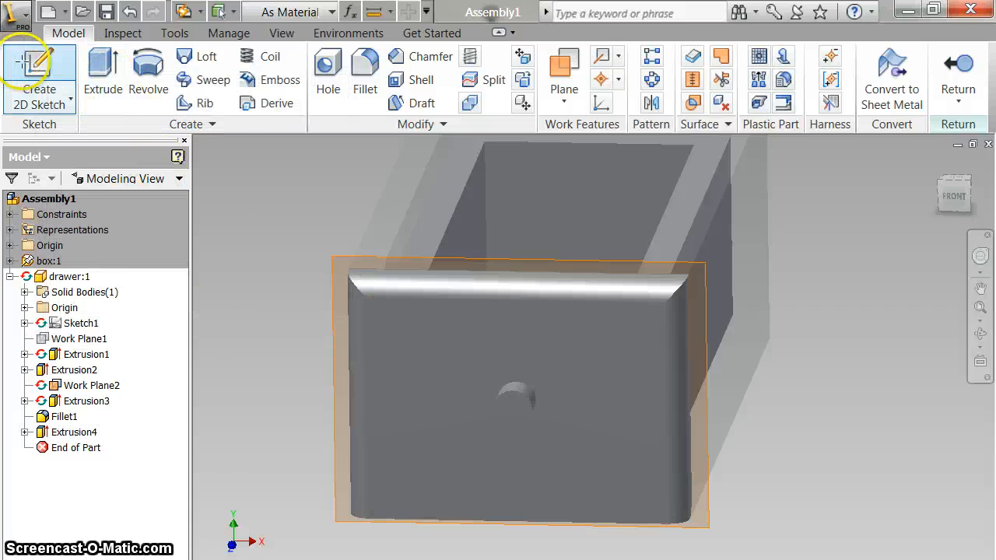
# Sketch a circle on the stem's end and extrude it to form the knob head
pyautogui.click(39, 78)
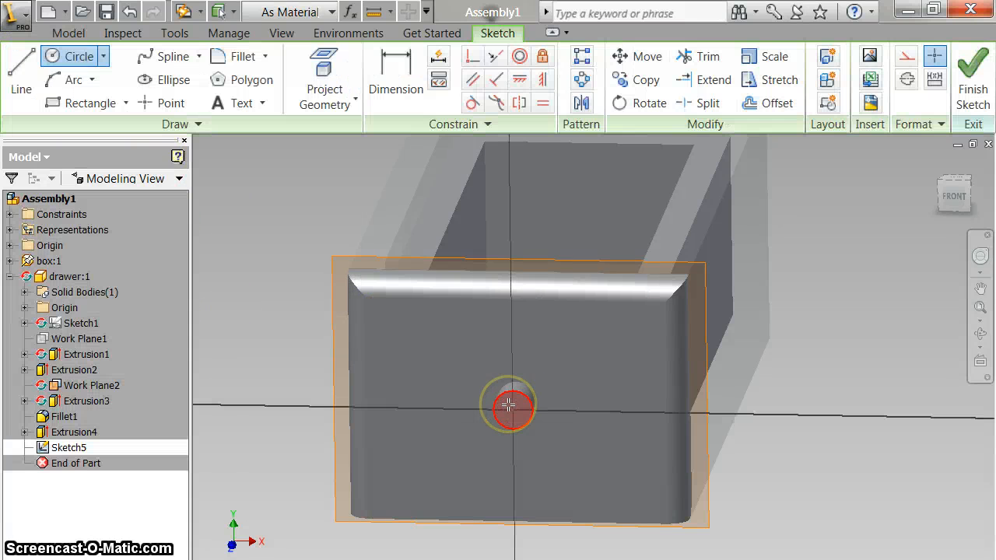
pyautogui.click(74, 56)
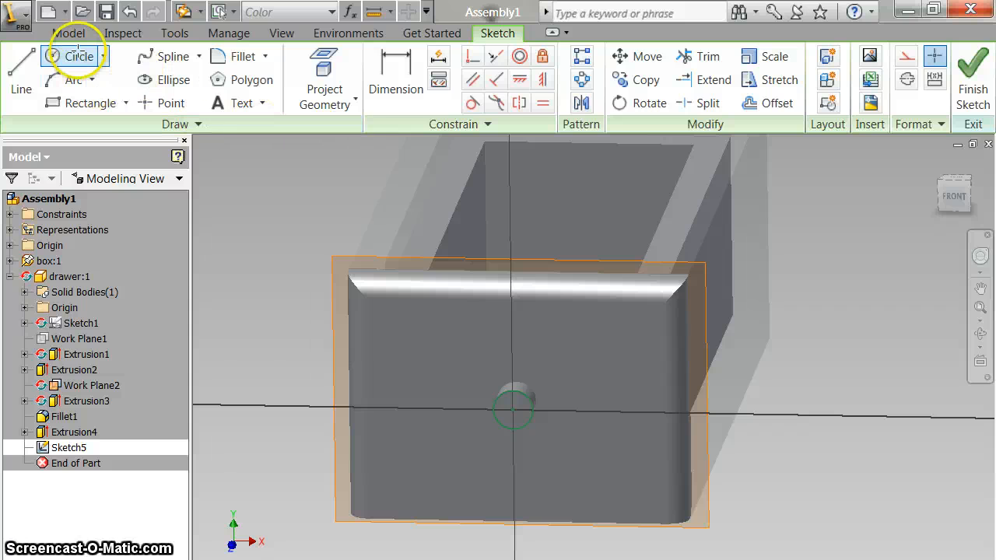
pyautogui.click(78, 56)
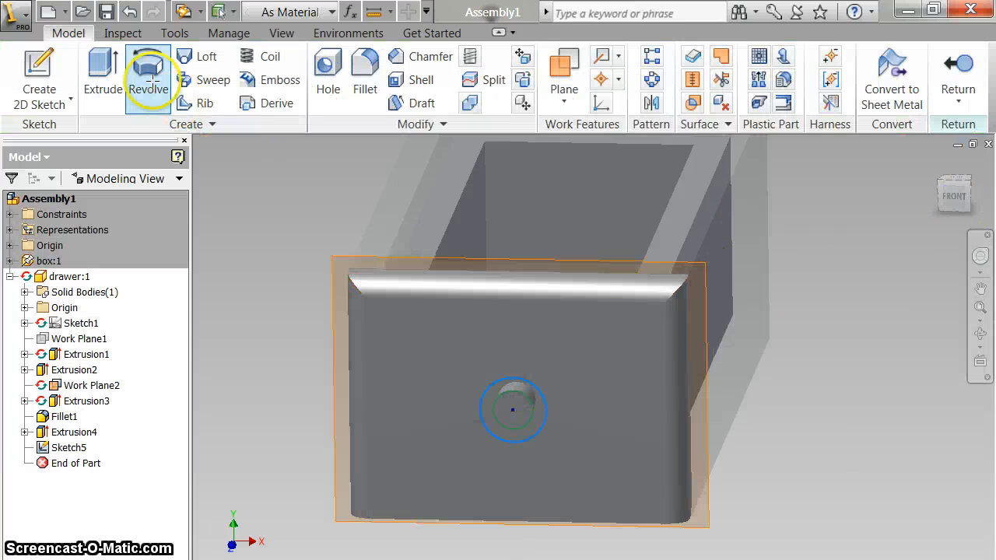
pyautogui.click(103, 74)
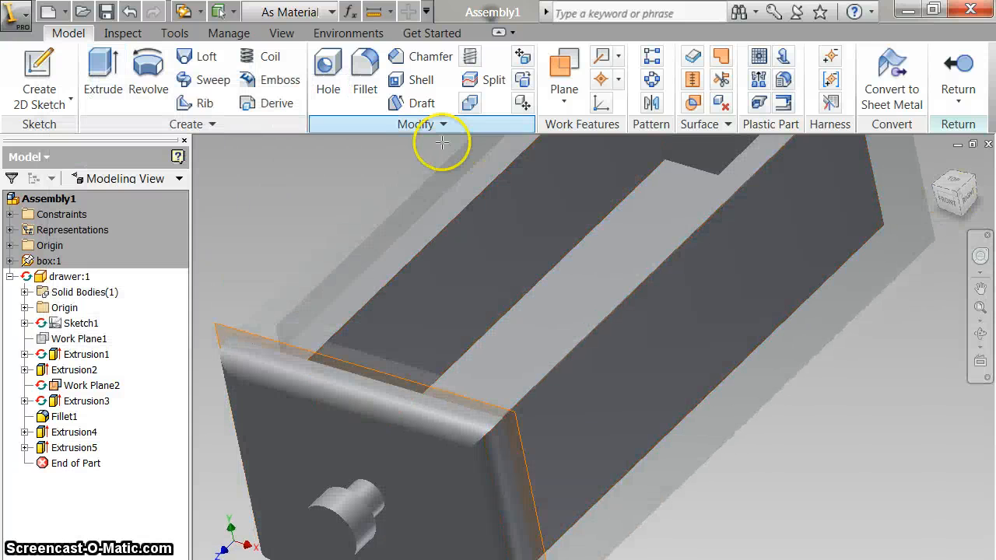
# Fillet the knob's outer end edge to round it off
pyautogui.click(364, 75)
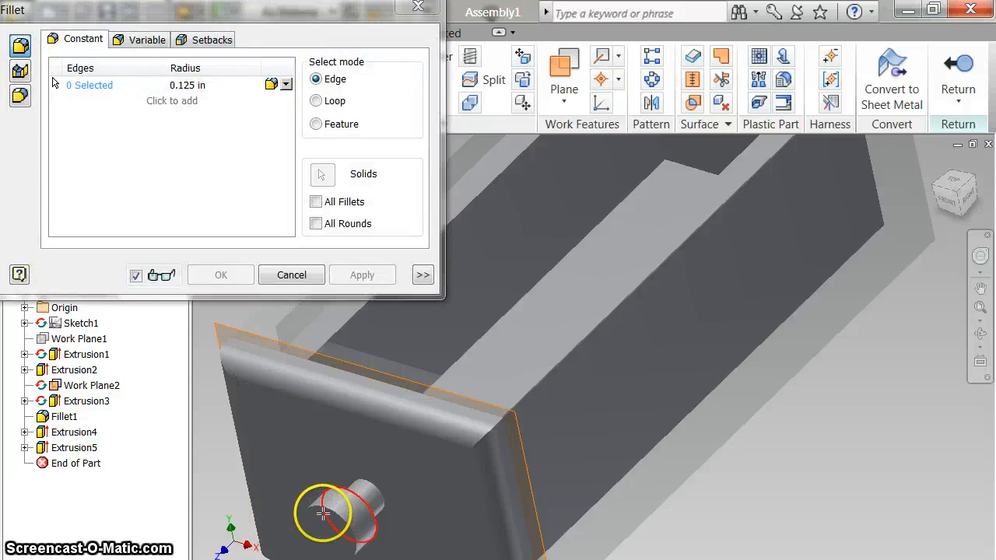
pyautogui.click(342, 482)
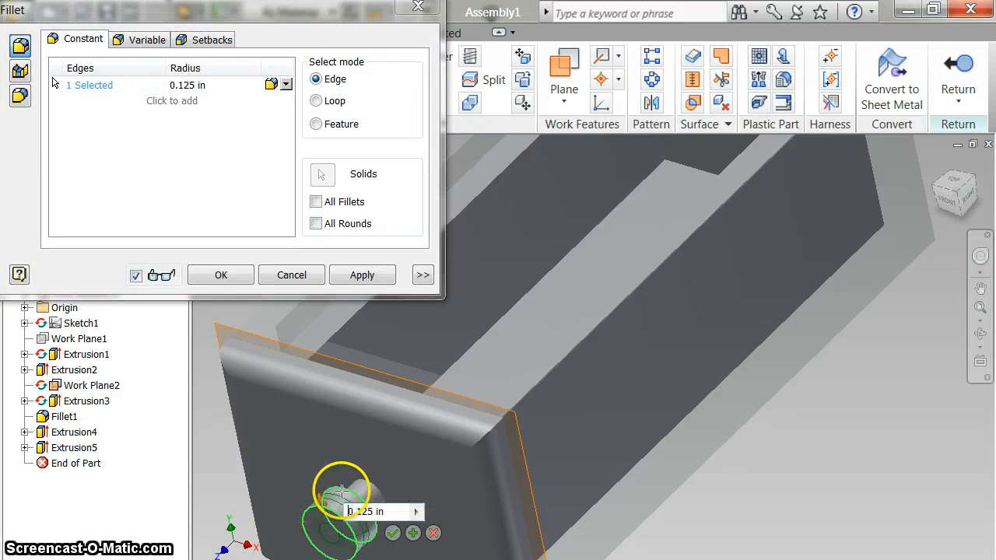
pyautogui.click(221, 274)
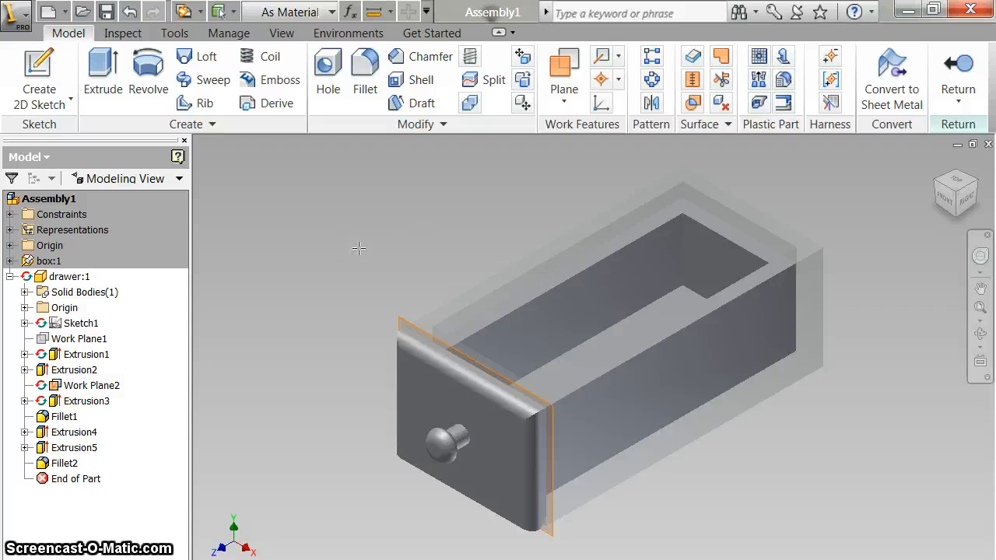
pyautogui.rightClick(358, 249)
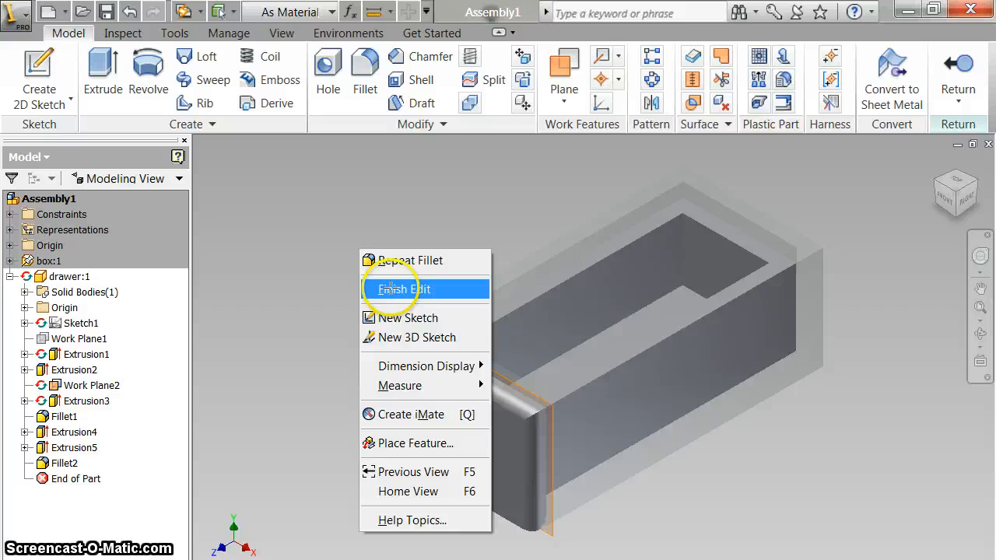
# Finish editing, delete the drawer's Flush constraints and drag the drawer partly out of the box
pyautogui.click(405, 288)
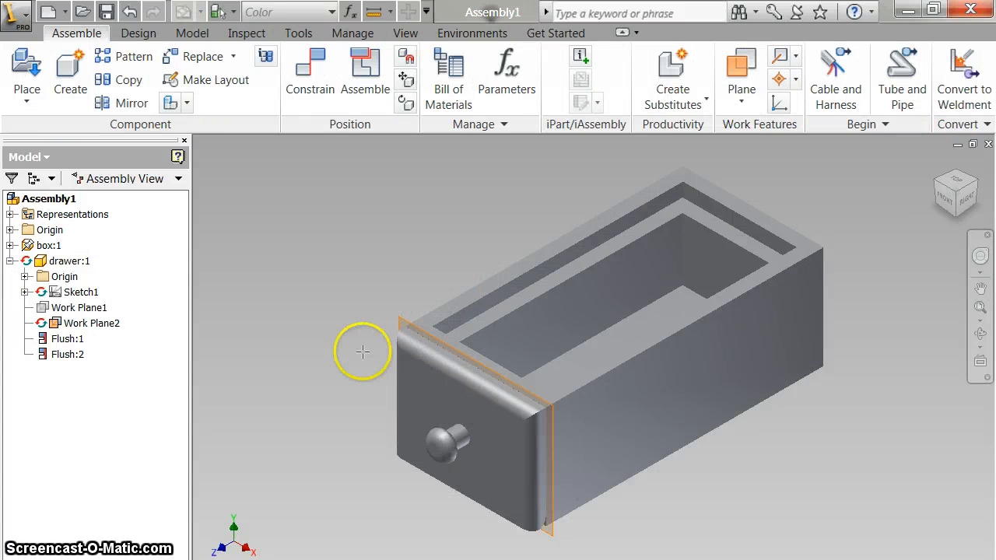
pyautogui.click(68, 262)
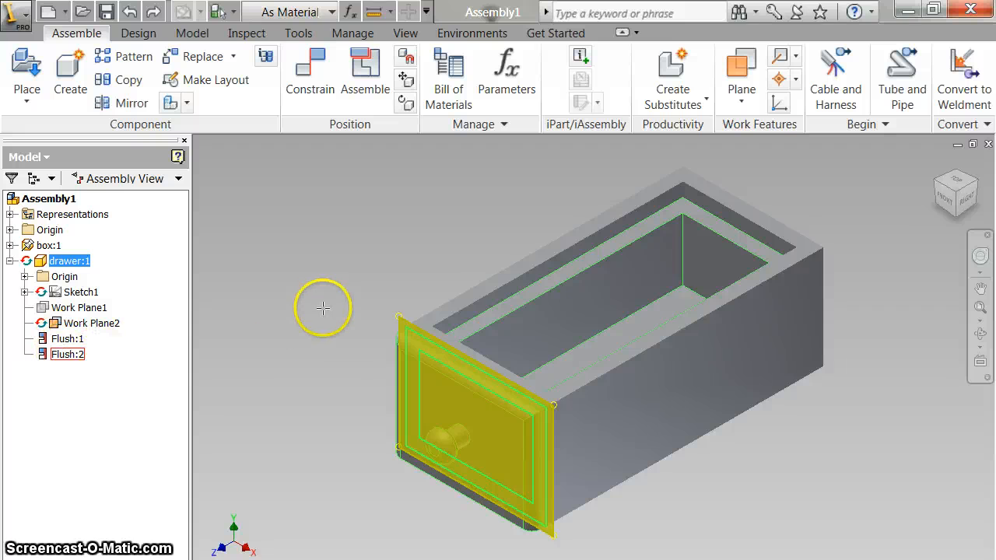
pyautogui.rightClick(66, 355)
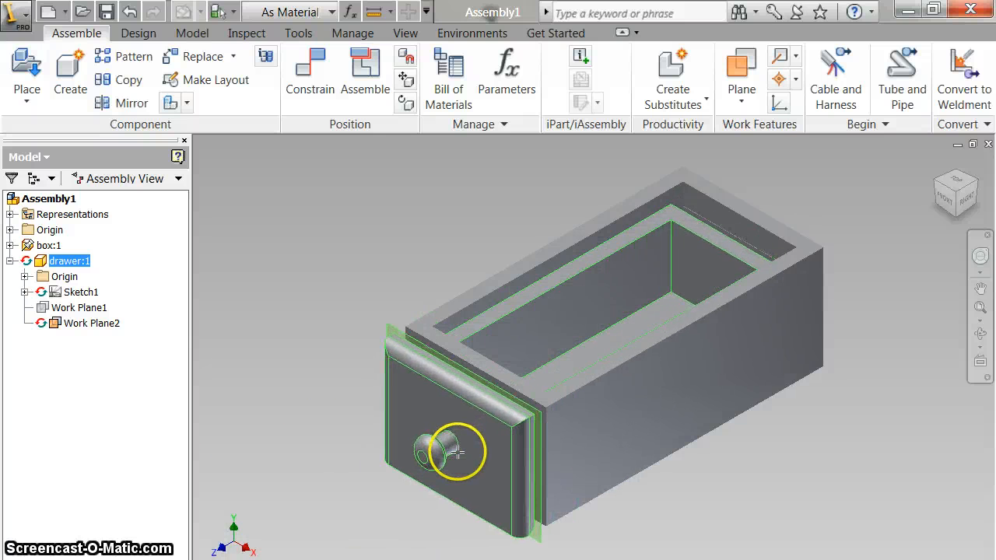
pyautogui.moveTo(457, 453); pyautogui.dragTo(408, 460)
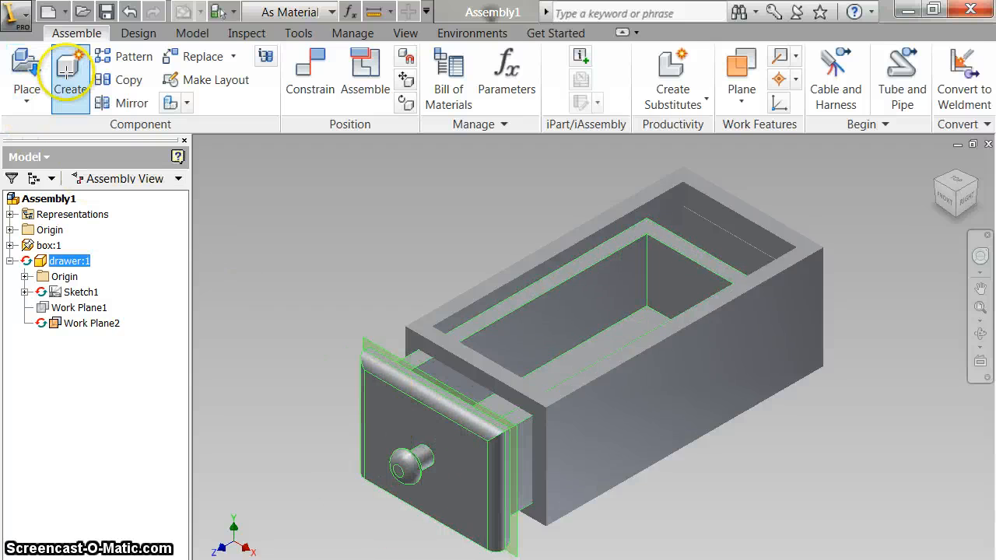
# Create the in-place component 'lid', saving its file to the Desktop outside the active project
pyautogui.click(69, 78)
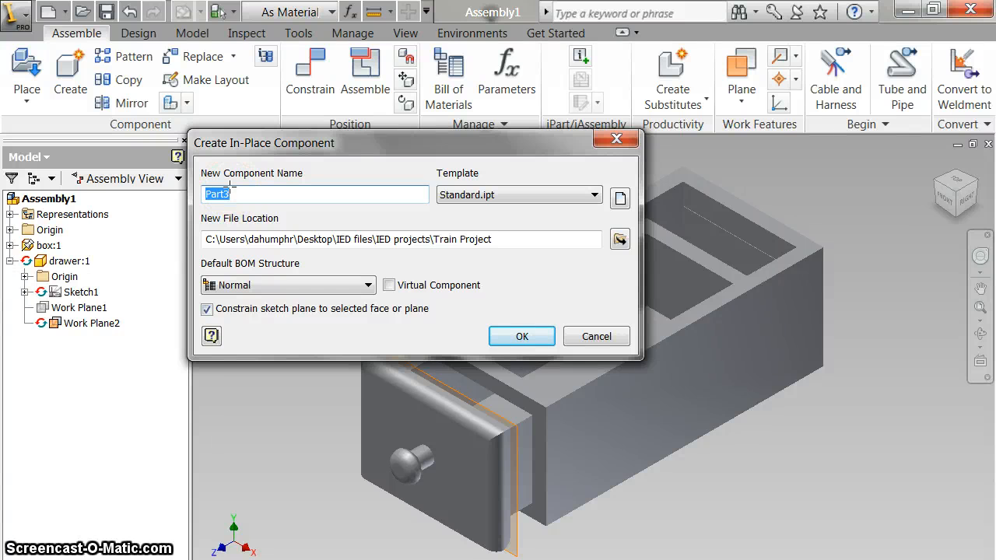
pyautogui.write('lid')
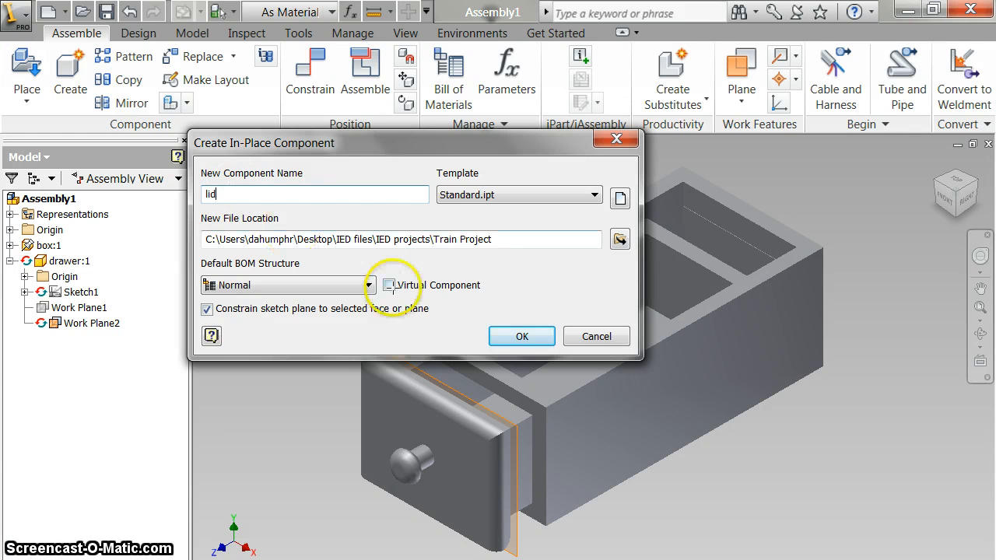
pyautogui.click(522, 336)
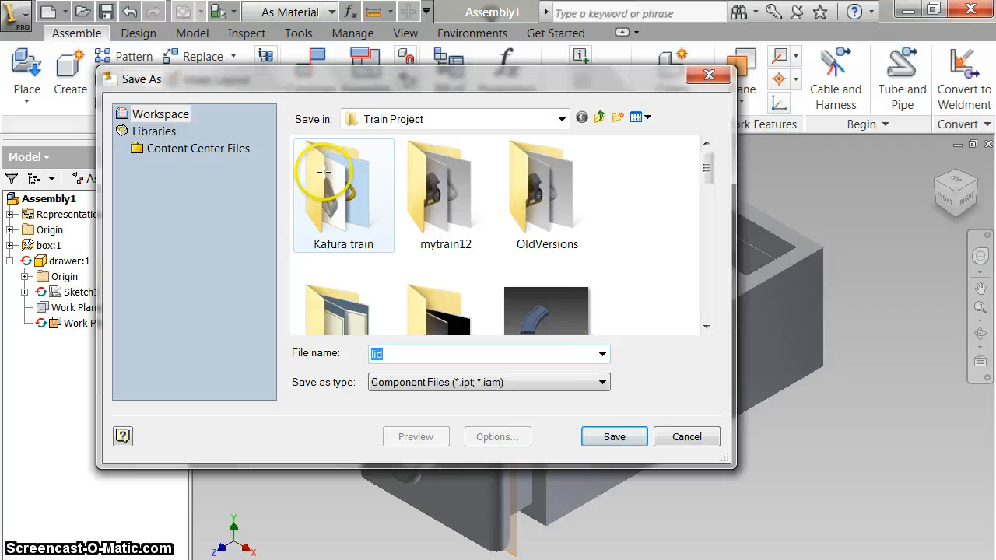
pyautogui.click(560, 118)
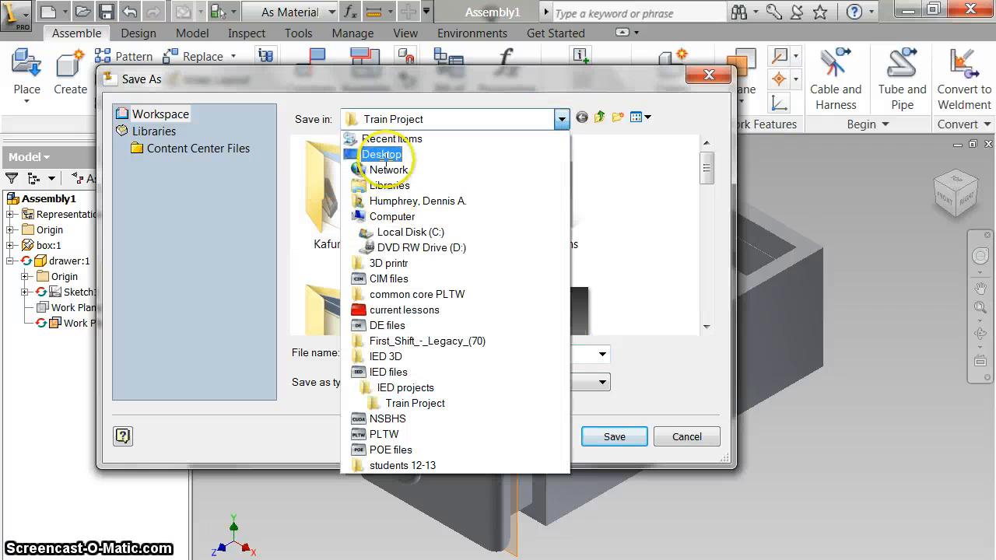
pyautogui.click(383, 154)
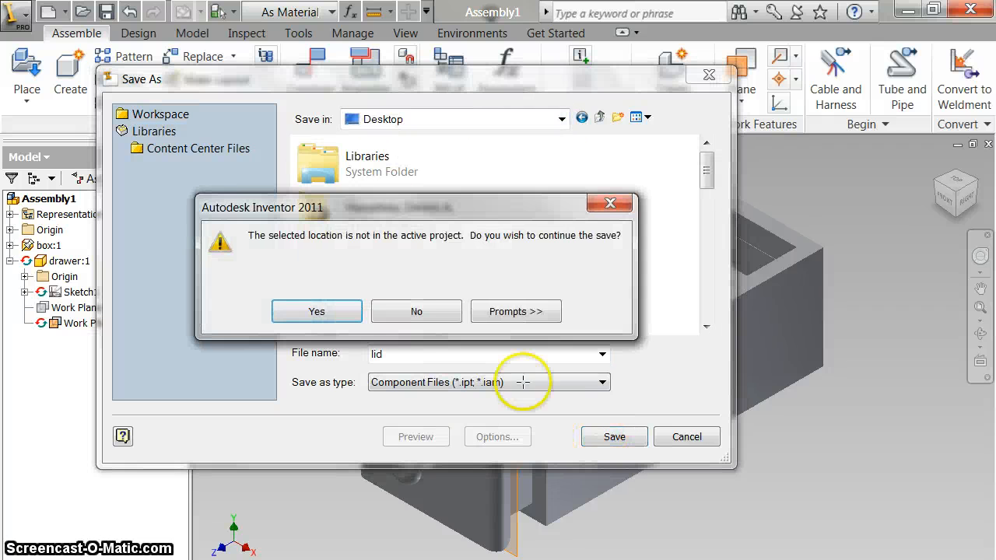
pyautogui.click(316, 311)
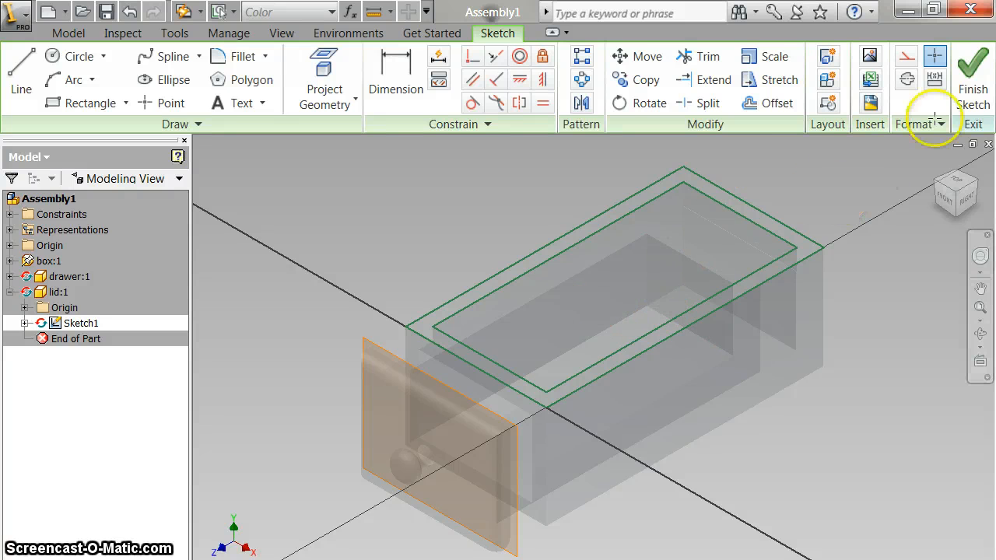
# Extrude the lid outline 0.15 in with flipped direction to form a thin plate on the box
pyautogui.click(971, 78)
pyautogui.write('.2')
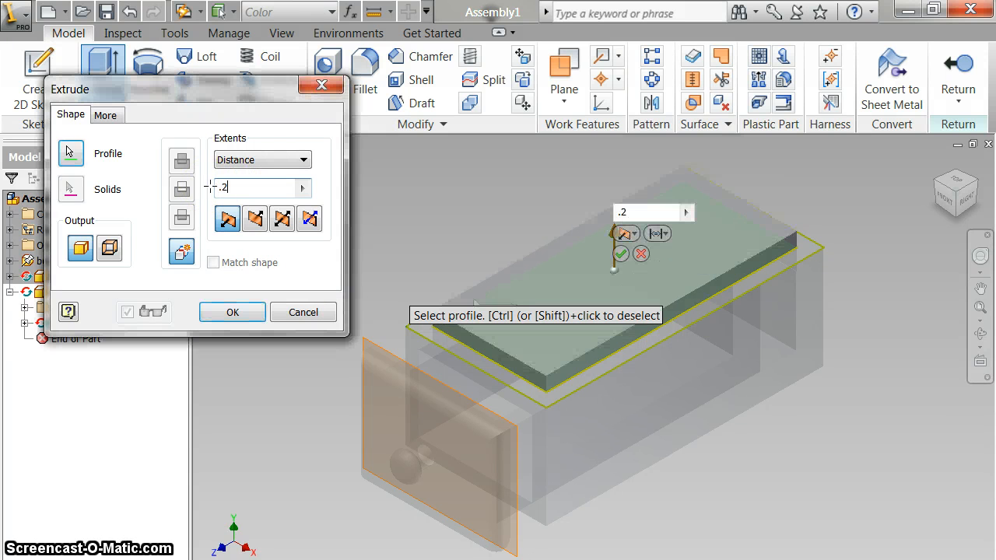
pyautogui.click(255, 218)
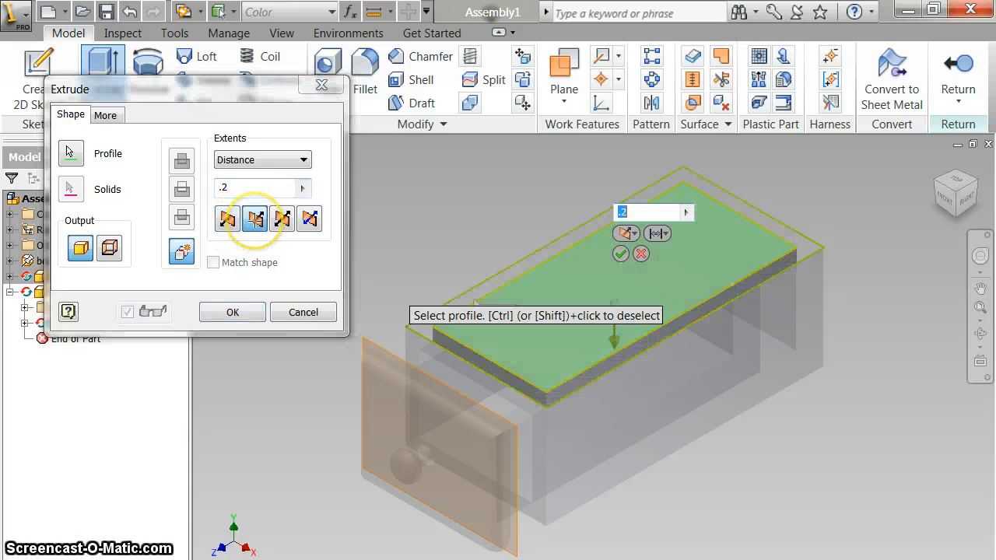
pyautogui.moveTo(720, 421)
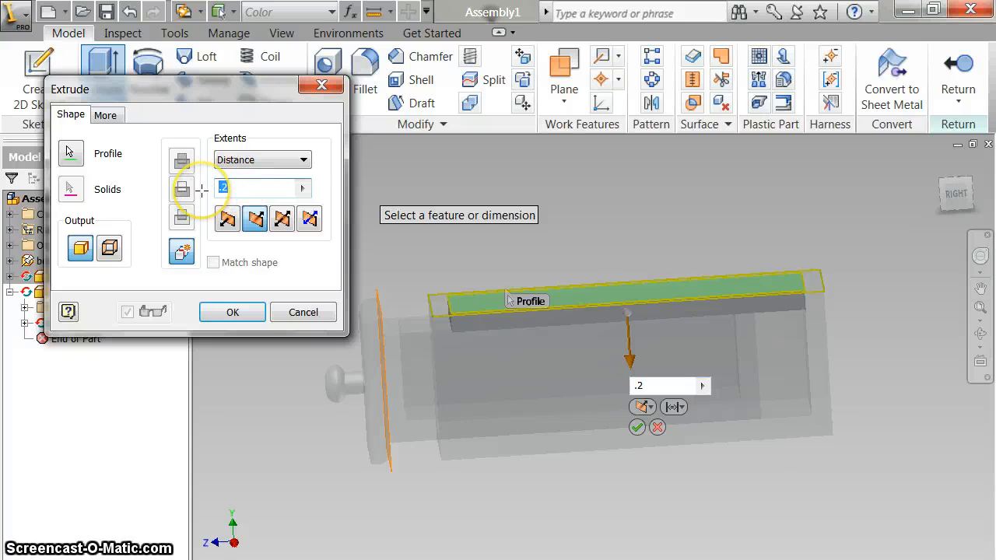
pyautogui.write('.15')
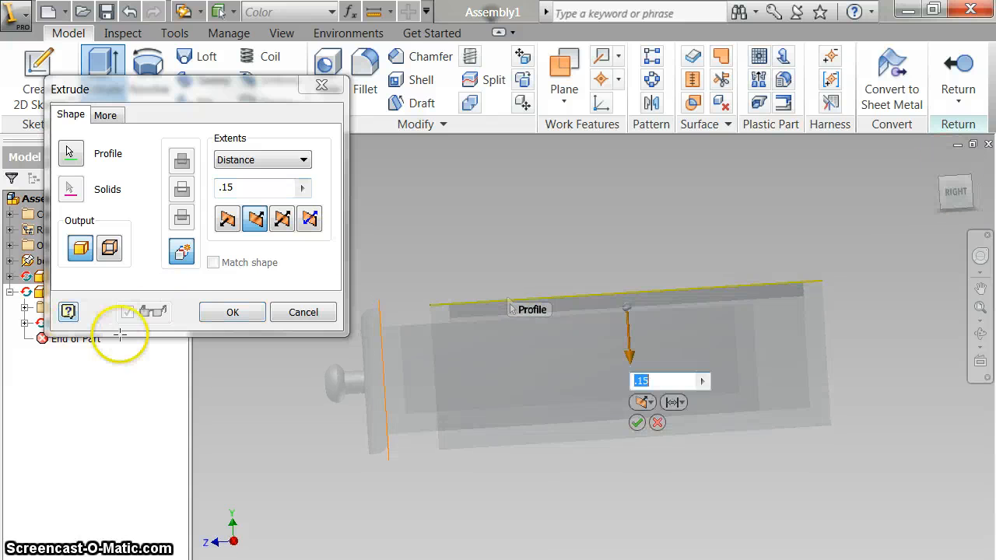
pyautogui.click(232, 311)
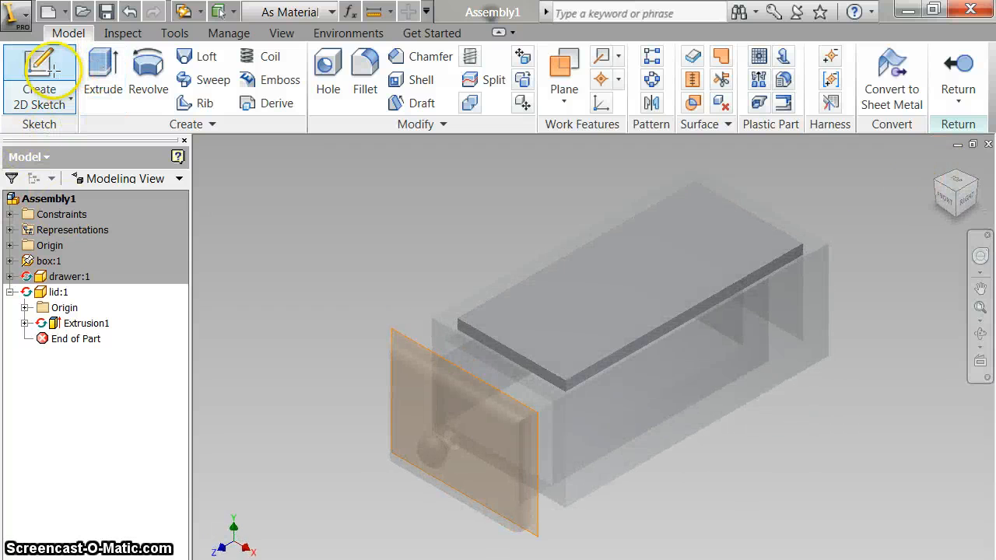
# Extrude the inner rectangle profile 0.15 upward as Extrusion2, a raised top panel on the lid
pyautogui.click(41, 70)
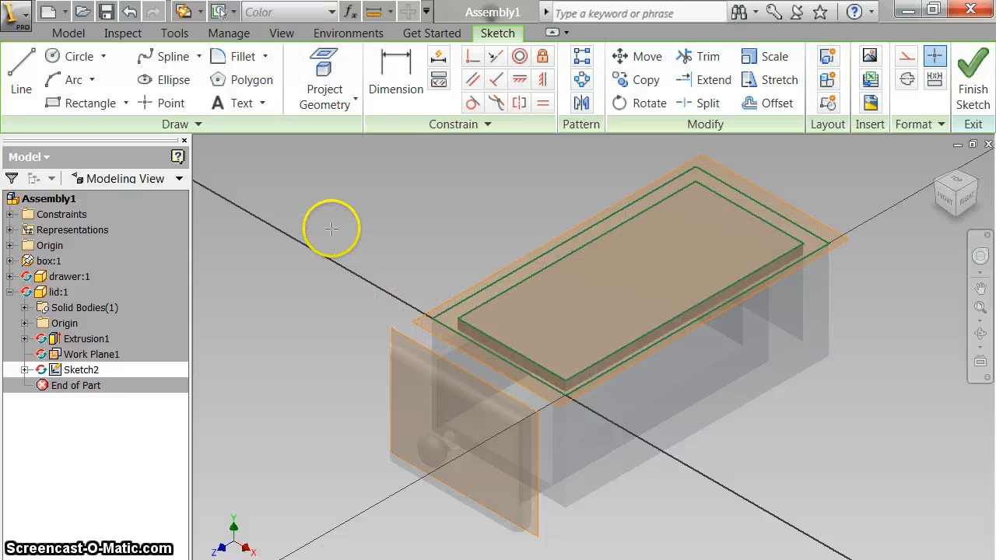
pyautogui.click(971, 78)
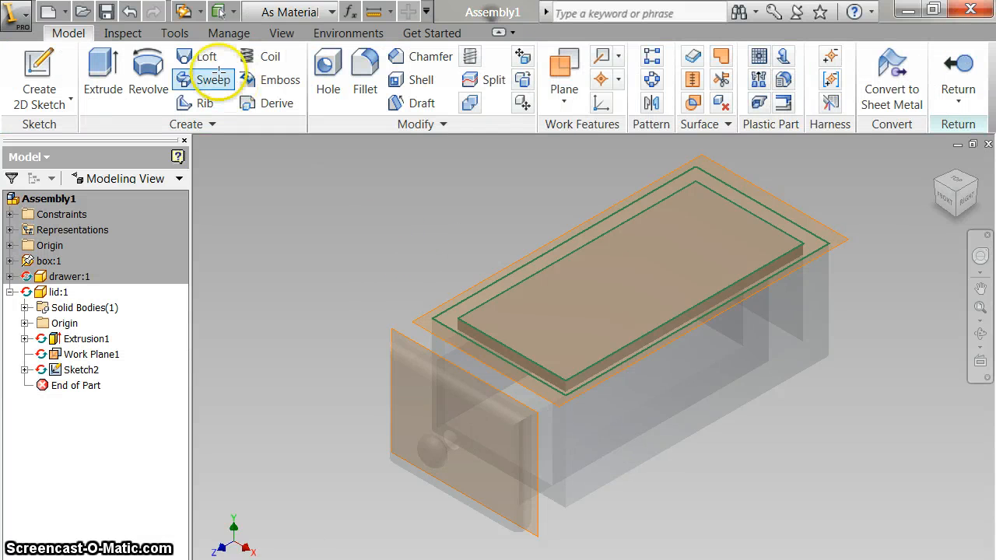
pyautogui.click(103, 70)
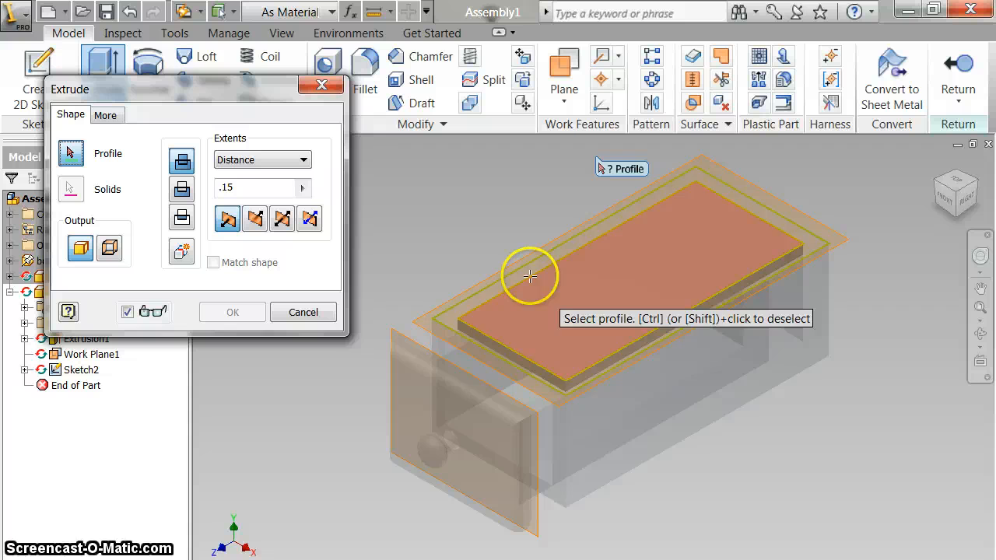
pyautogui.click(529, 277)
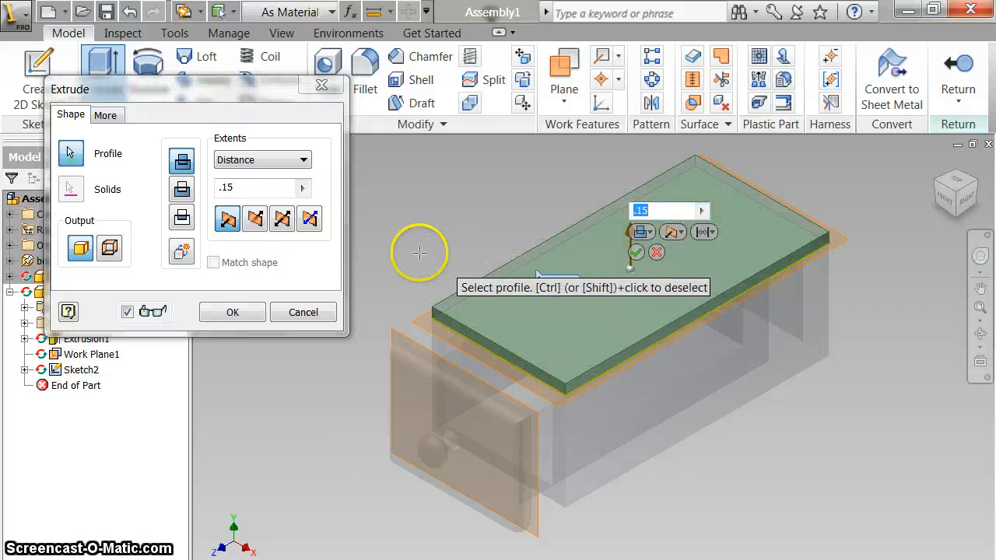
pyautogui.click(232, 311)
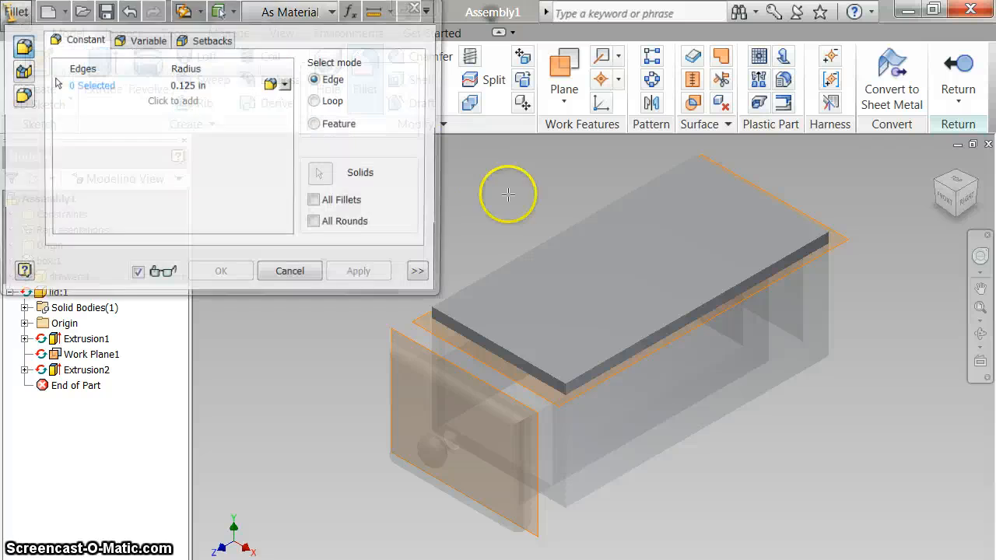
# Fillet the four edges of the raised lid panel at 0.125 in radius
pyautogui.click(513, 350)
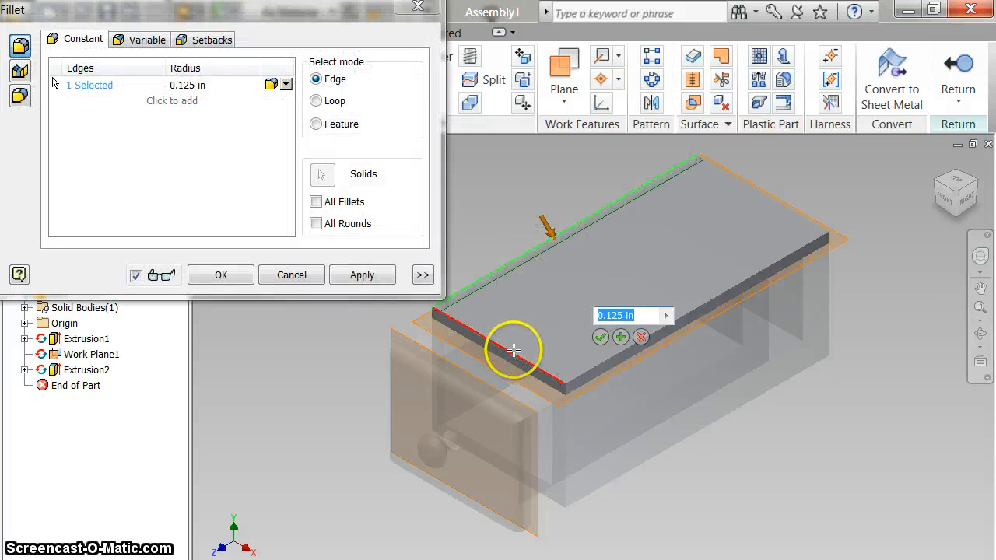
pyautogui.click(724, 224)
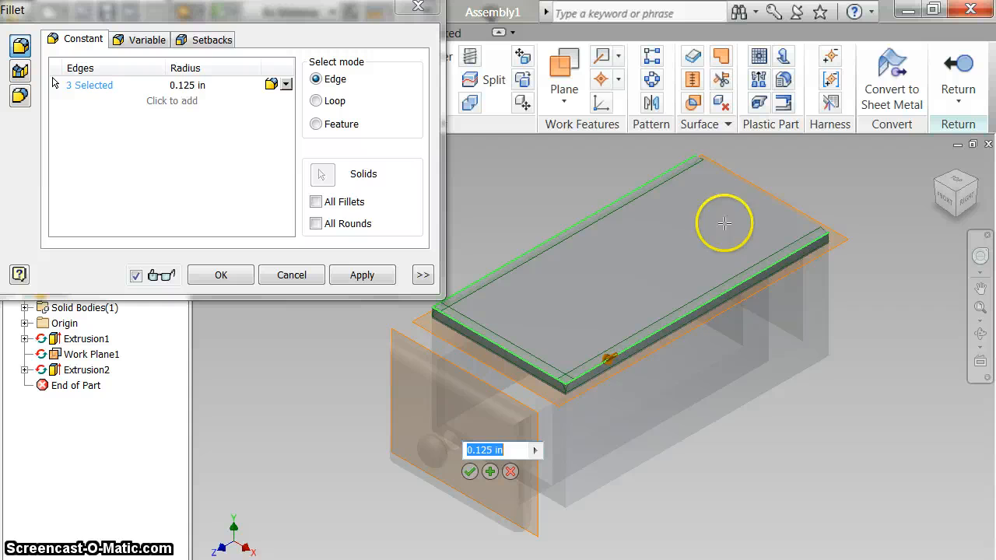
pyautogui.click(734, 168)
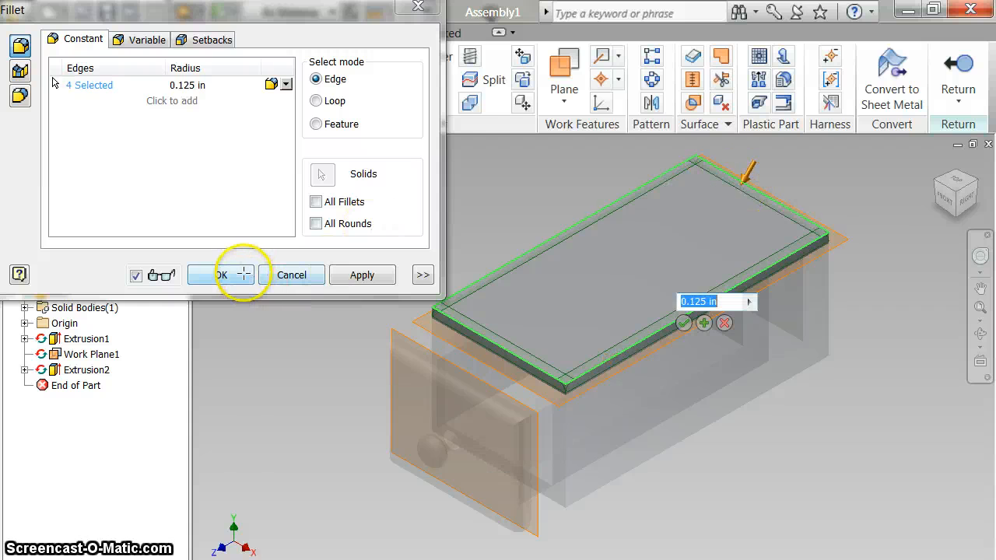
pyautogui.click(209, 274)
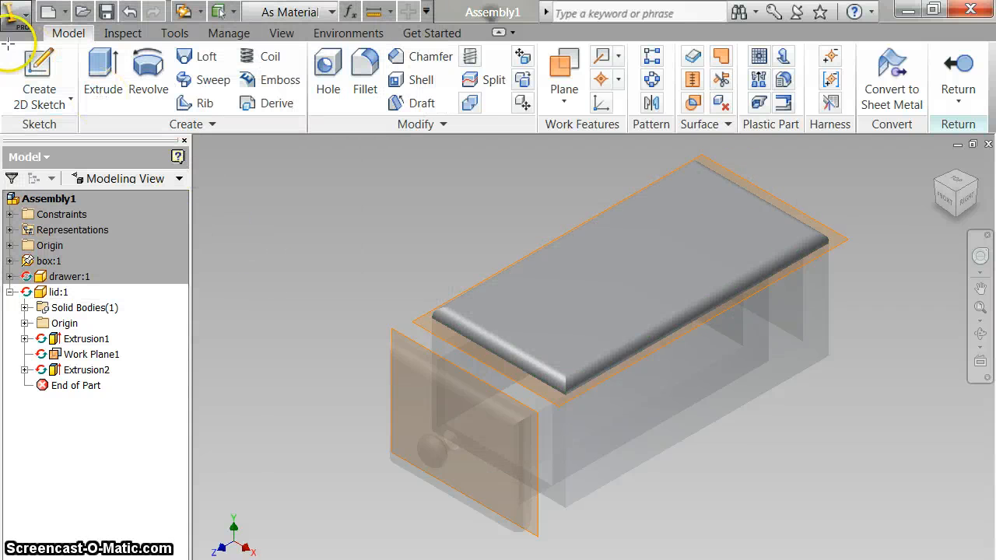
pyautogui.moveTo(39, 70)
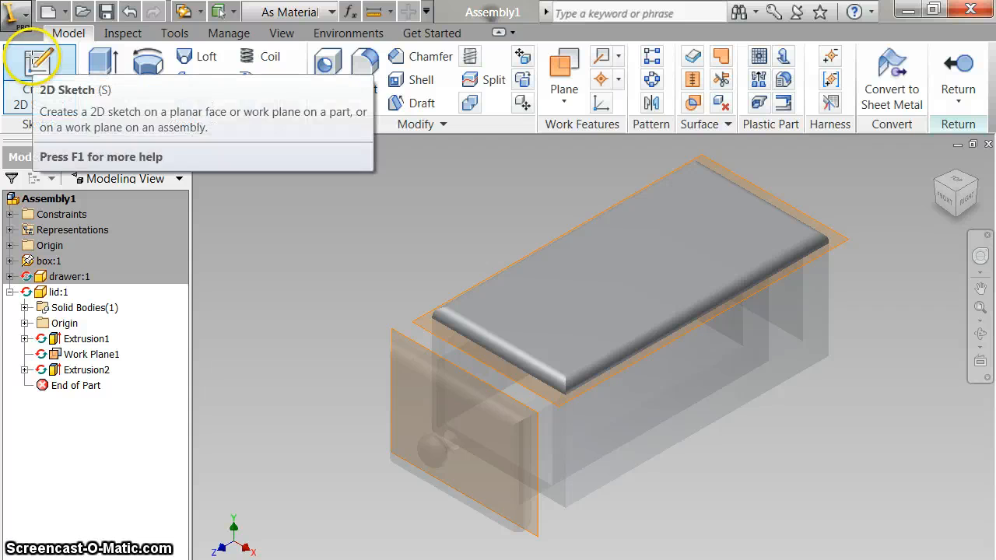
# Sketch a small constrained rectangle centred on the lid's top face (Sketch3) viewed from above
pyautogui.click(37, 59)
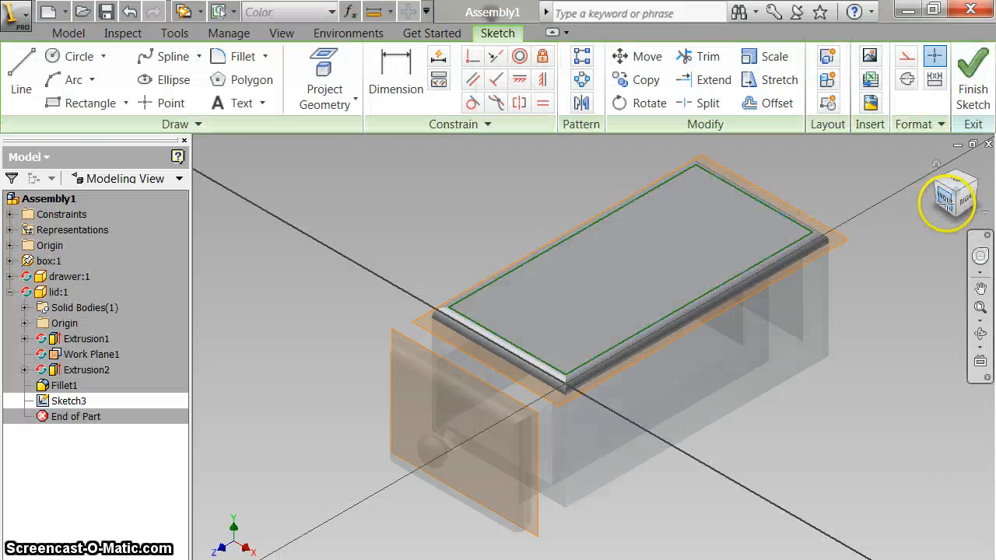
pyautogui.click(946, 199)
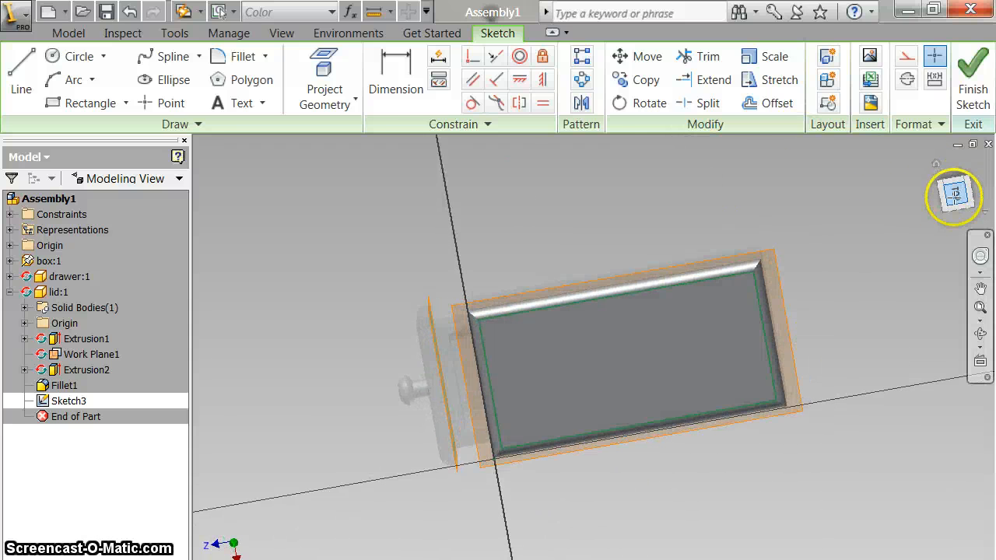
pyautogui.click(952, 195)
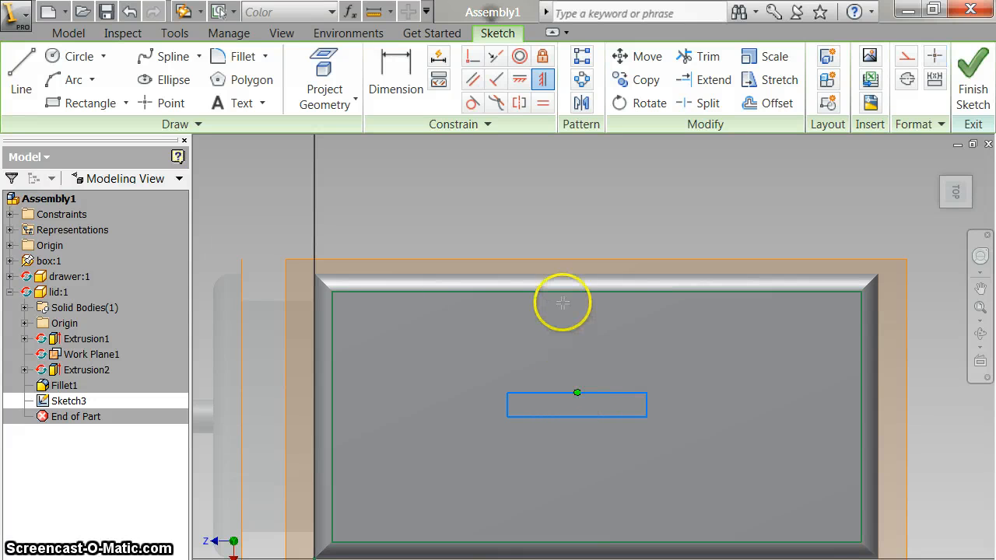
pyautogui.moveTo(595, 291)
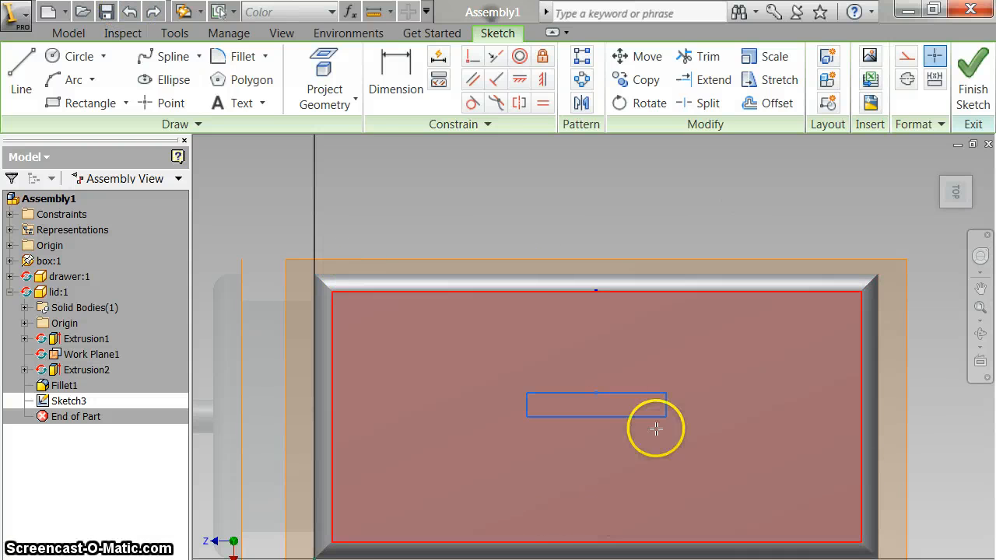
pyautogui.click(439, 81)
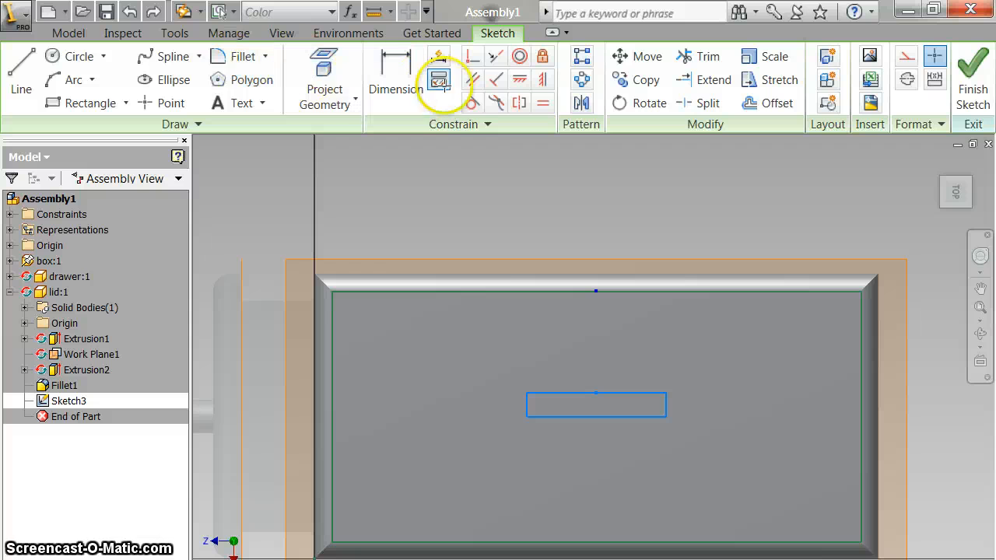
pyautogui.click(439, 79)
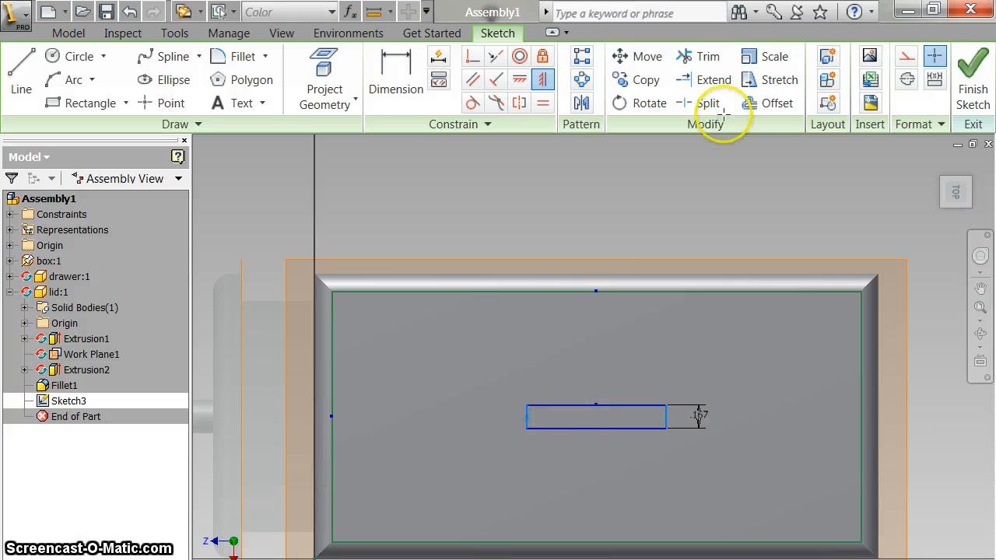
pyautogui.moveTo(971, 75)
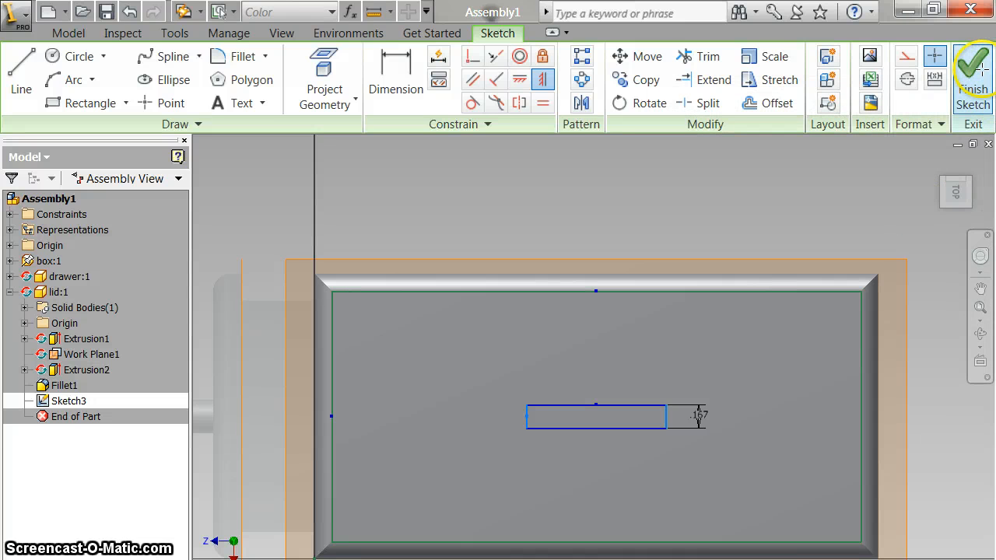
pyautogui.click(971, 75)
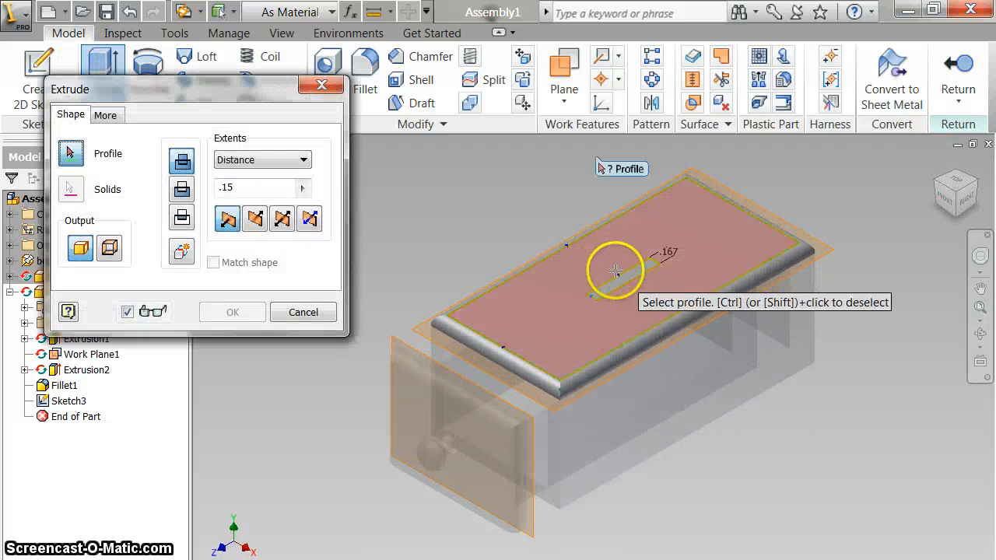
# Extrude the small centred rectangle upward into a thin upright handle bar (Extrusion3)
pyautogui.click(614, 271)
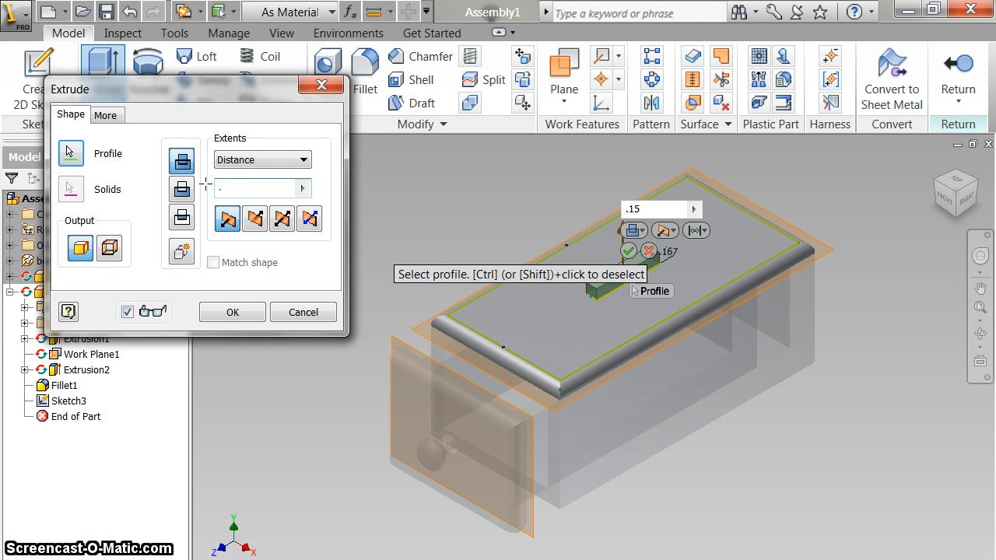
pyautogui.write('.4')
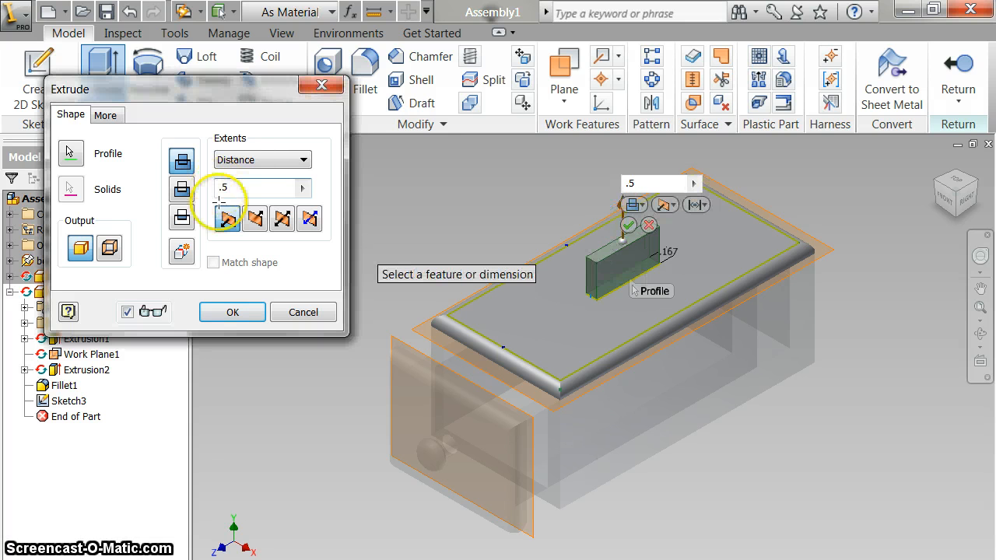
pyautogui.click(232, 312)
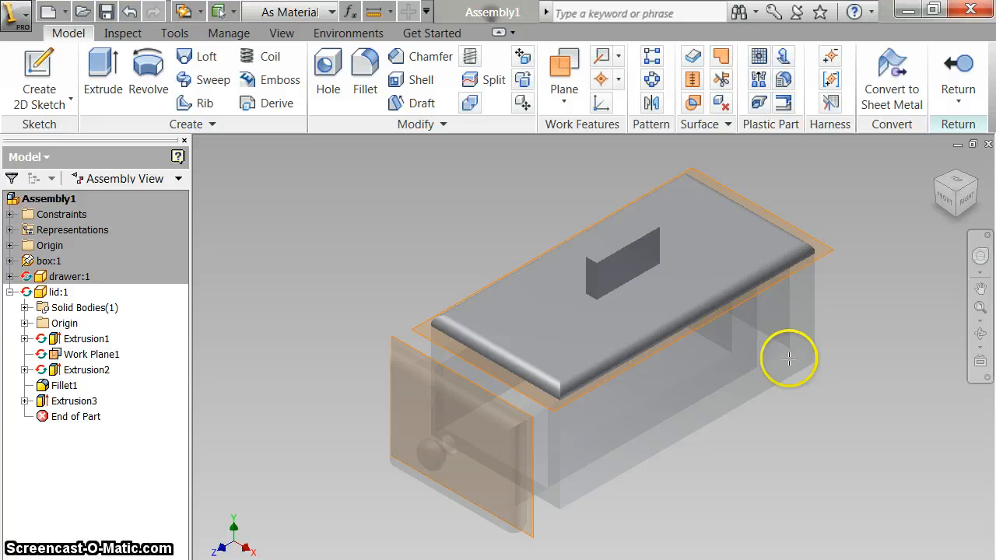
pyautogui.moveTo(865, 315)
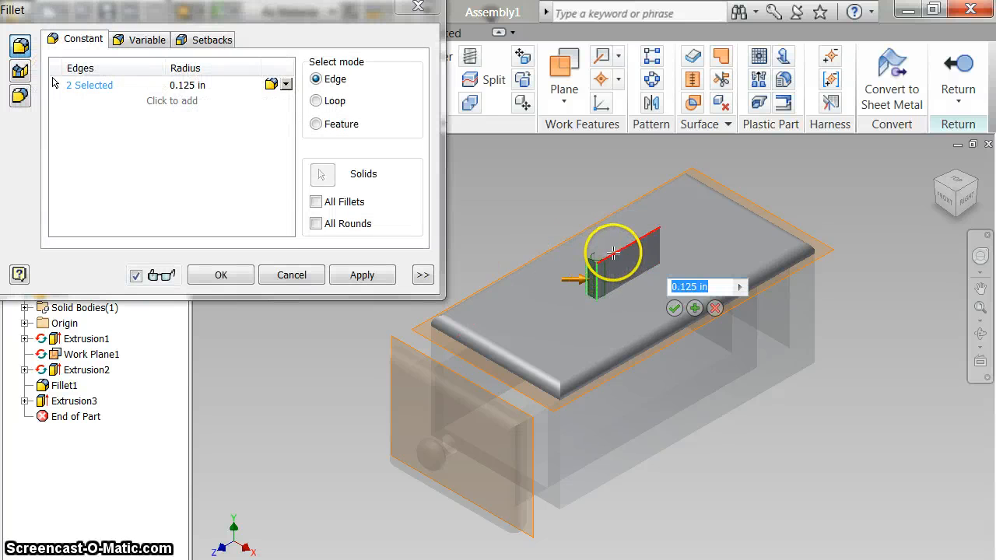
# Try filleting the bar edges at the previous radius and dismiss the failure message
pyautogui.click(630, 237)
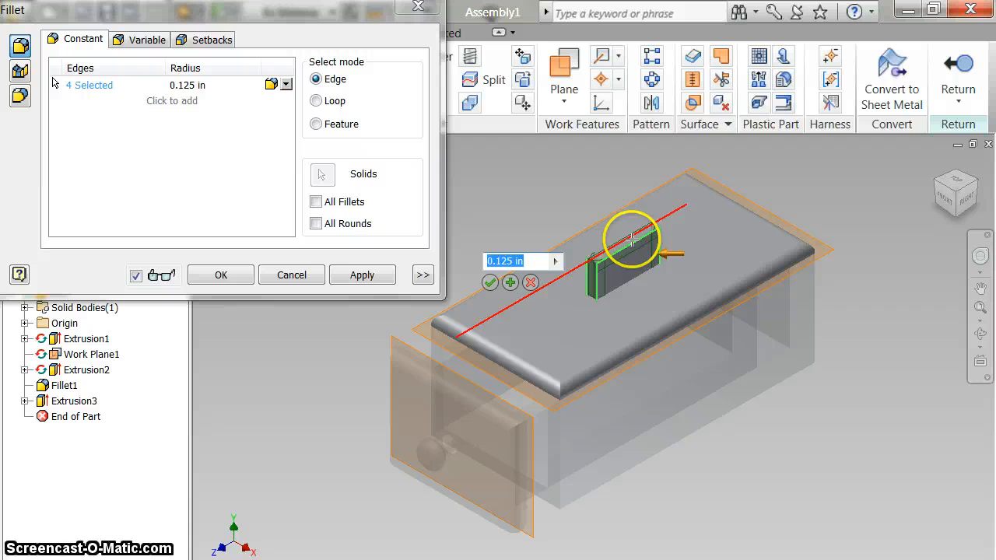
pyautogui.click(623, 234)
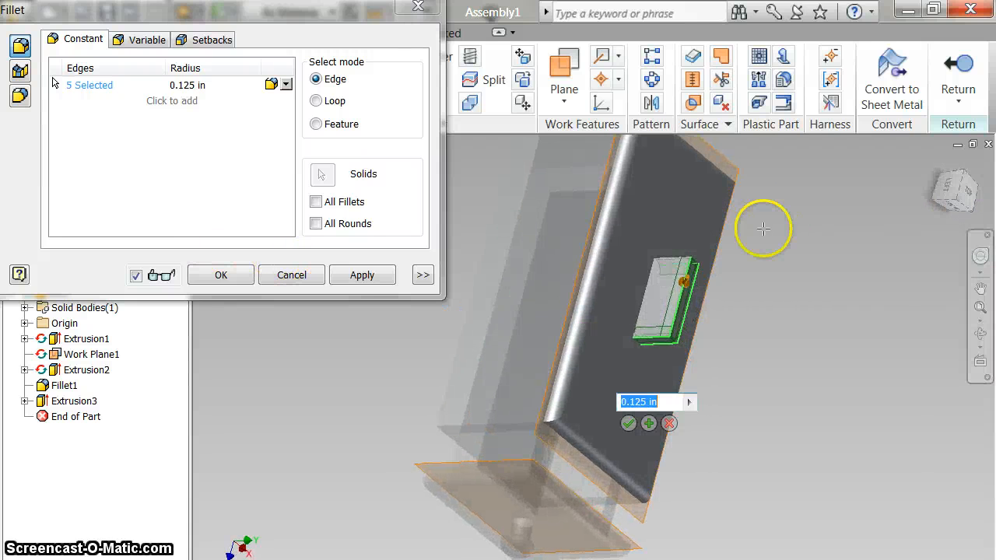
pyautogui.click(646, 335)
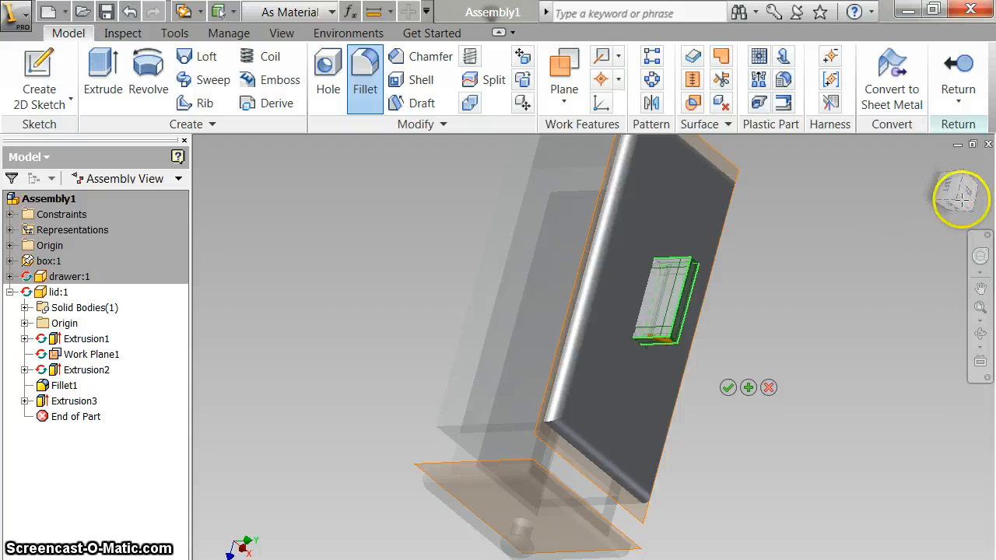
pyautogui.moveTo(795, 236)
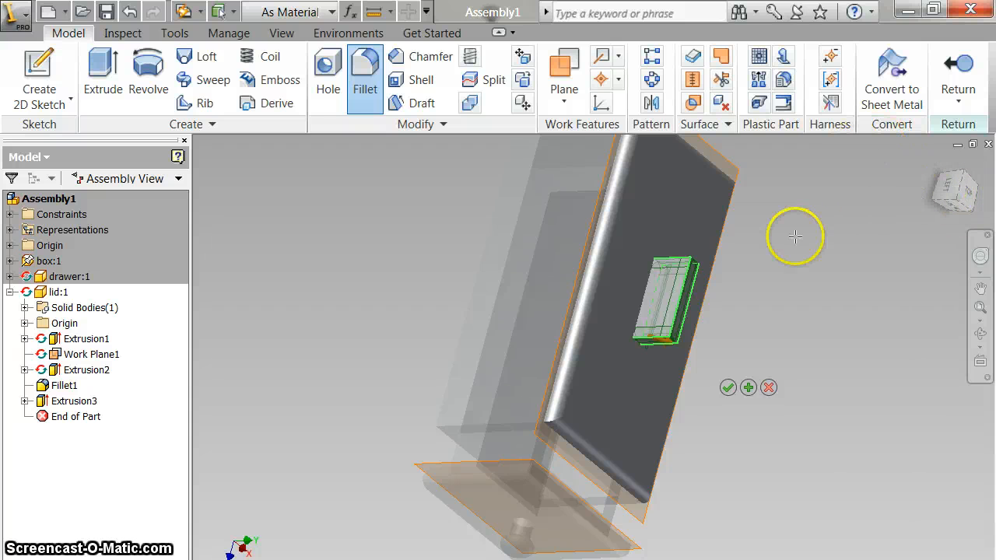
pyautogui.click(728, 388)
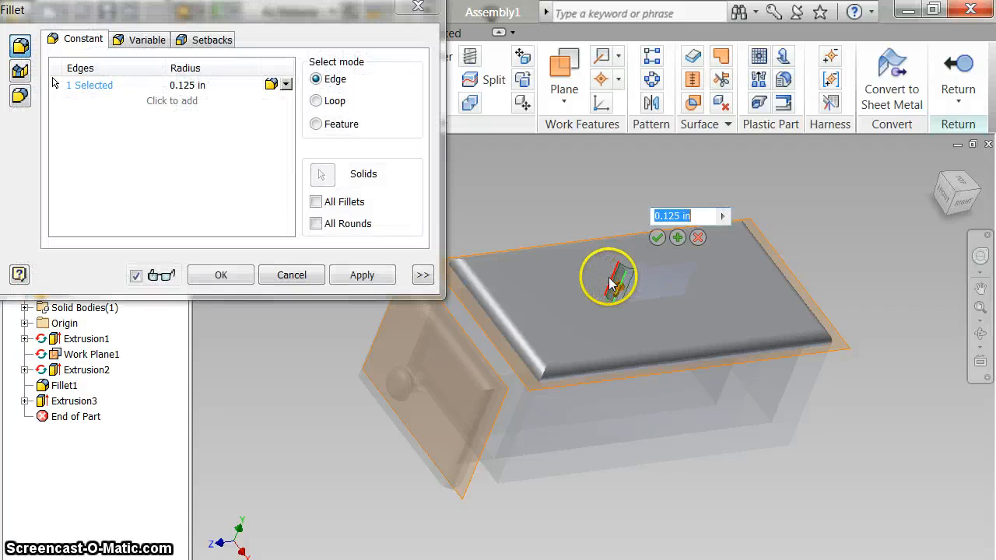
pyautogui.click(692, 277)
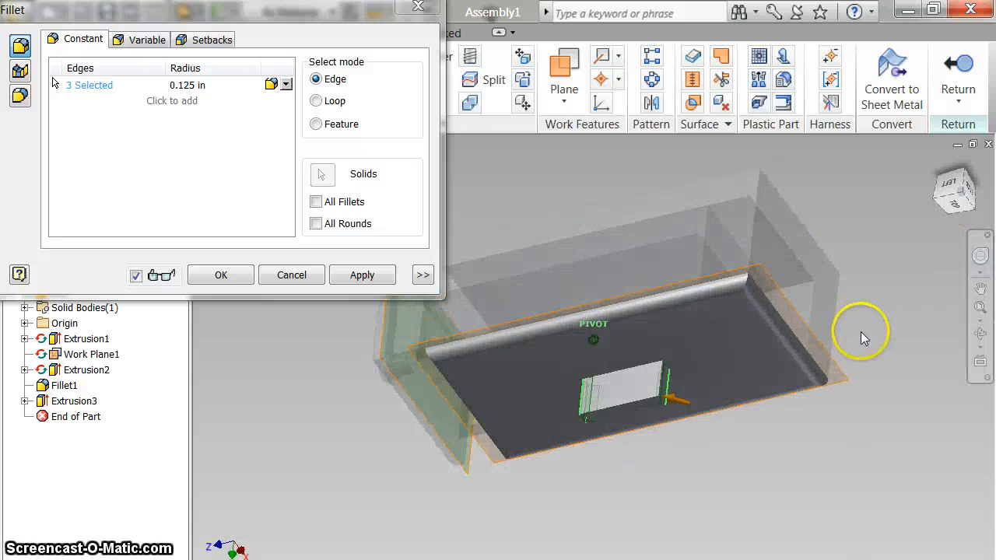
pyautogui.click(536, 345)
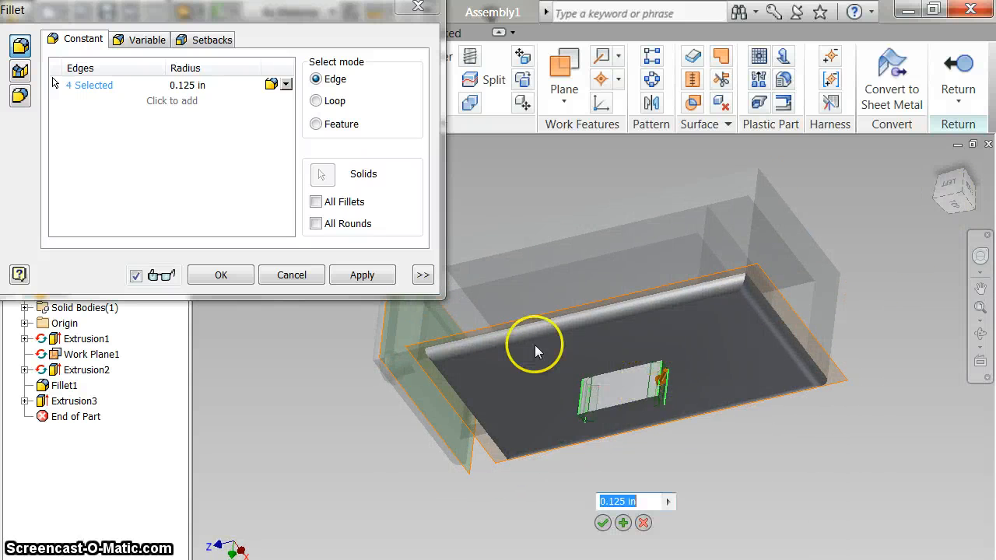
pyautogui.click(221, 274)
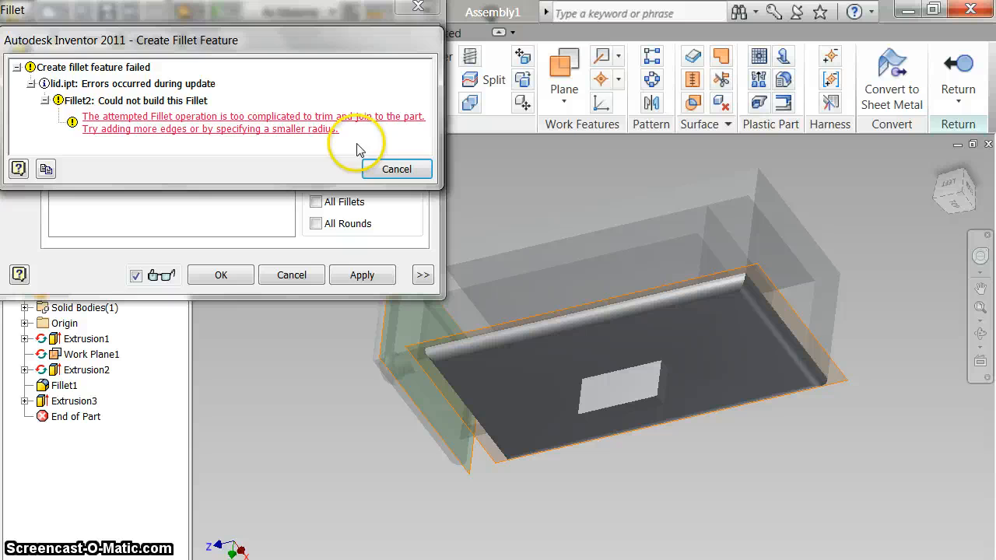
pyautogui.click(397, 168)
pyautogui.write('0')
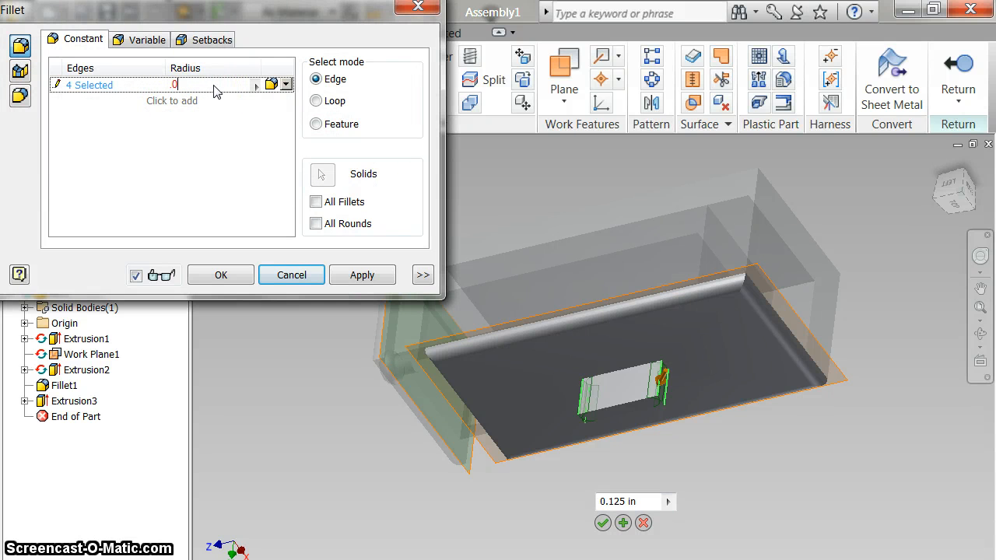
# Fillet the bar edges and the slot's top edge at 0.0625 radius (Fillet2, Fillet3)
pyautogui.write('.0625')
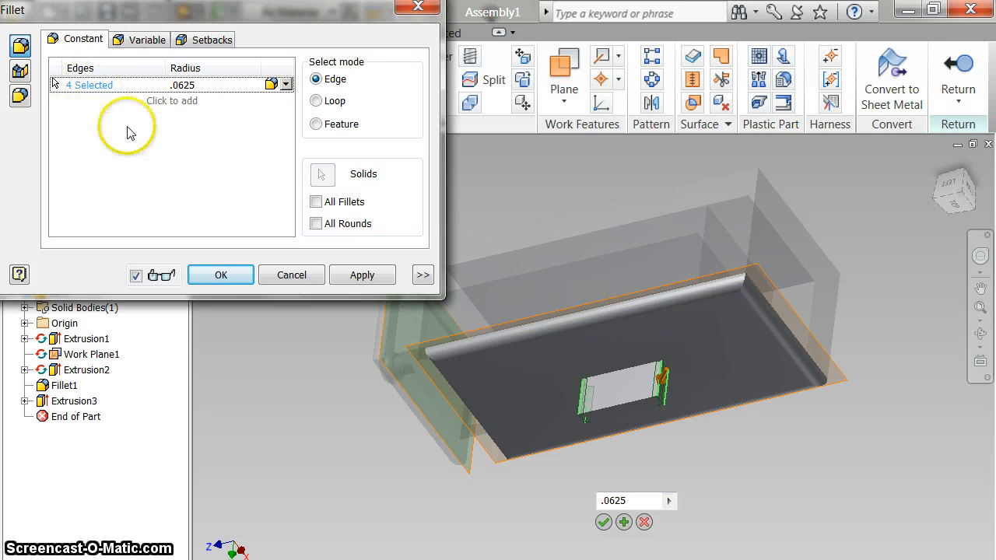
pyautogui.click(361, 274)
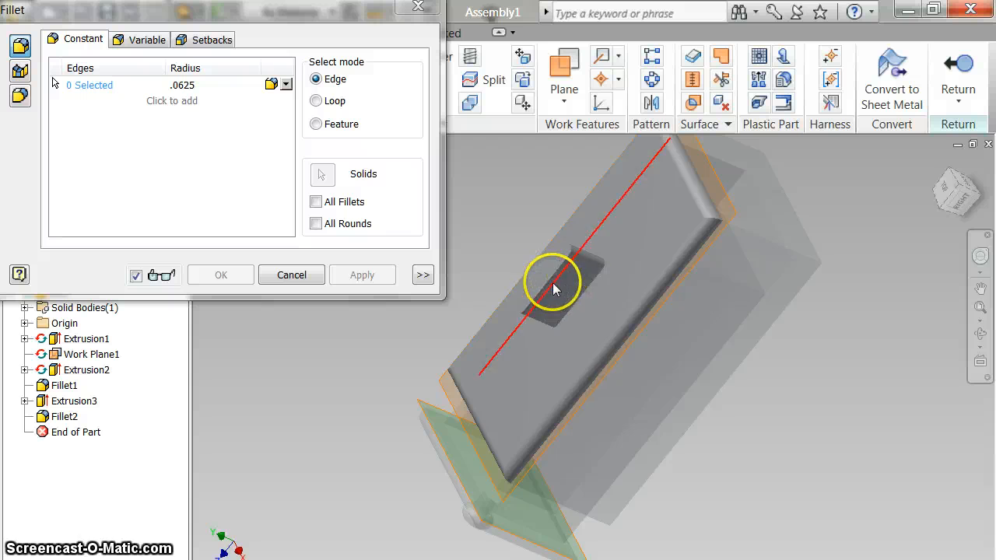
pyautogui.click(552, 280)
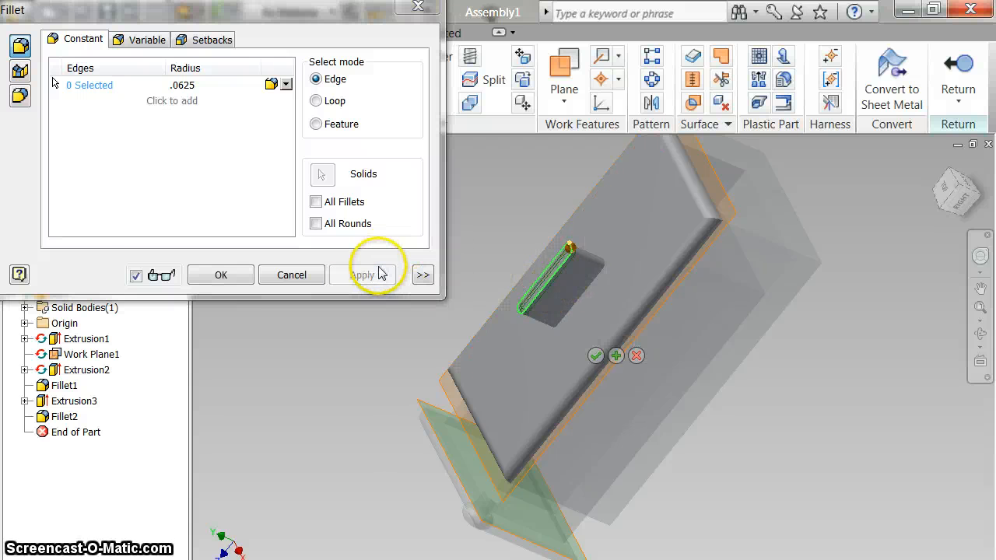
pyautogui.click(363, 274)
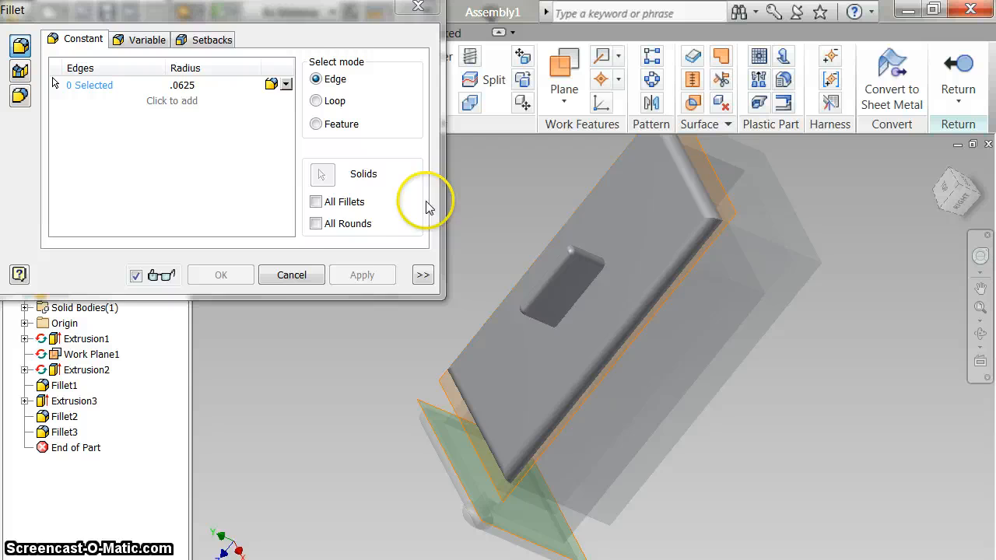
pyautogui.click(291, 274)
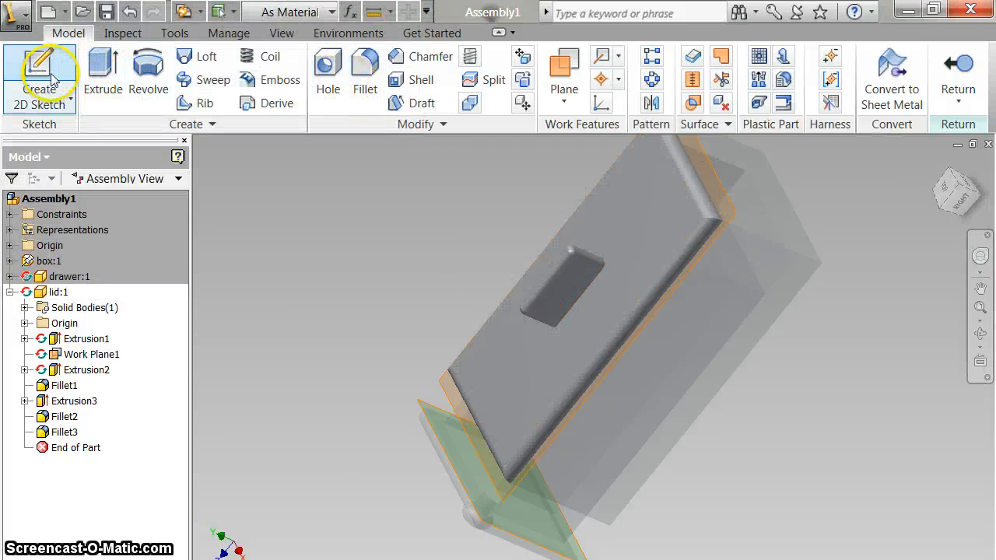
# Sketch a rectangle on the tab's side face and cut it through All as Extrusion4, forming a loop handle
pyautogui.click(41, 74)
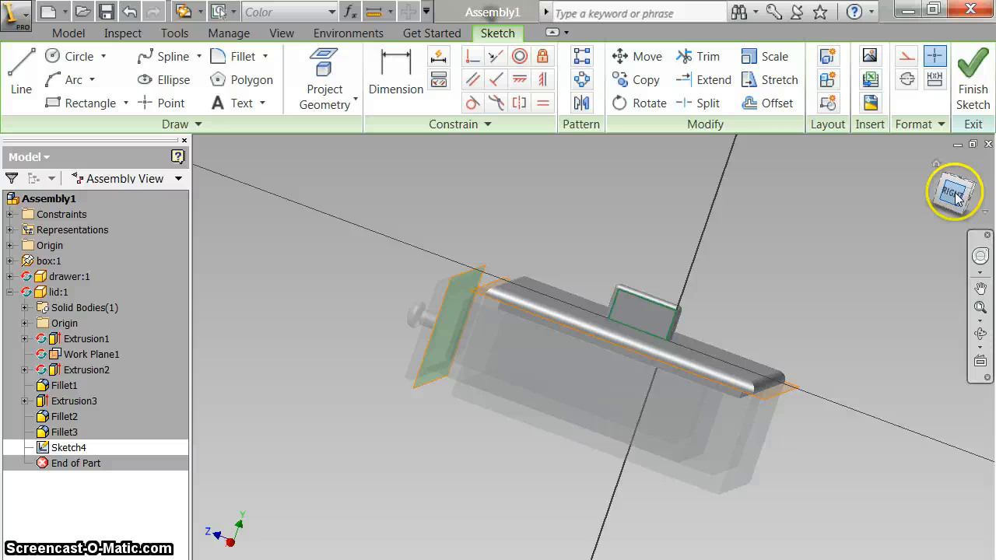
pyautogui.click(956, 193)
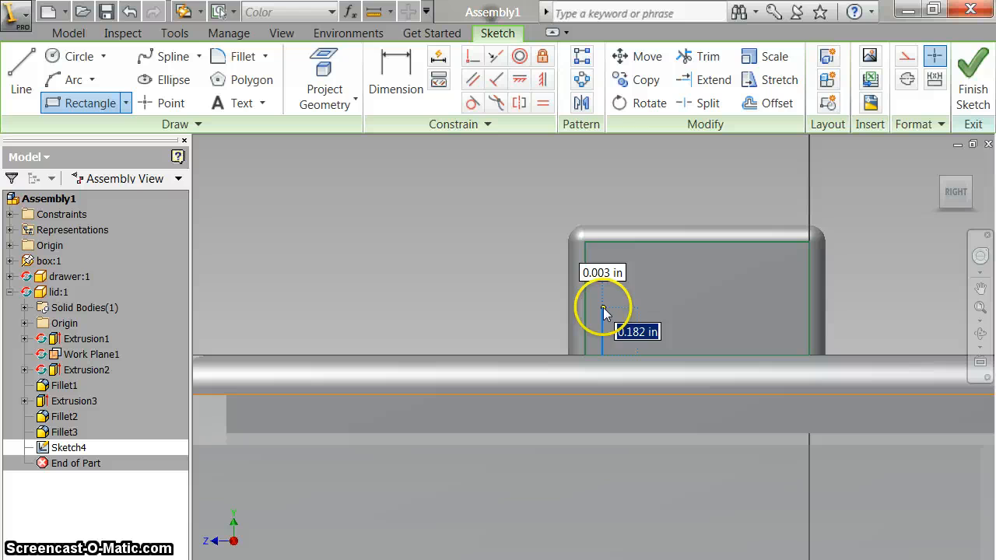
pyautogui.moveTo(604, 309); pyautogui.dragTo(786, 263)
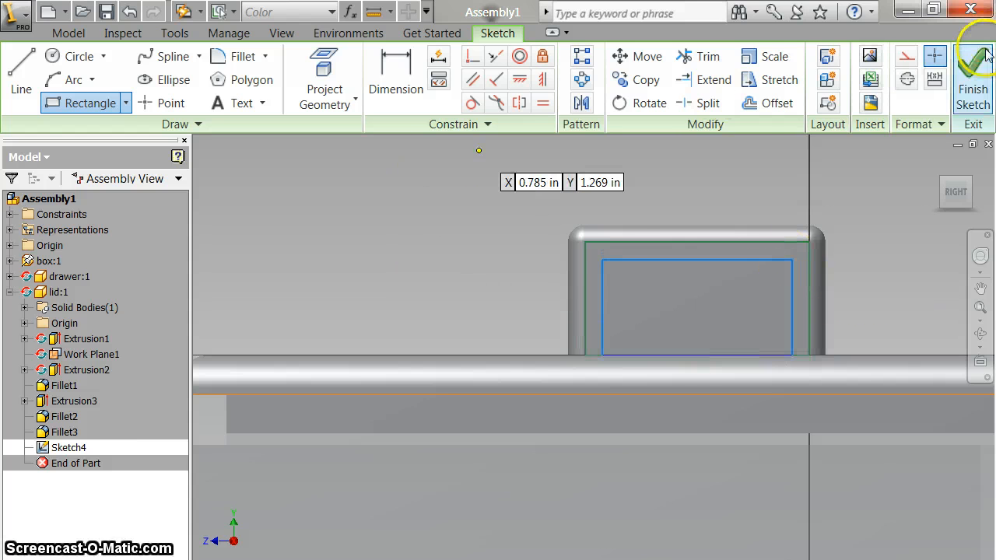
pyautogui.click(973, 78)
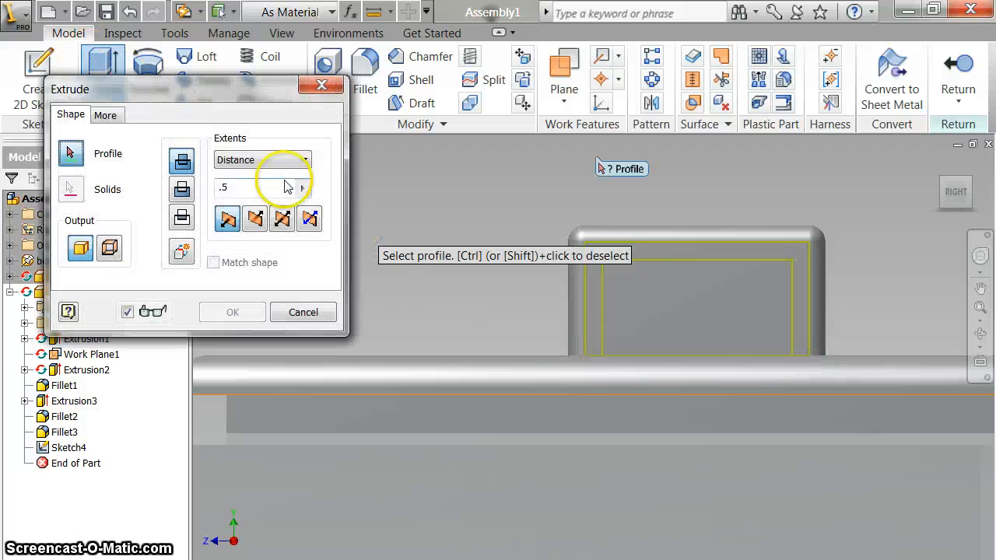
pyautogui.click(669, 295)
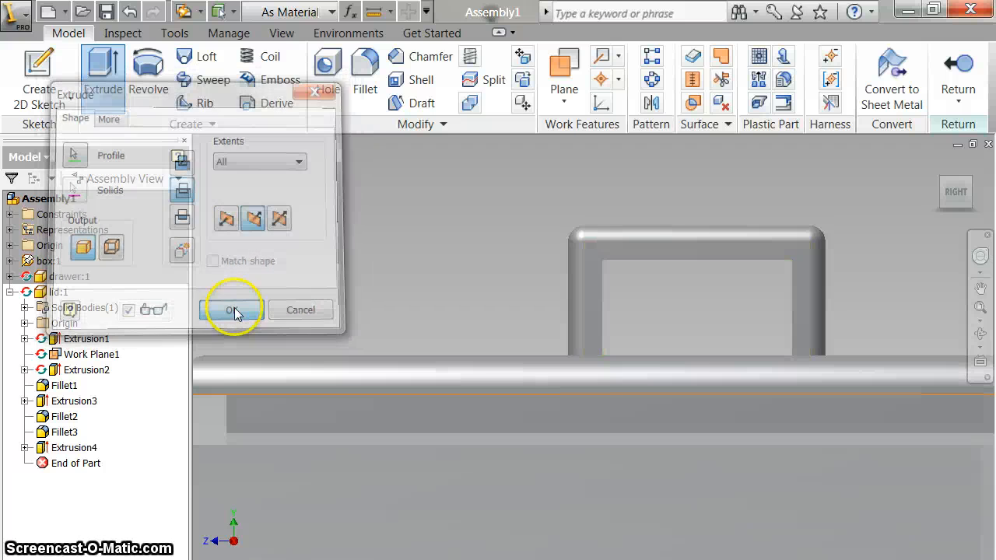
pyautogui.click(231, 309)
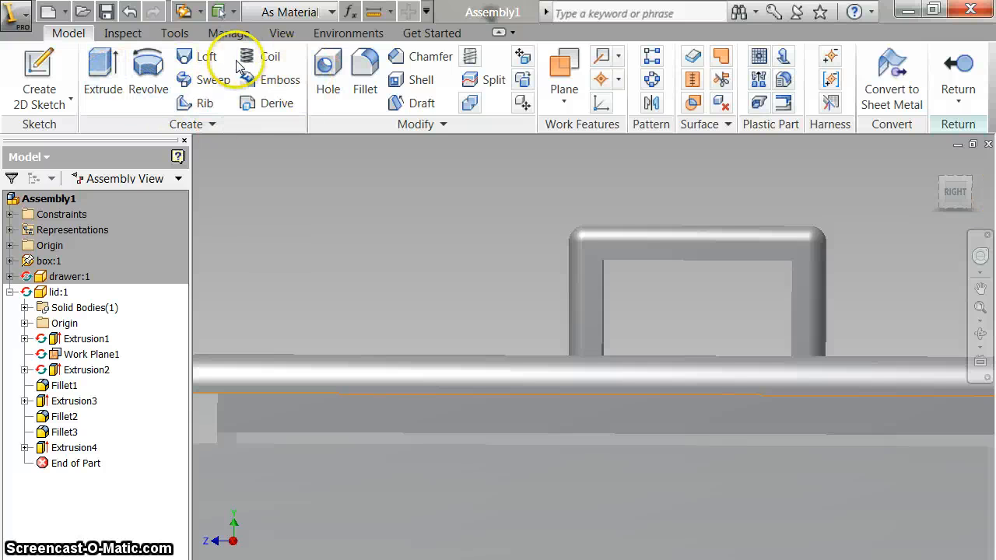
# Fillet the handle opening's inner edges and an outer edge at 0.0625 (Fillet4, Fillet5)
pyautogui.click(364, 70)
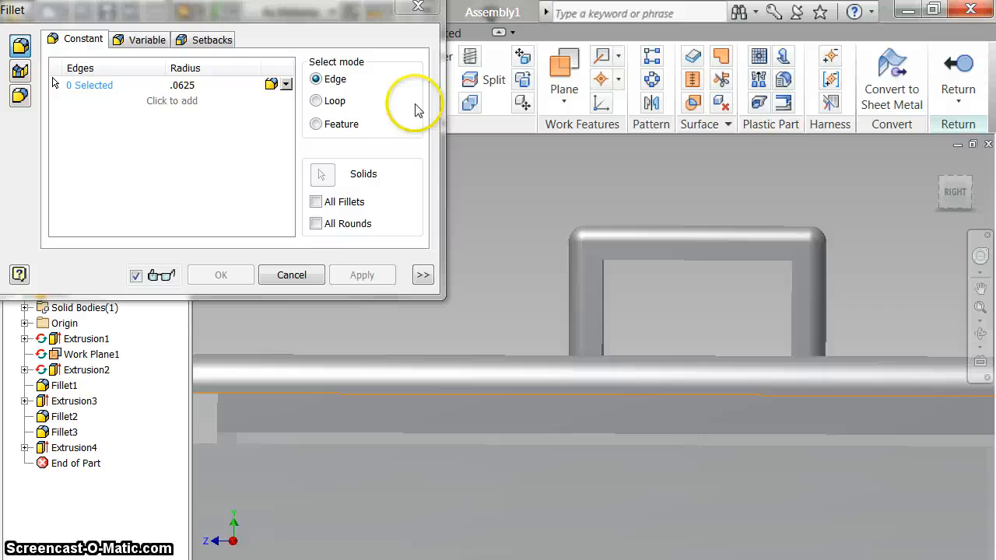
pyautogui.click(635, 261)
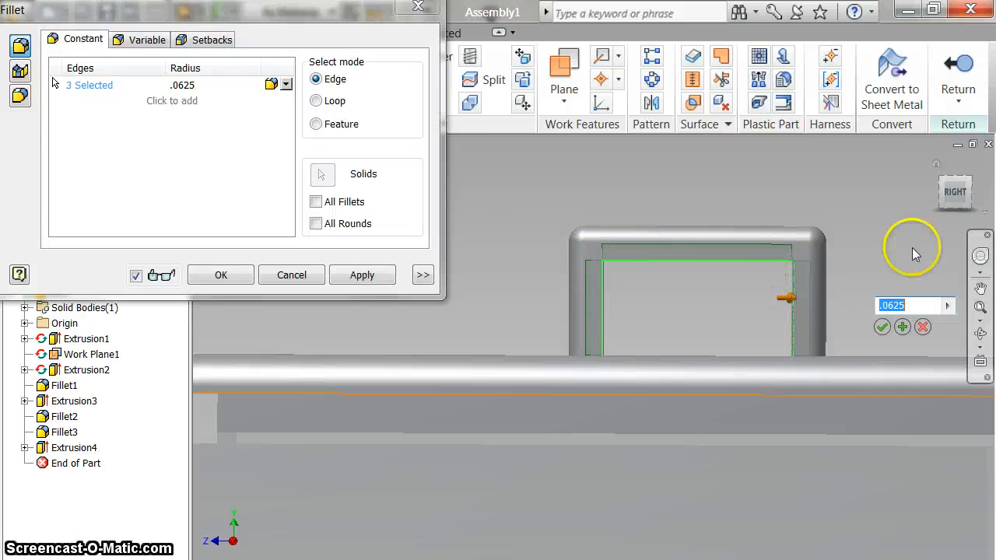
pyautogui.click(361, 274)
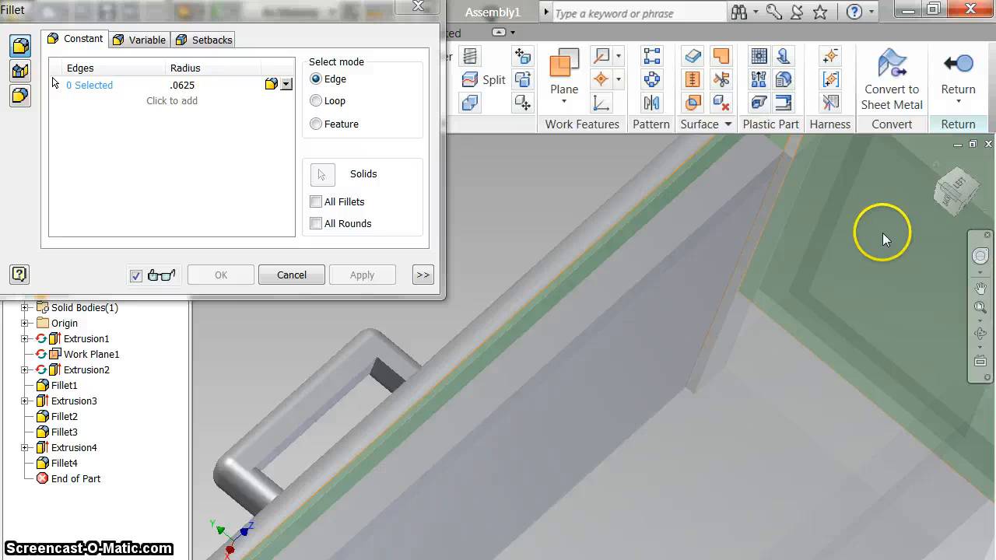
pyautogui.click(355, 381)
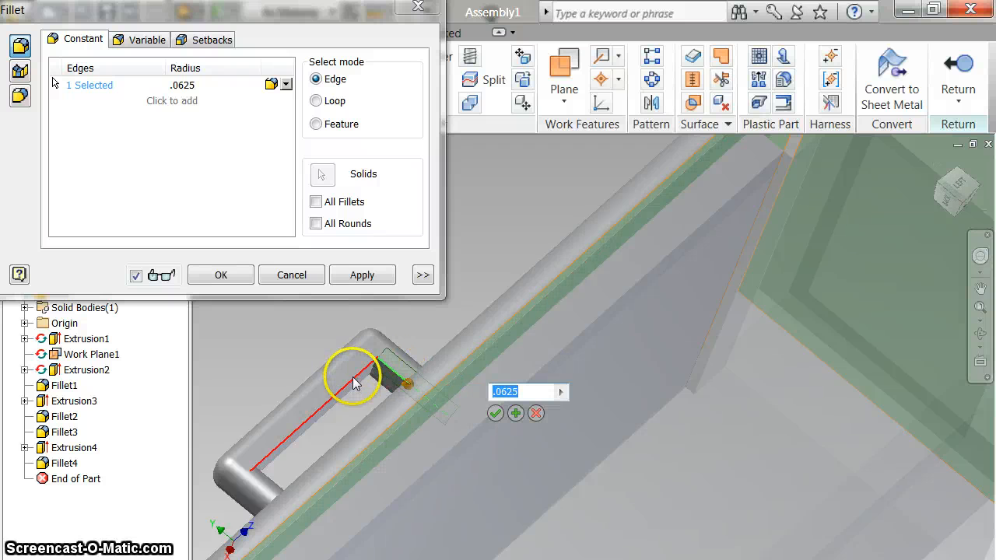
pyautogui.click(268, 474)
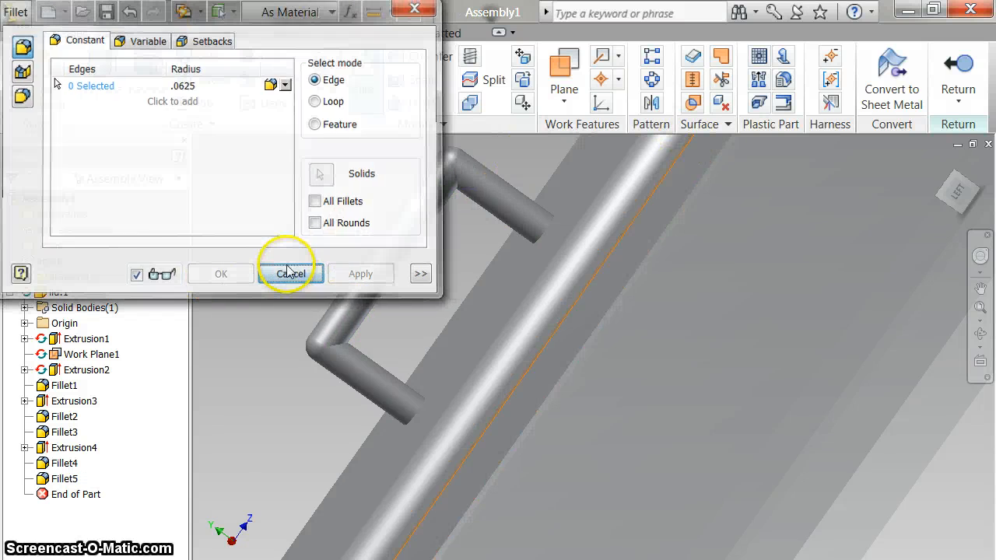
pyautogui.click(289, 274)
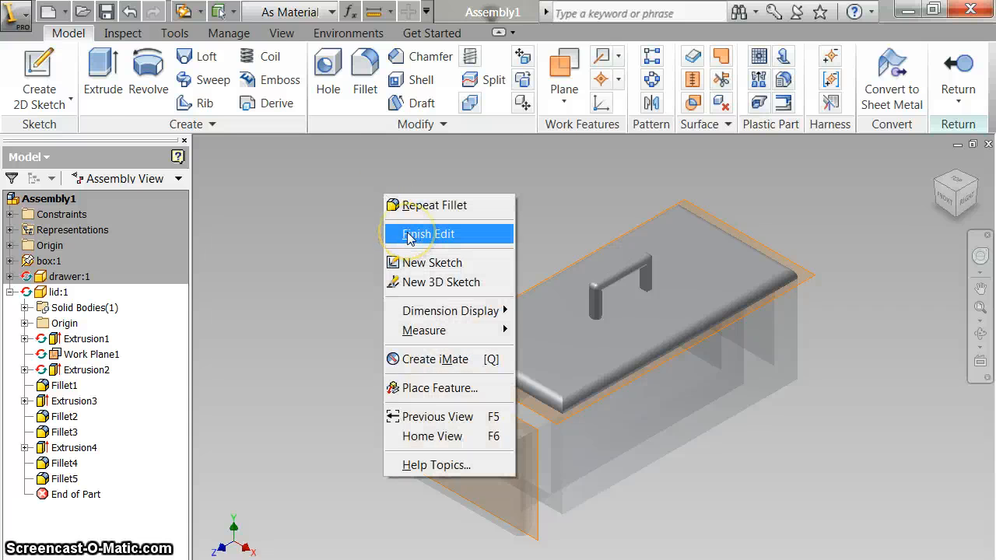
# Return to the assembly, delete the lid's Flush:1 and Flush:2 constraints and lift the lid above the box
pyautogui.click(430, 234)
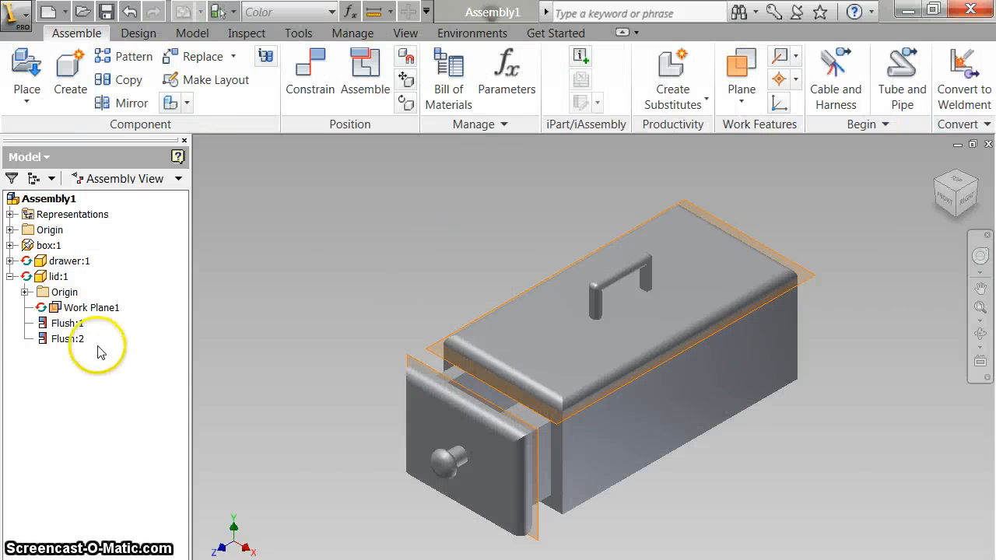
pyautogui.rightClick(66, 339)
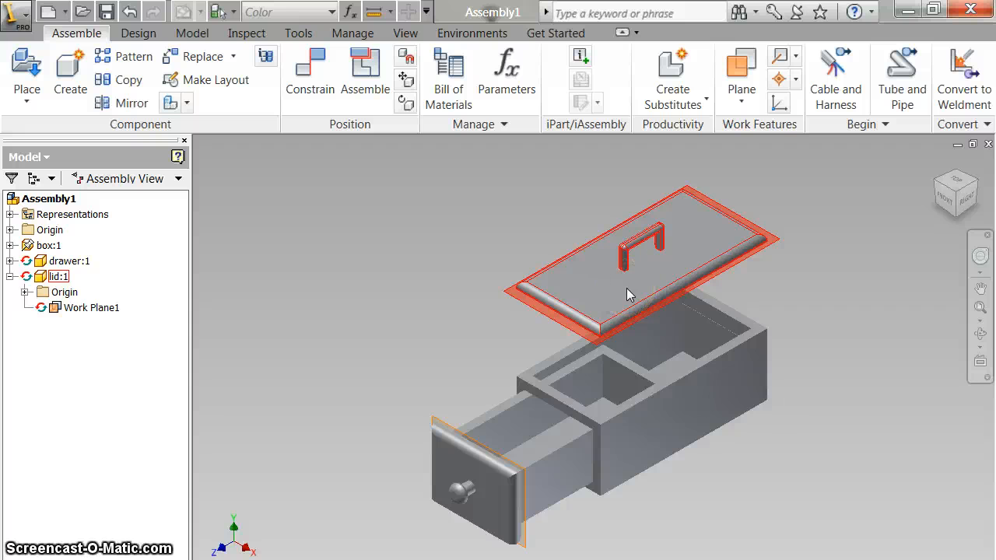
pyautogui.rightClick(631, 295)
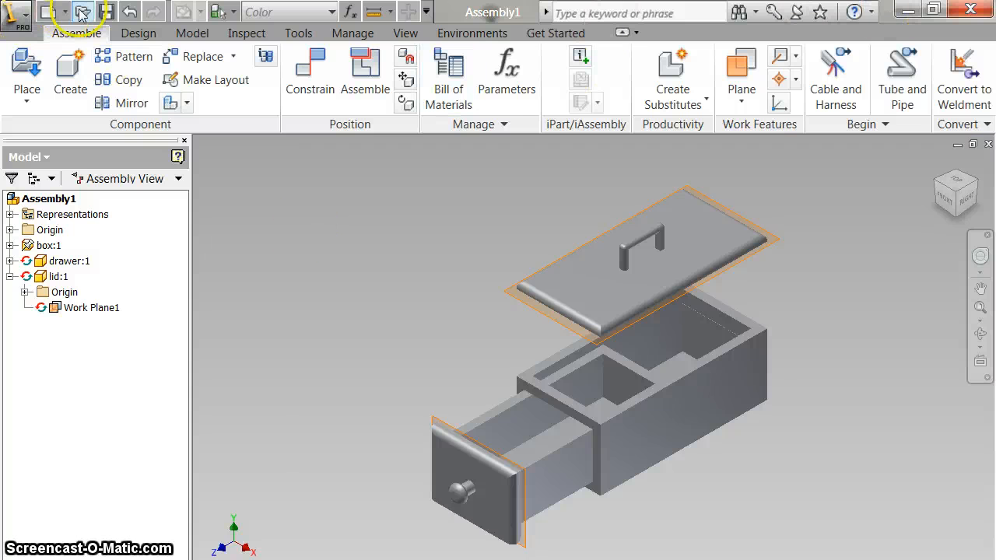
pyautogui.click(106, 10)
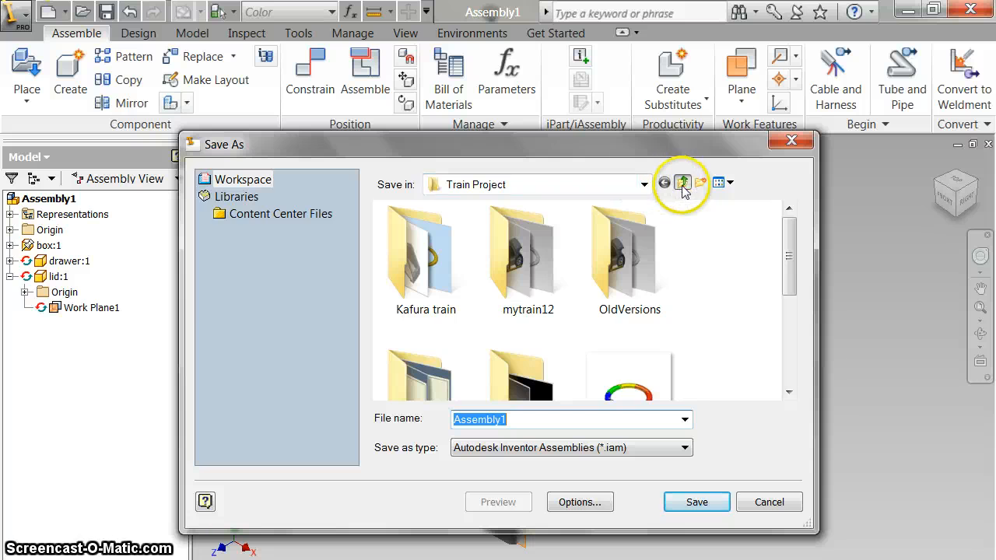
# Save the assembly to the Desktop as 'box done' with all its parts, outside the active project
pyautogui.click(683, 183)
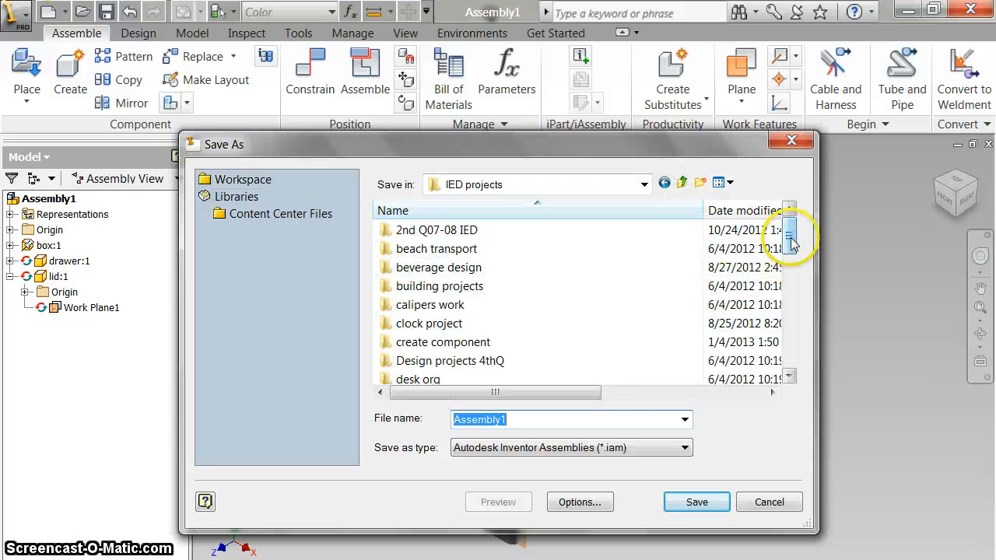
pyautogui.click(642, 184)
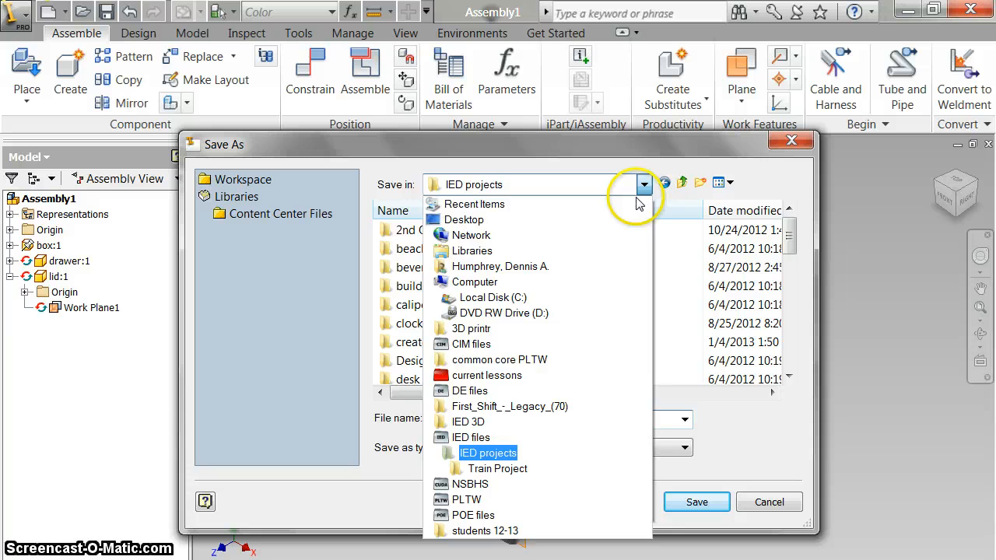
pyautogui.click(463, 220)
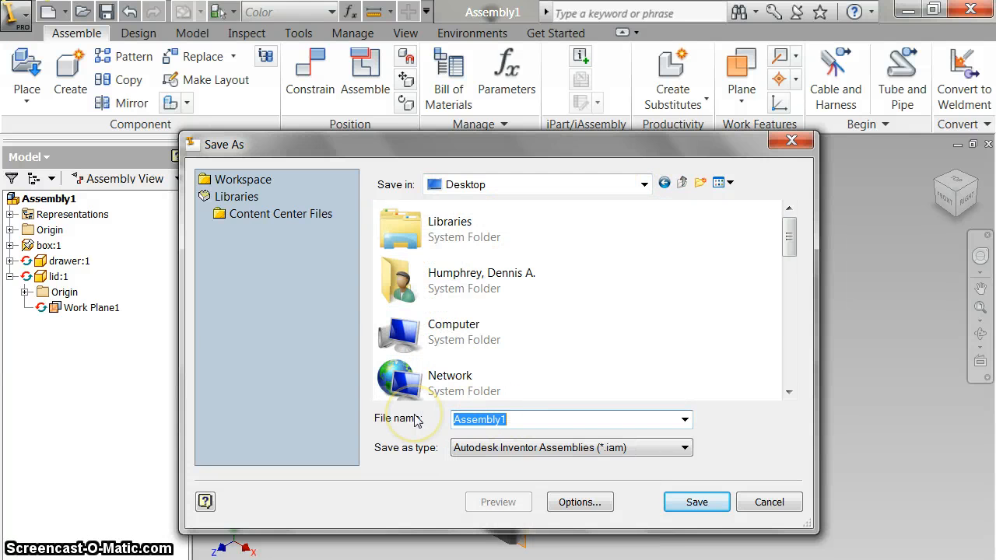
pyautogui.write('box done')
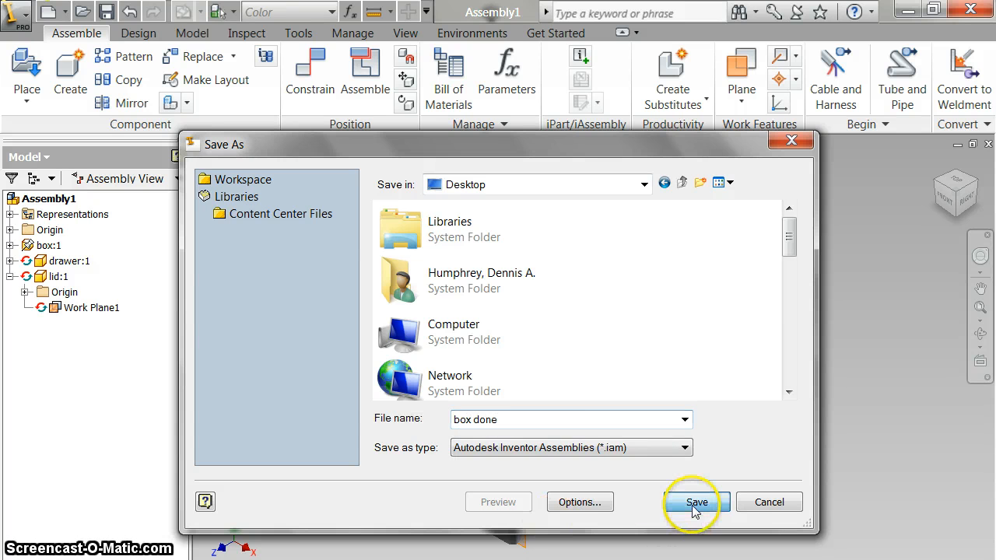
pyautogui.click(694, 501)
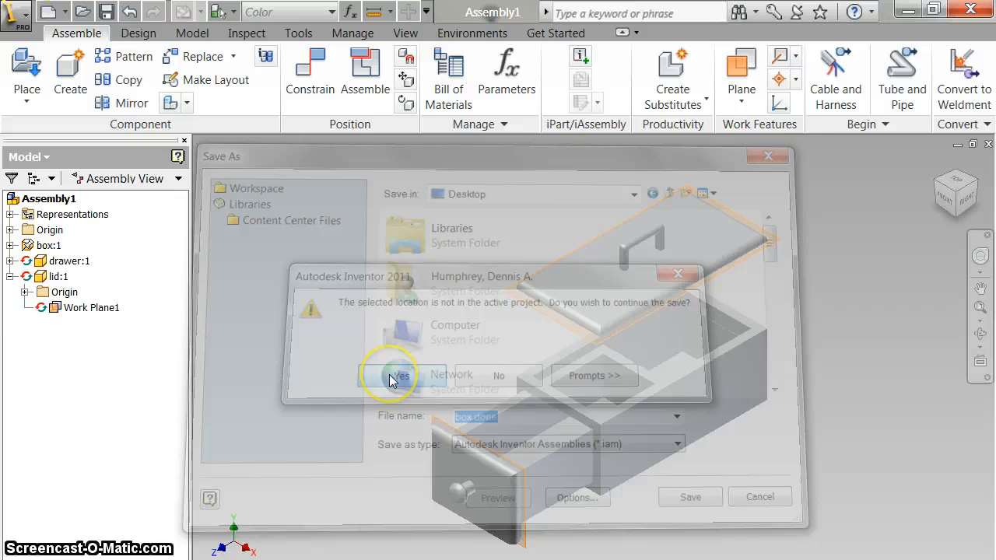
pyautogui.click(401, 375)
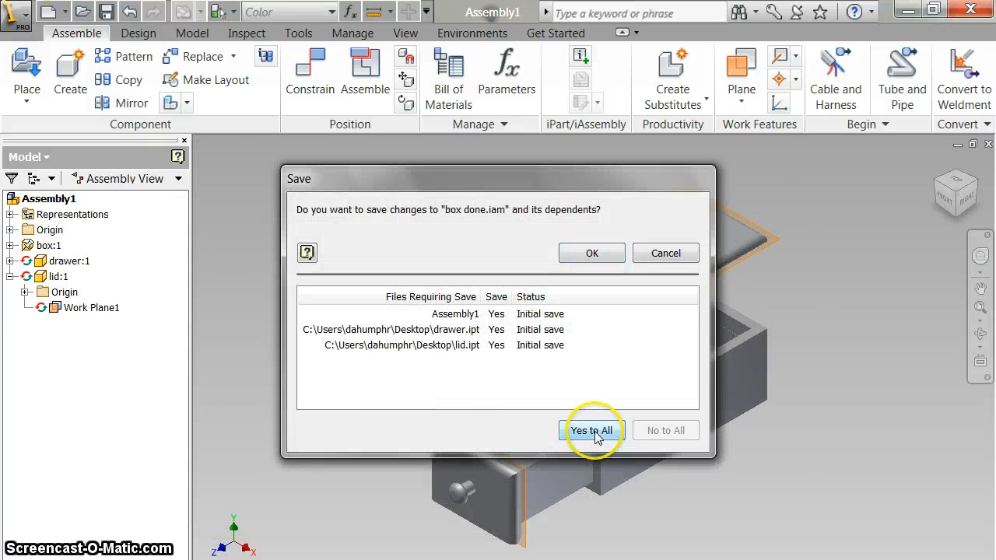
pyautogui.click(591, 429)
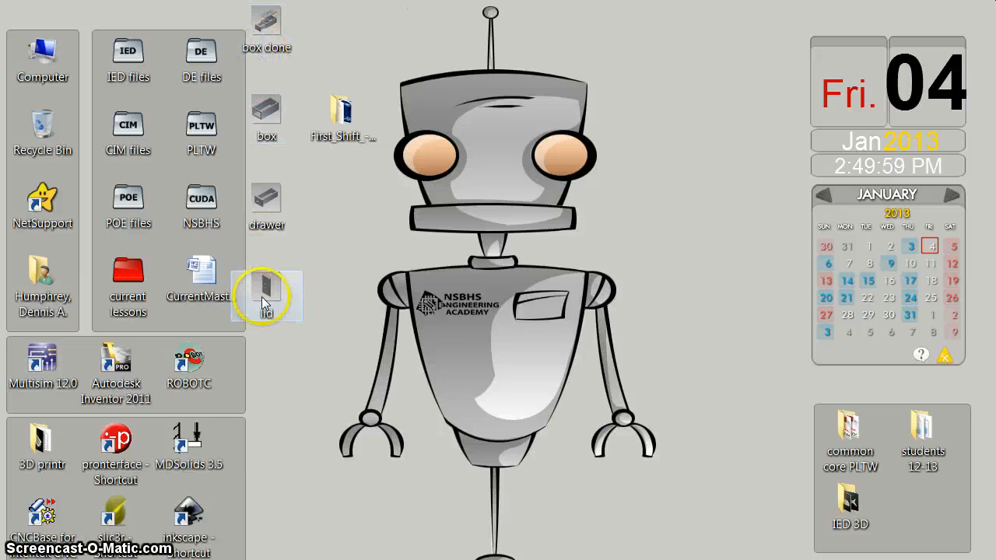
# Return to the Inventor window showing the saved box done.iam assembly
pyautogui.click(266, 288)
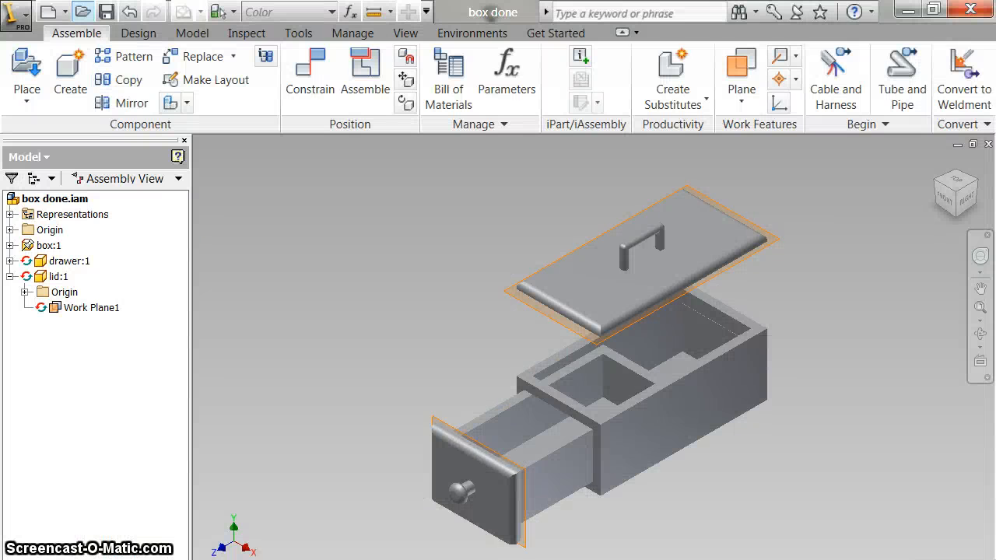
# Reopen lid.ipt from the Desktop to show the filleted slot and bar handle
pyautogui.click(74, 11)
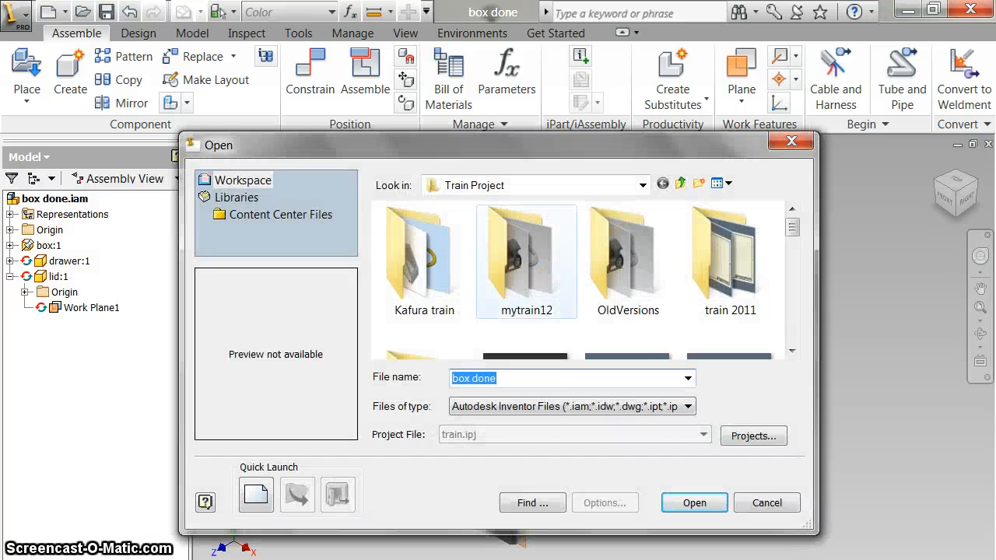
pyautogui.click(641, 185)
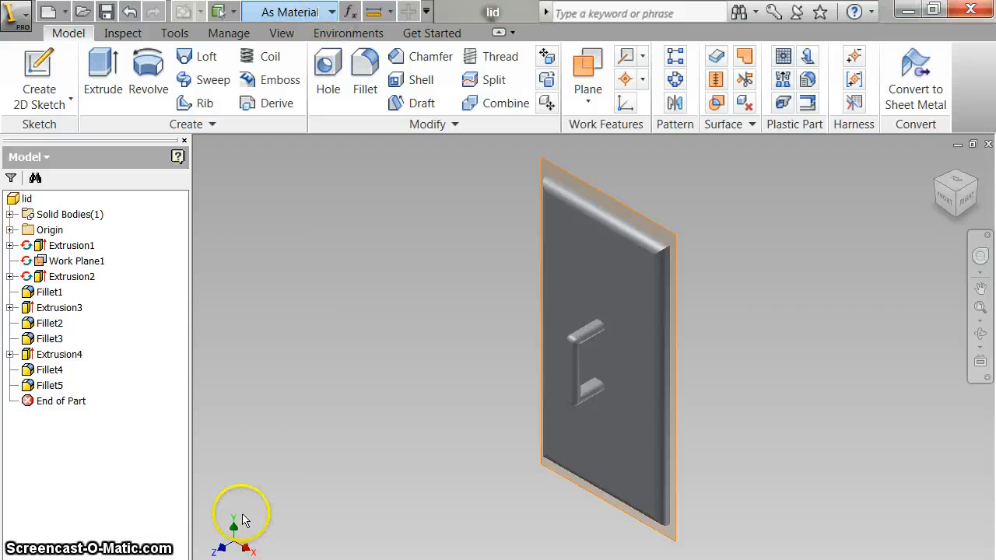
pyautogui.moveTo(922, 174)
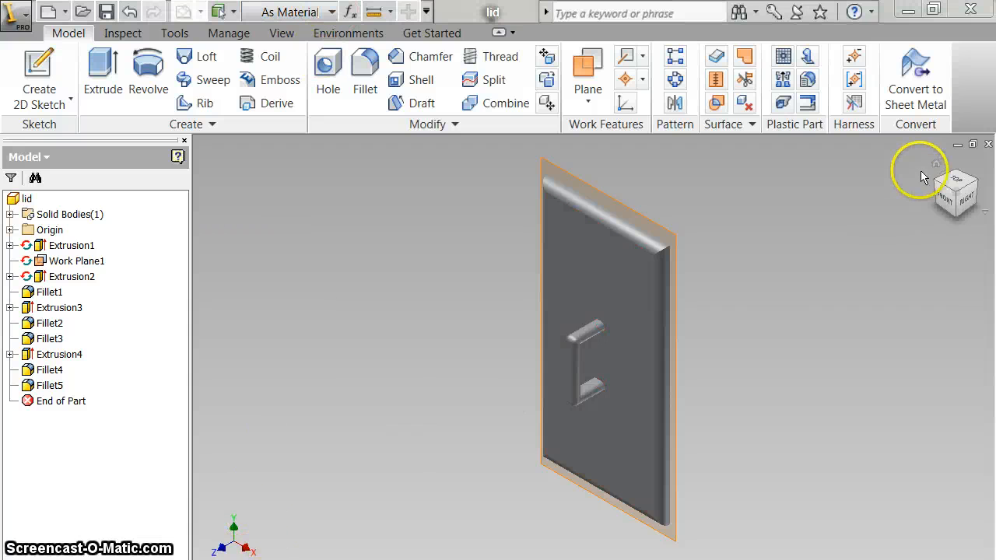